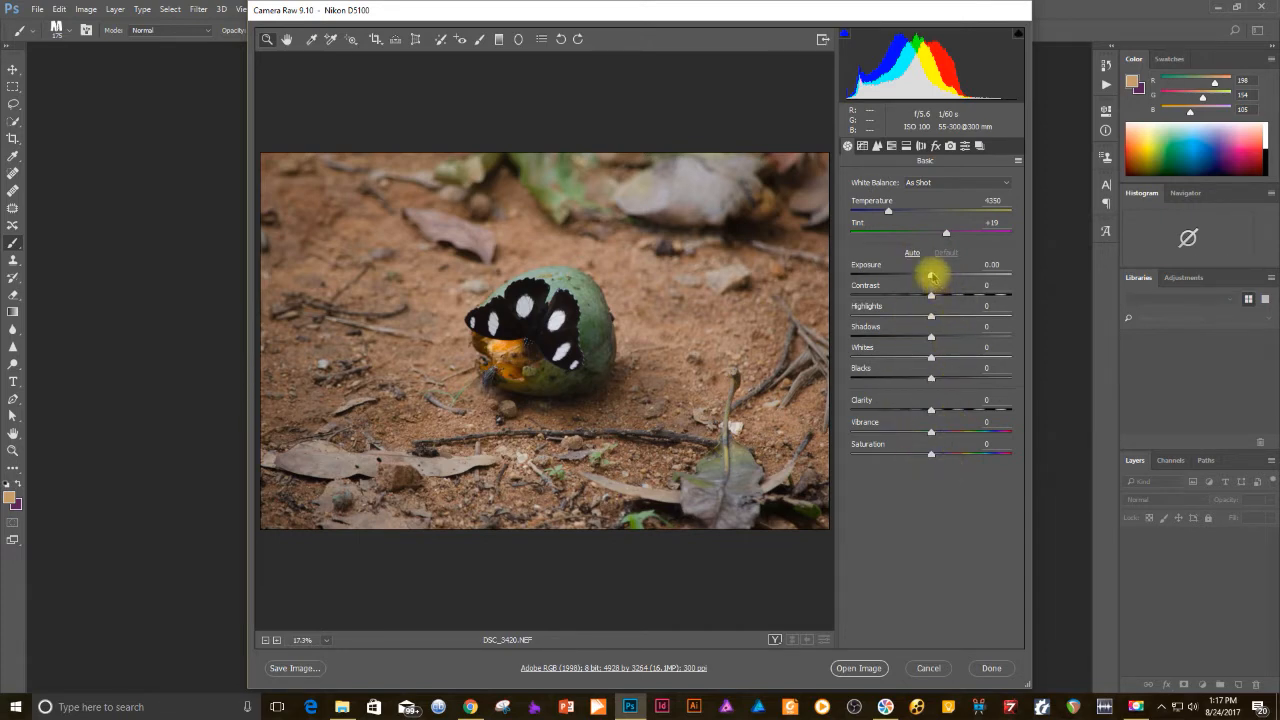
Set Exposure to +0.80, Contrast to +8 and Highlights to -72.
left_click_drag(931, 273, 942, 273)
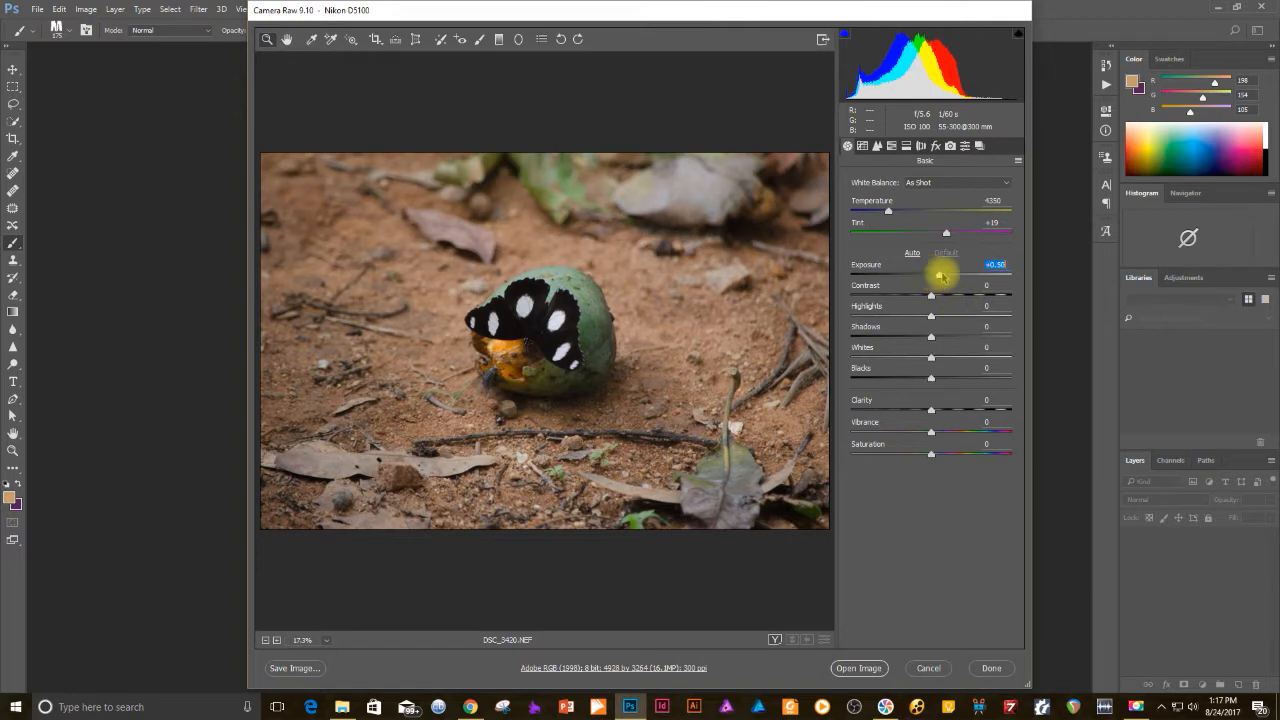
left_click_drag(940, 275, 945, 275)
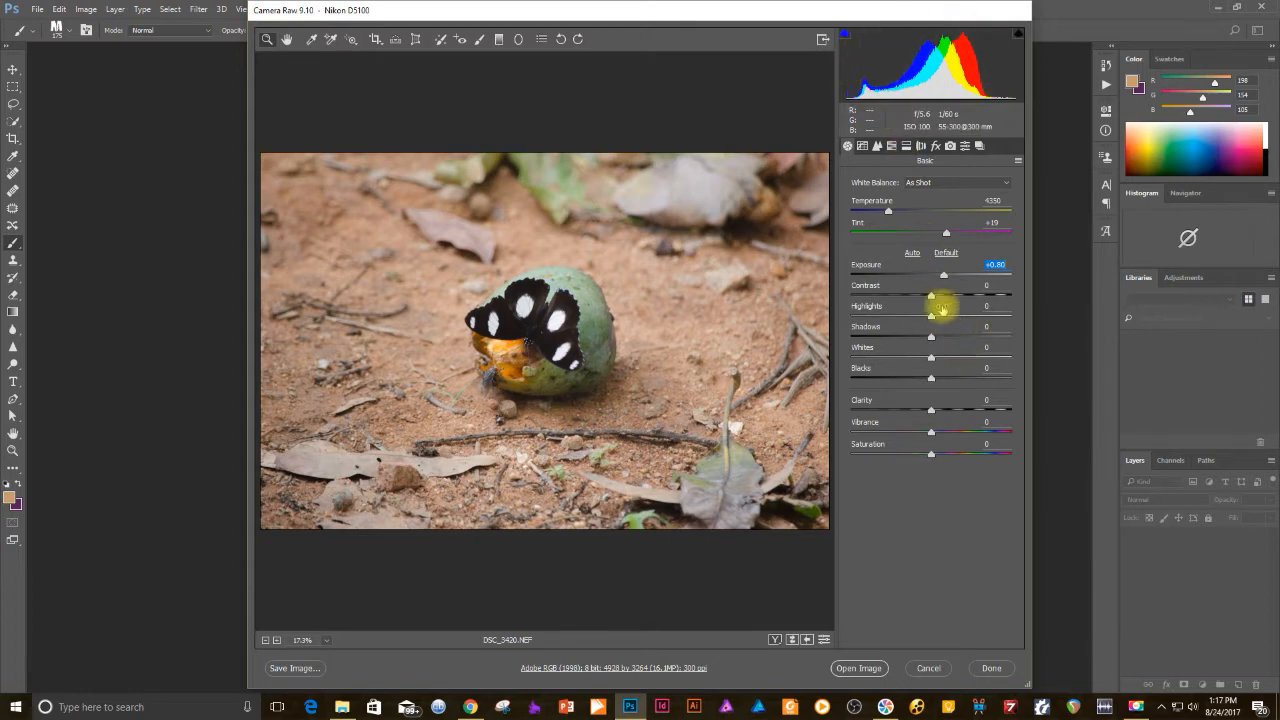
left_click_drag(931, 295, 937, 295)
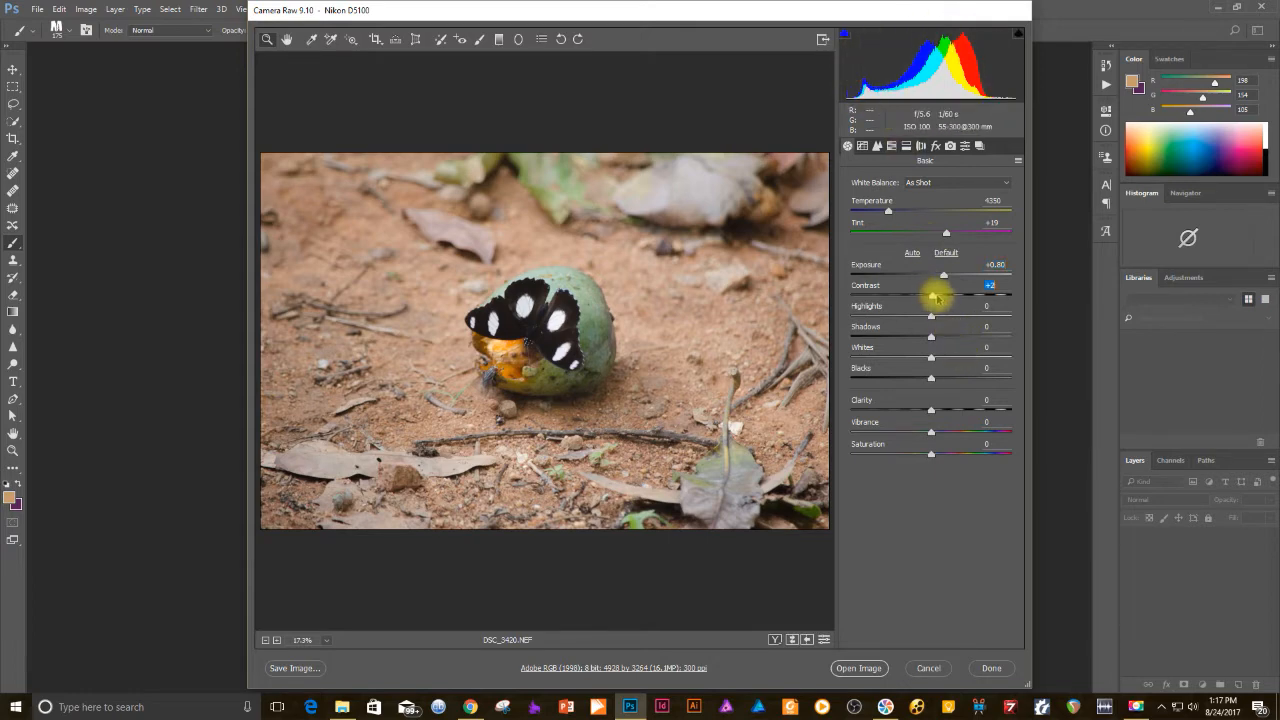
left_click_drag(937, 297, 937, 297)
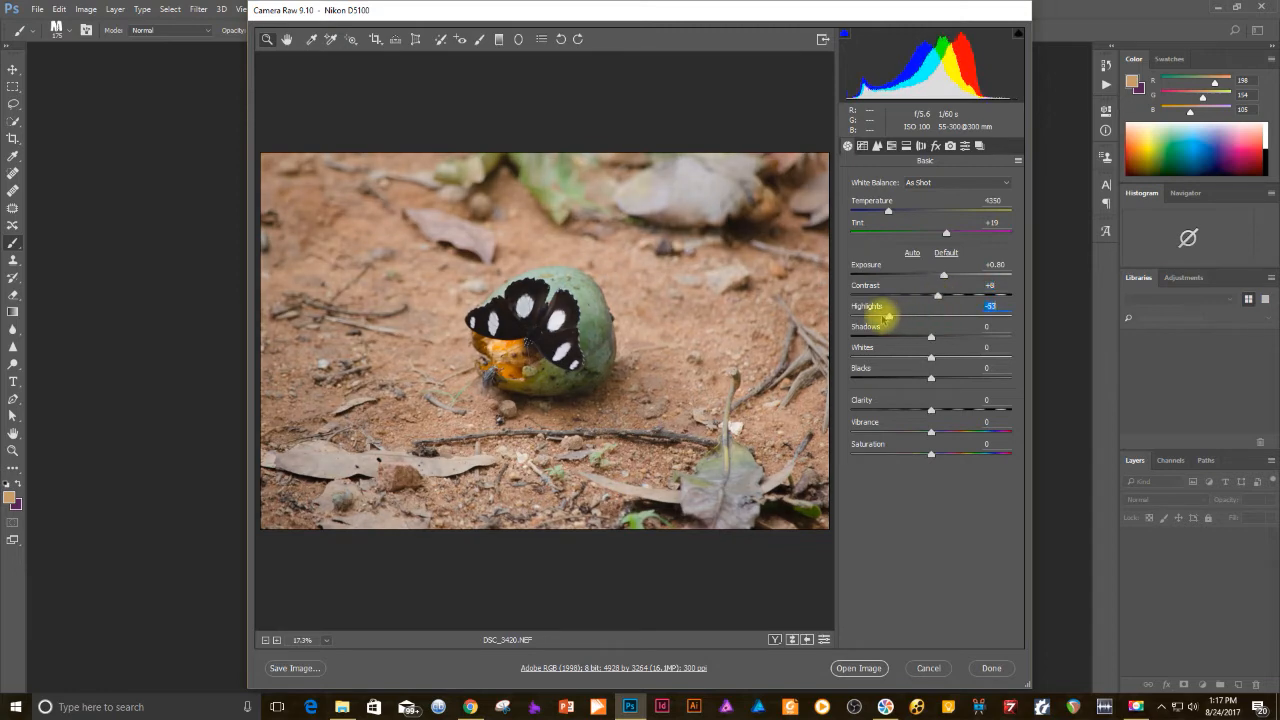
left_click_drag(888, 316, 873, 316)
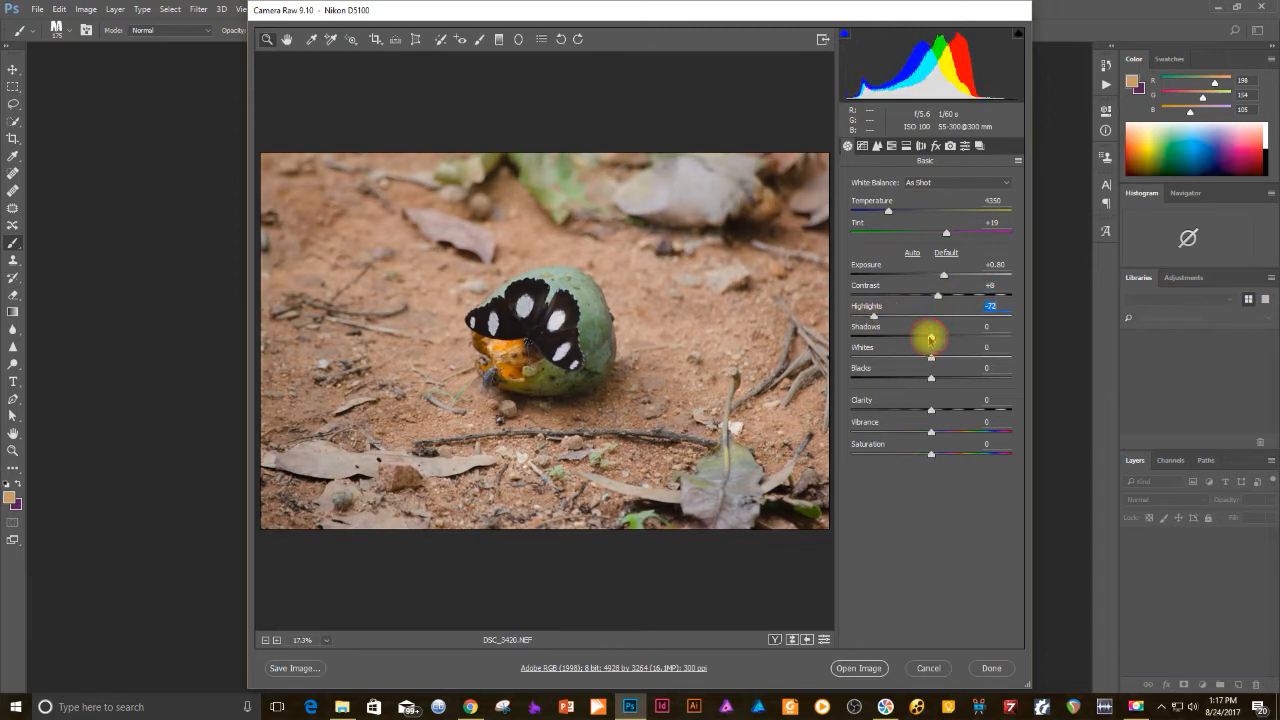
left_click_drag(931, 337, 952, 337)
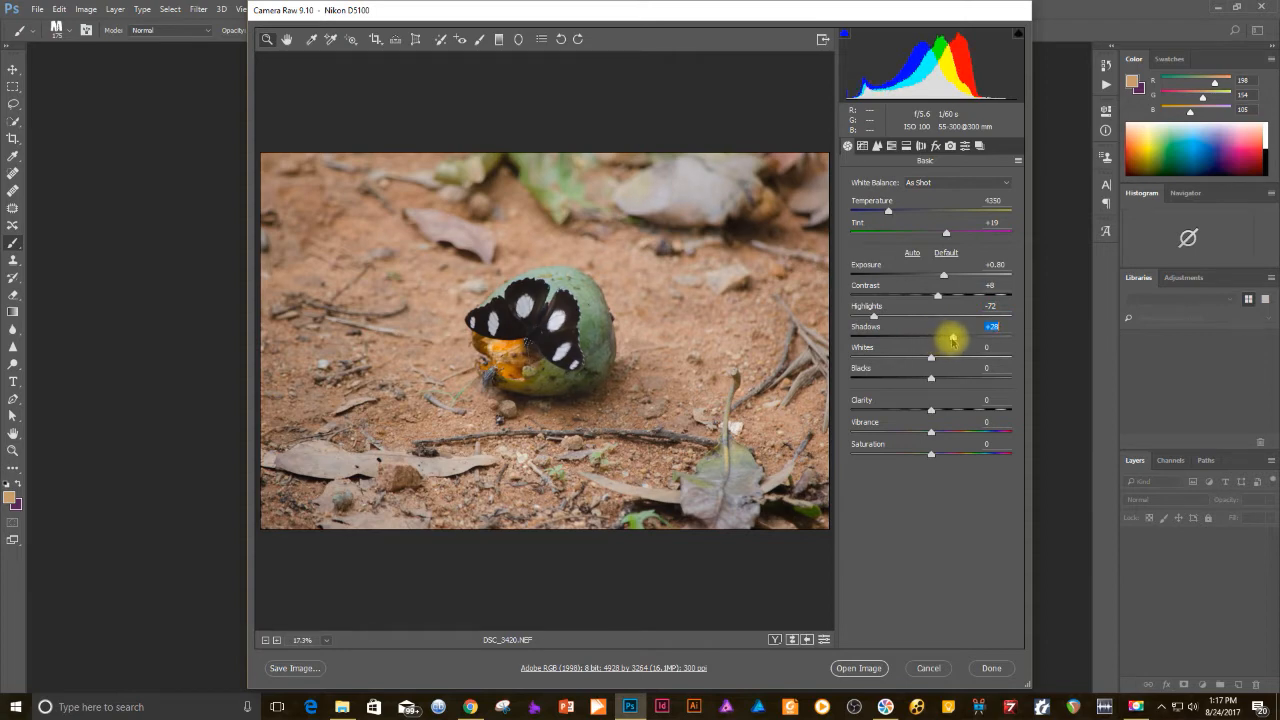
Set Shadows +38, Whites +47 and Blacks -34, checking clipping.
left_click_drag(952, 338, 1005, 338)
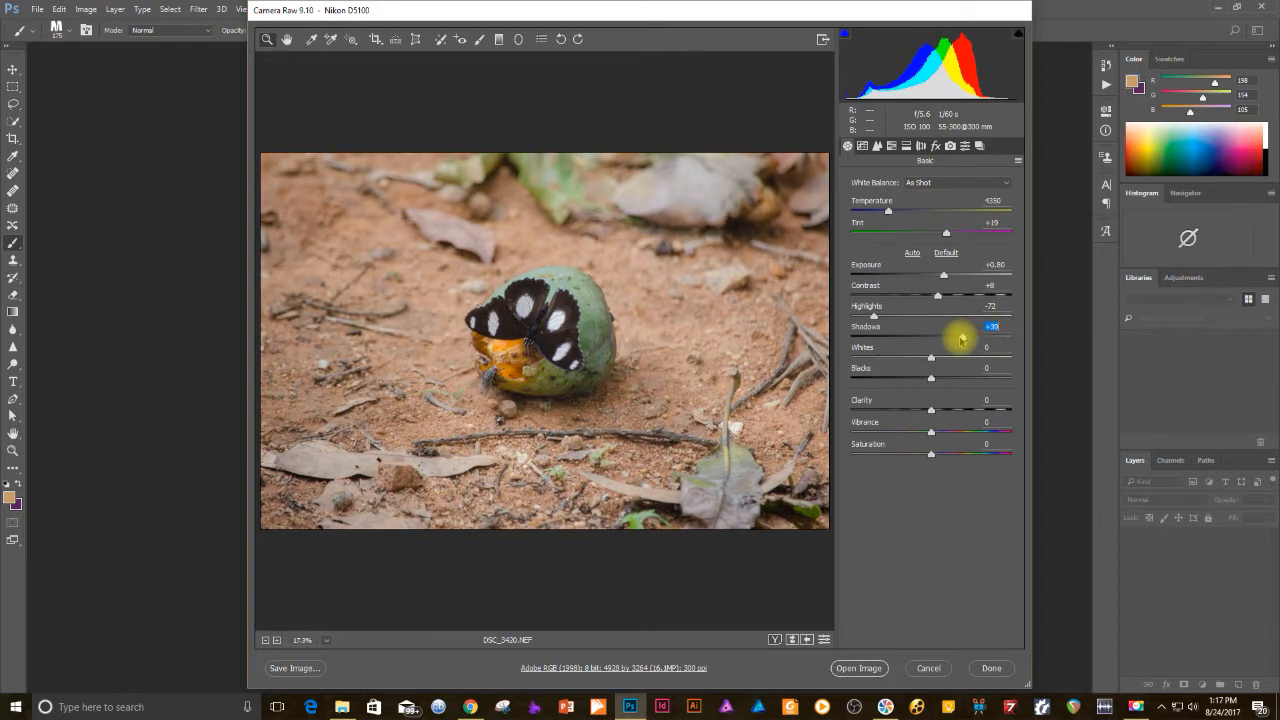
left_click_drag(948, 336, 931, 336)
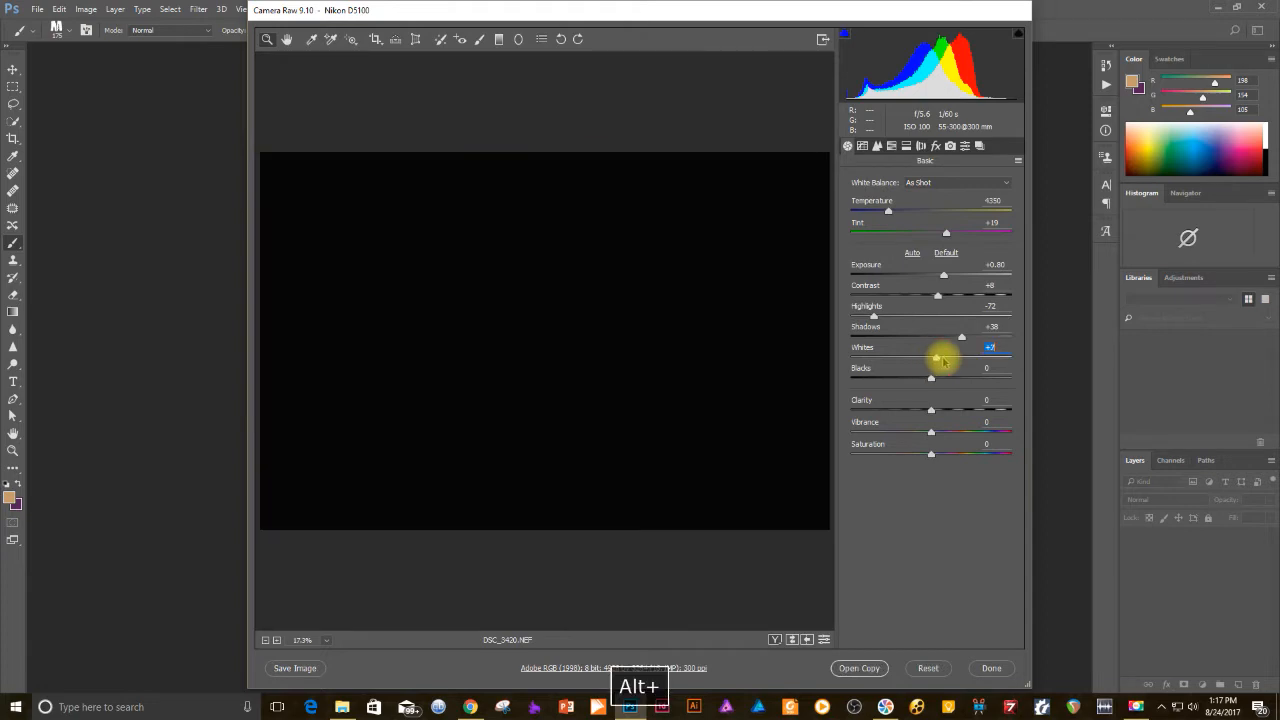
left_click_drag(935, 358, 965, 358)
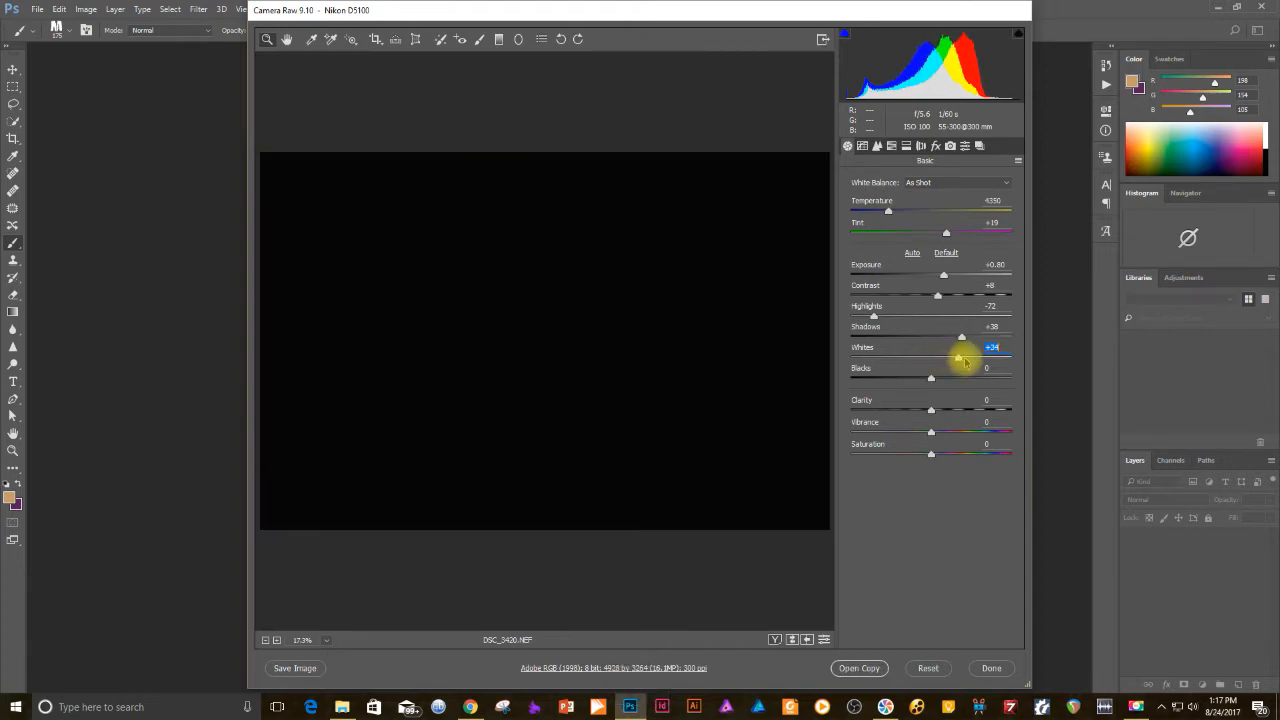
left_click_drag(960, 357, 970, 357)
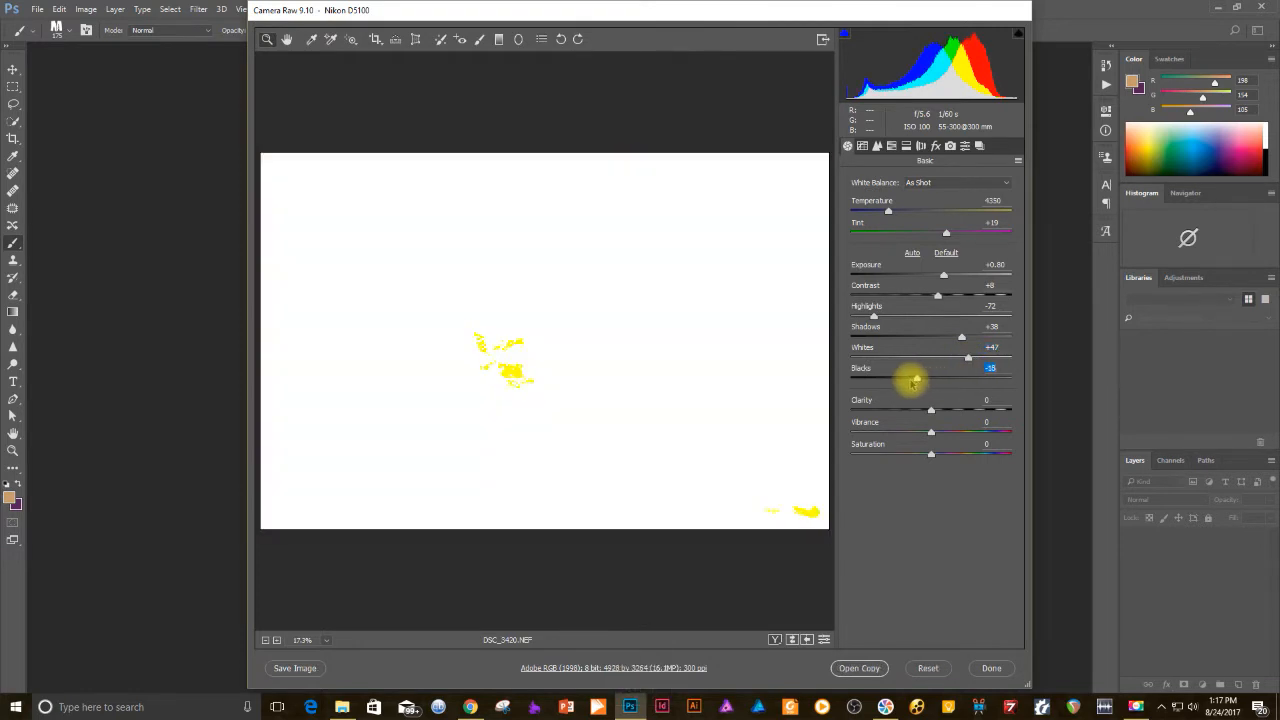
left_click_drag(915, 381, 905, 381)
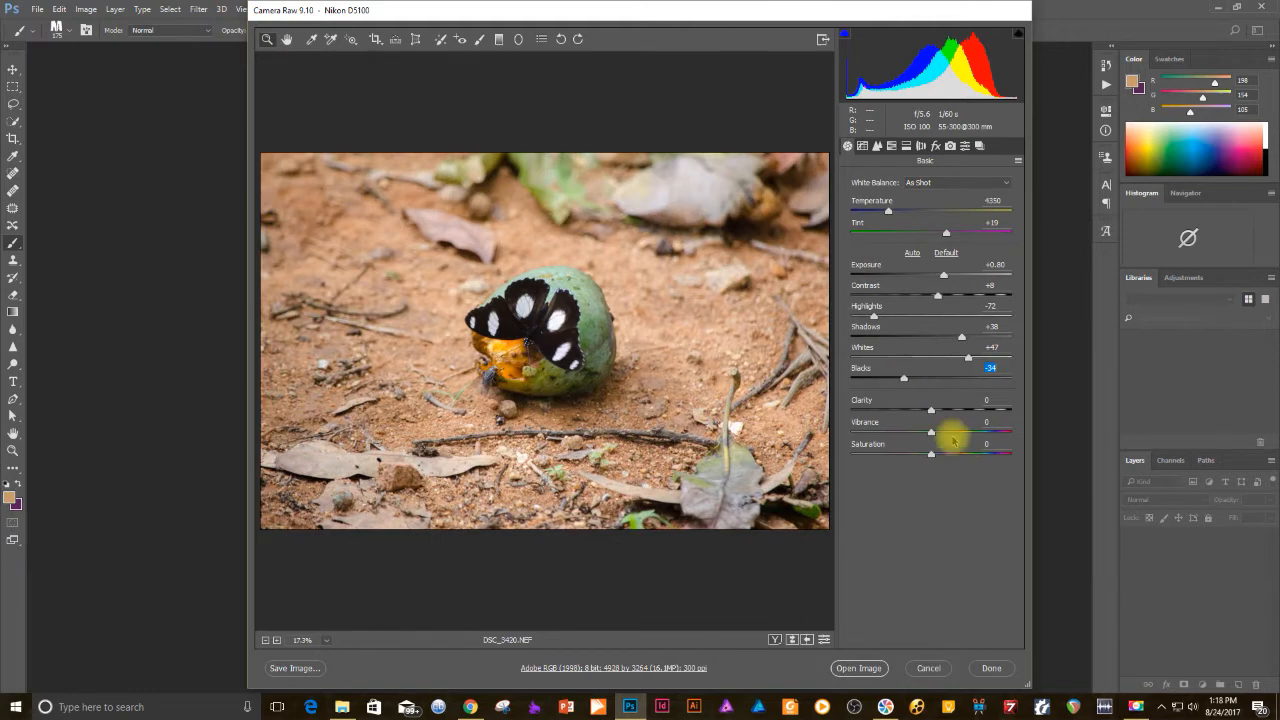
Raise the Basic panel Clarity slider to +33.
left_click_drag(931, 410, 935, 410)
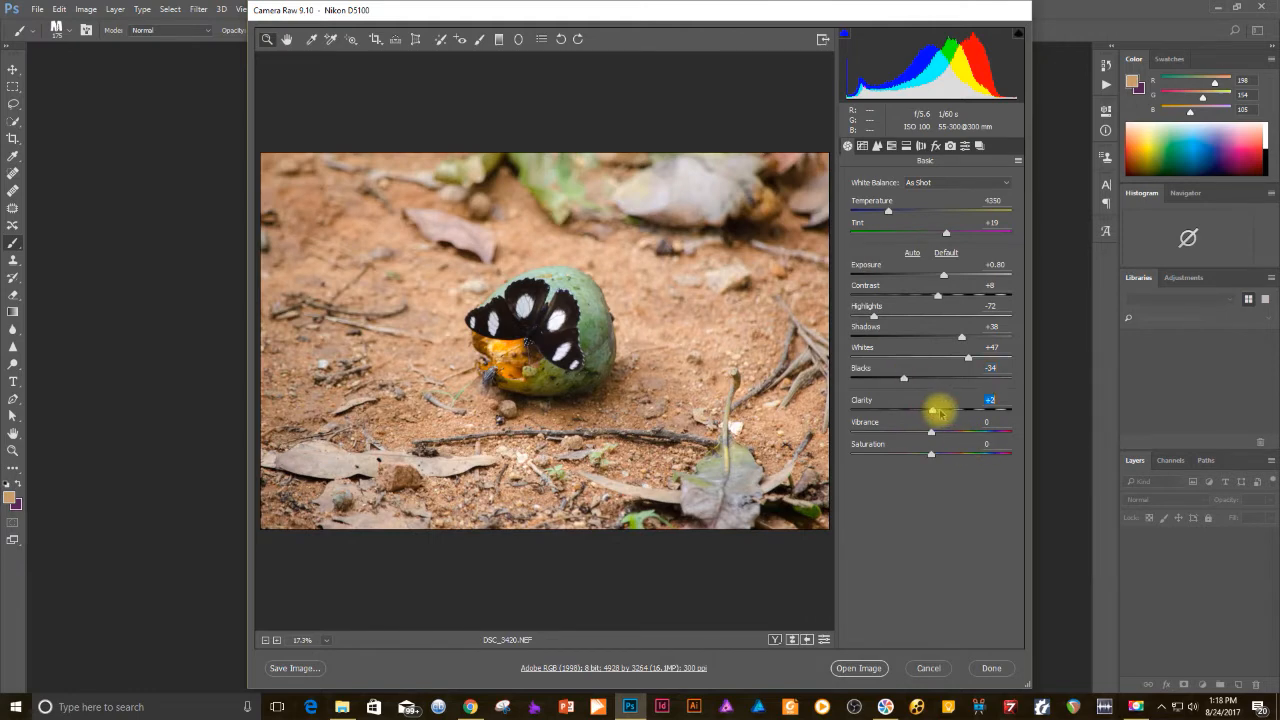
left_click_drag(931, 411, 948, 411)
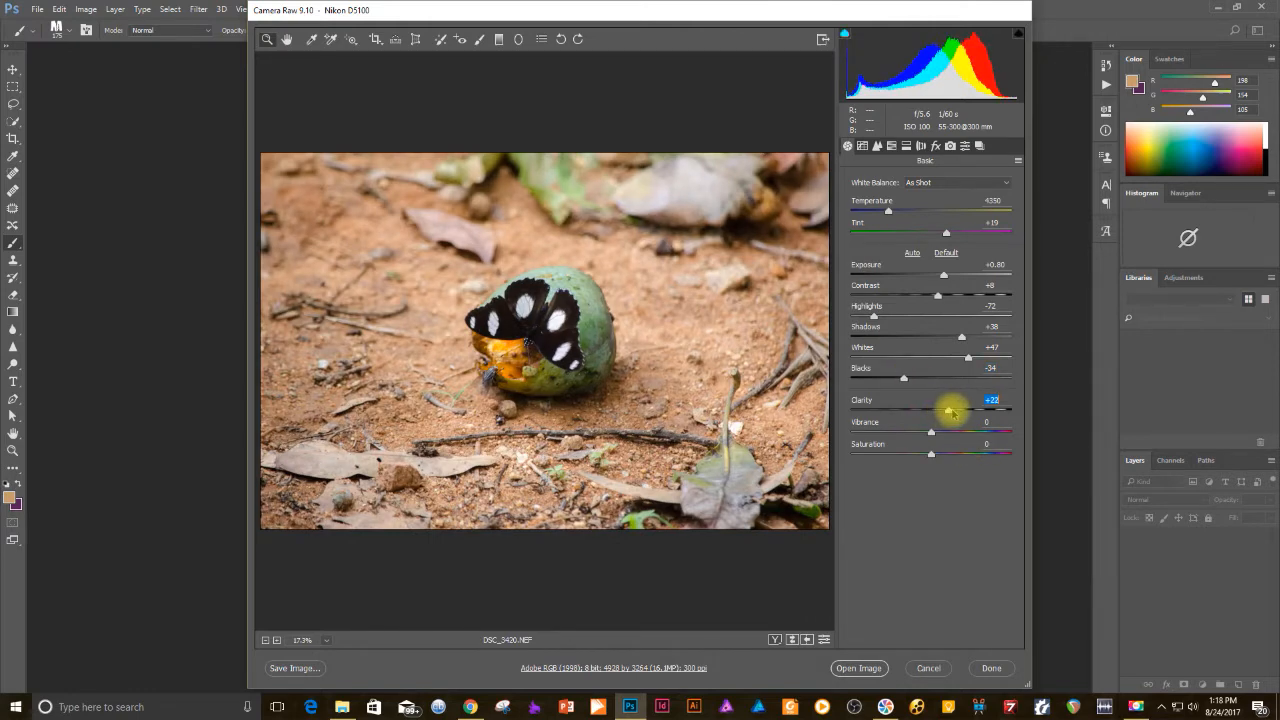
left_click_drag(949, 411, 957, 411)
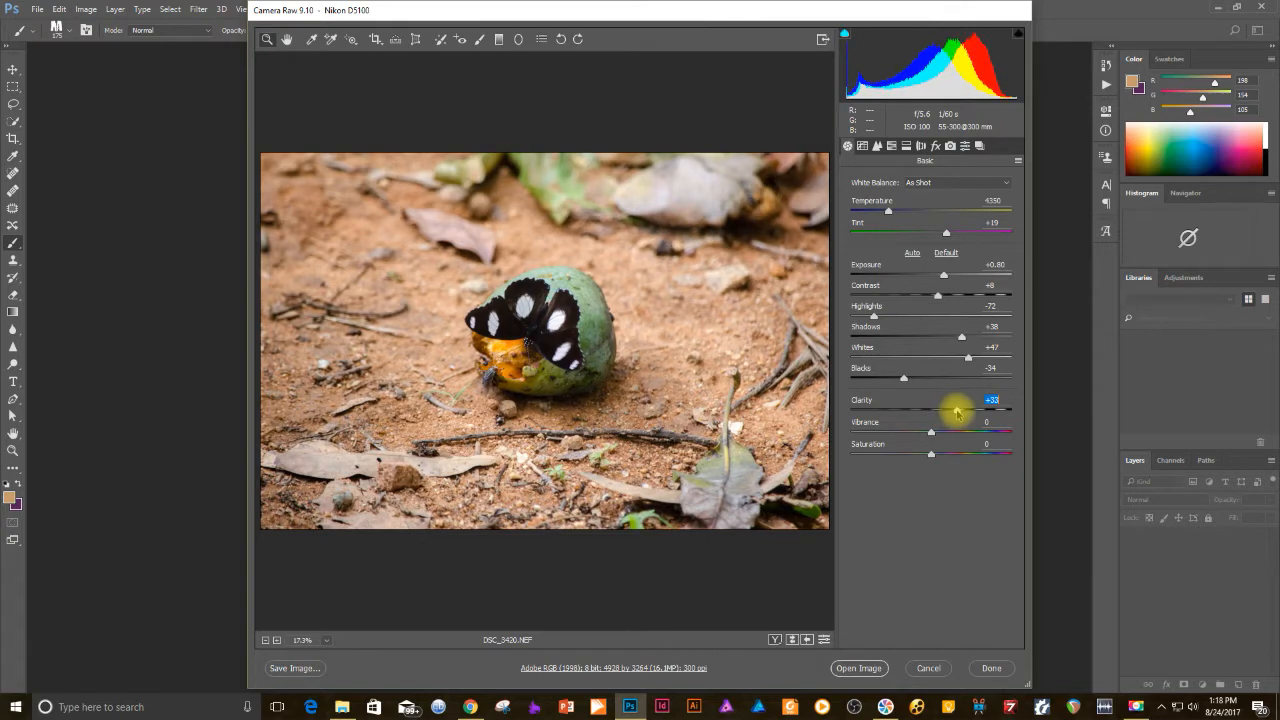
left_click_drag(931, 431, 938, 431)
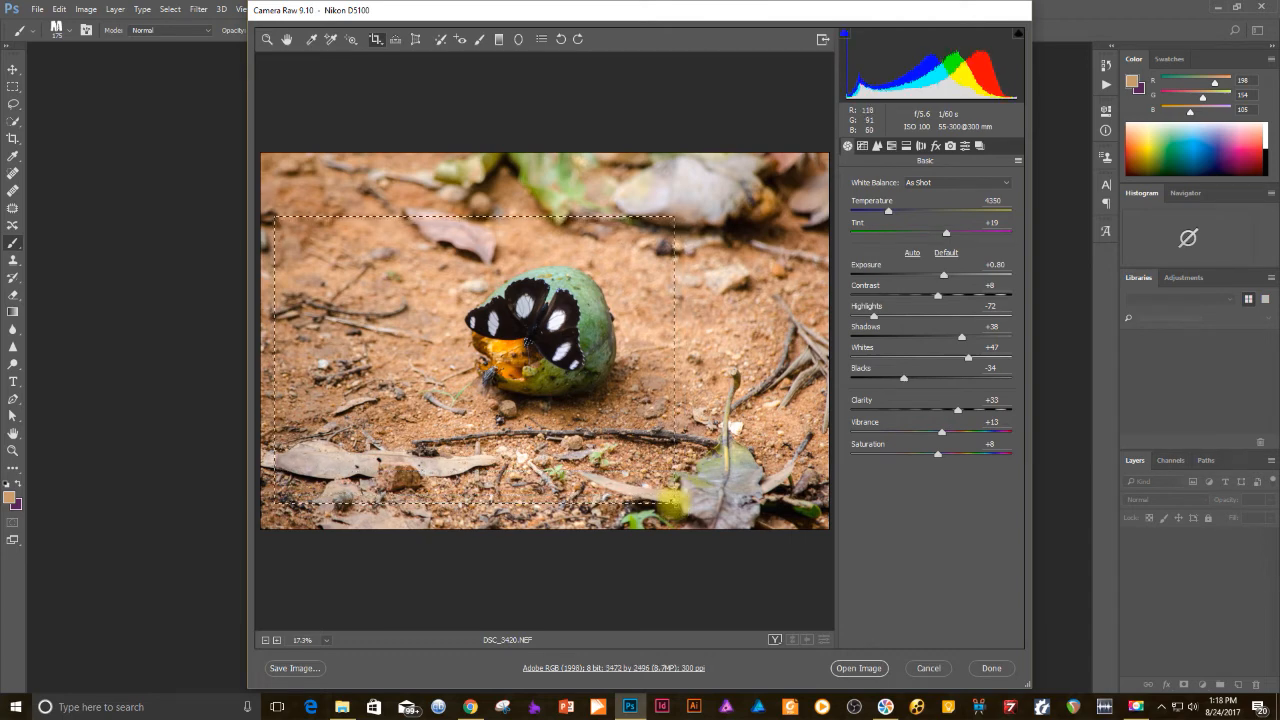
Apply the crop box drawn around the butterfly on the fruit.
key("Enter")
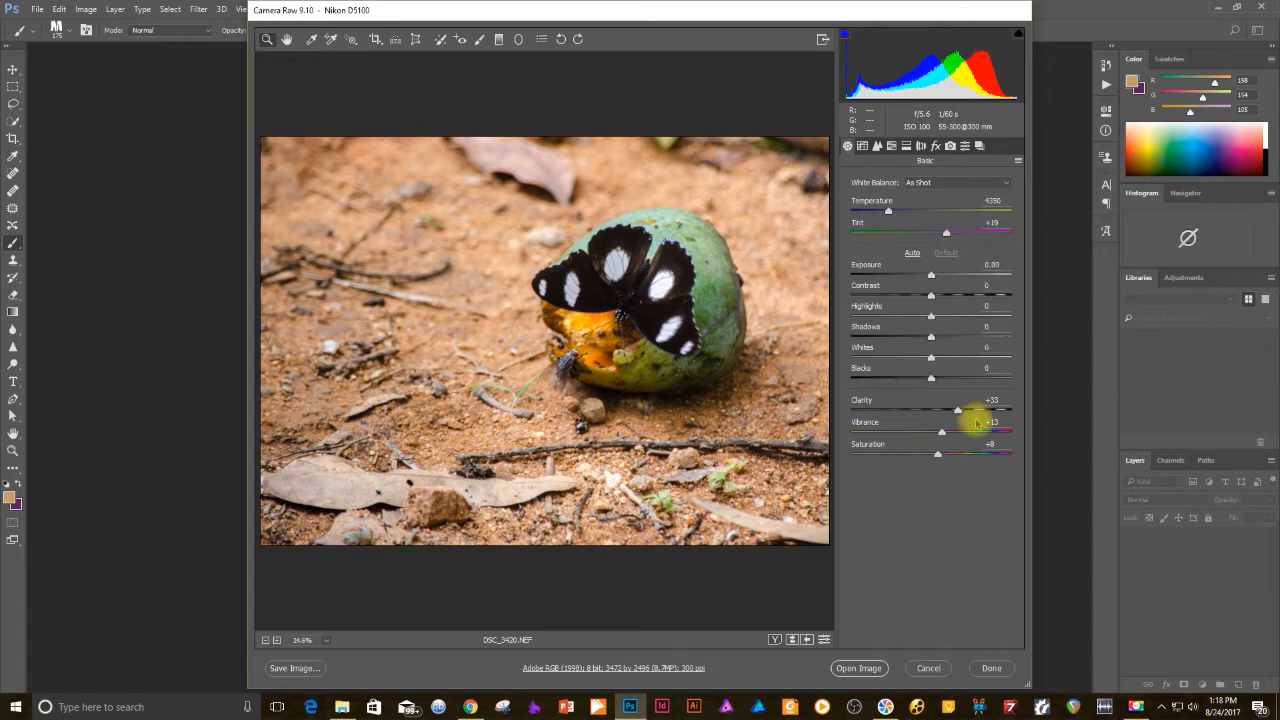
Reset Clarity to 0 and apply Auto tone (exposure +1.15, contrast +24).
left_click_drag(958, 410, 932, 410)
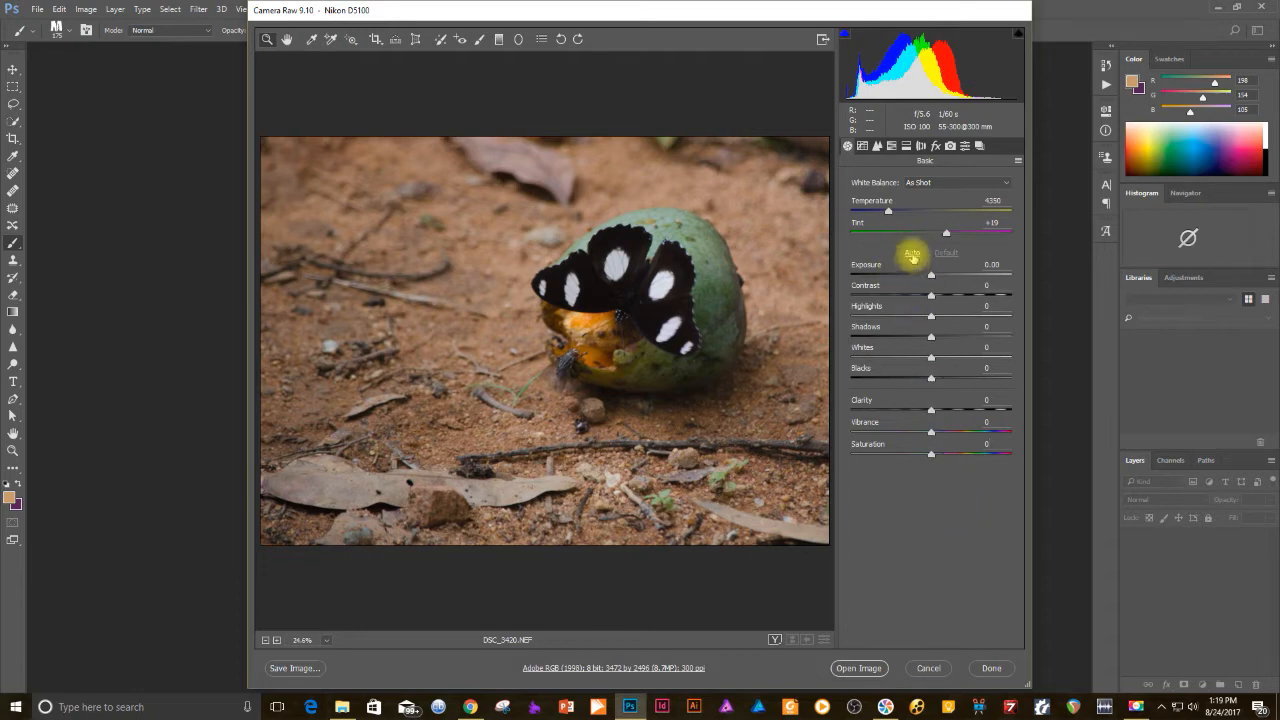
left_click(911, 252)
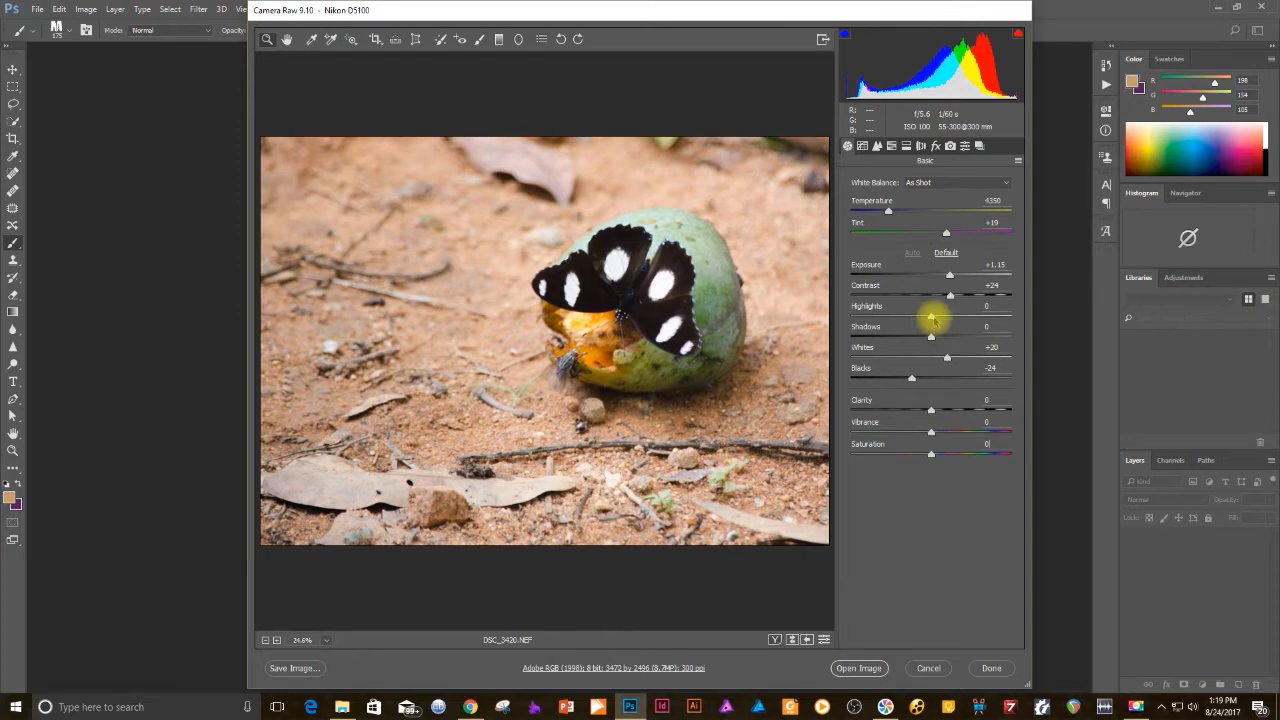
Recover Highlights to -43 and lift Shadows to +31.
left_click_drag(930, 316, 917, 316)
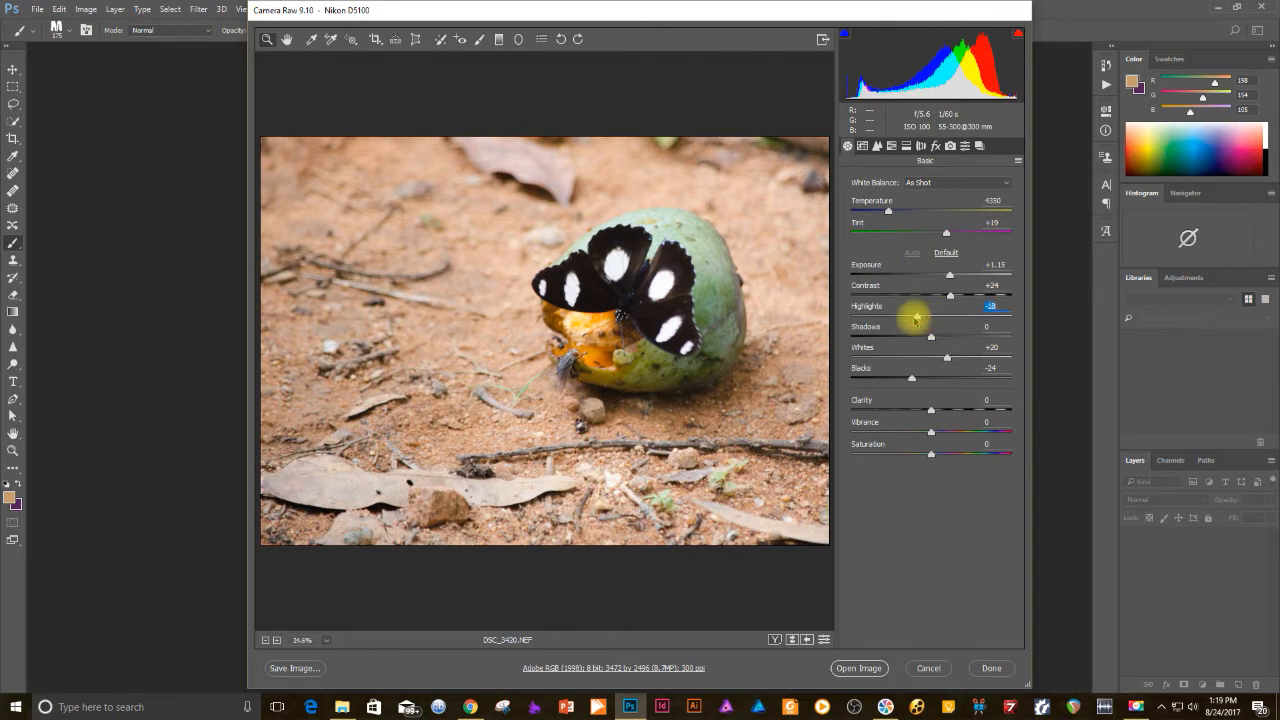
left_click_drag(930, 315, 898, 315)
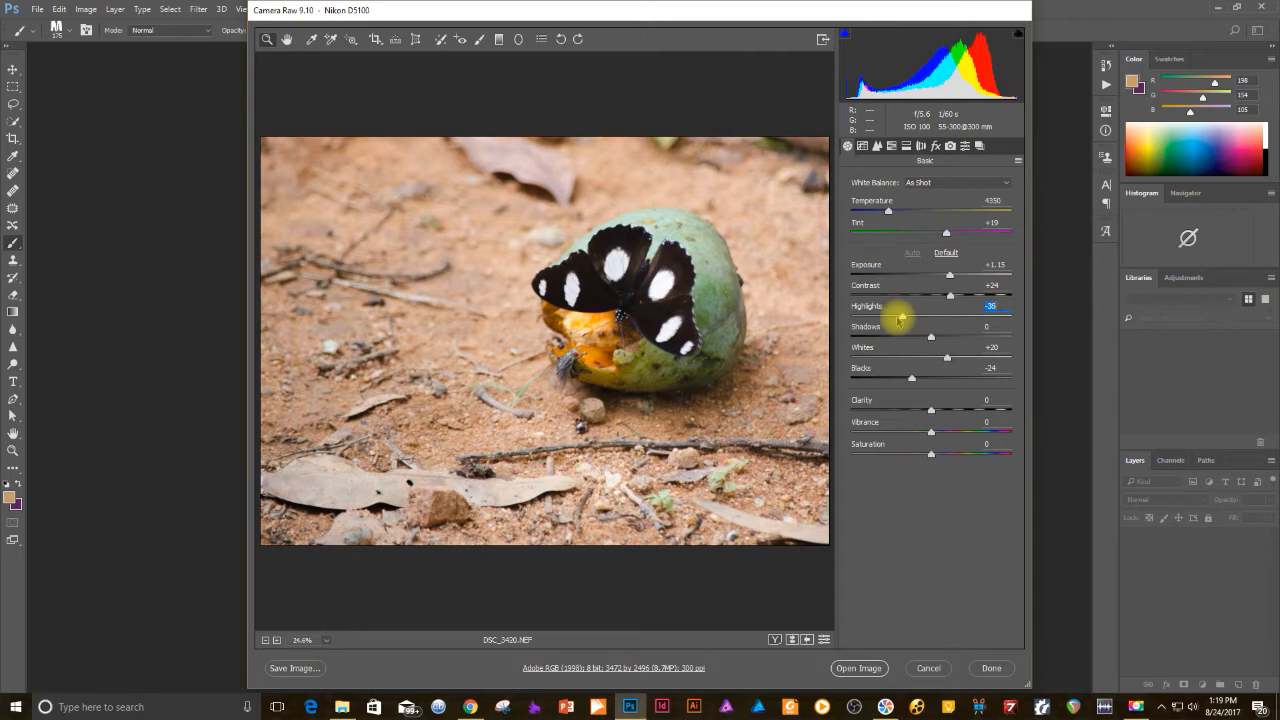
left_click_drag(931, 337, 948, 337)
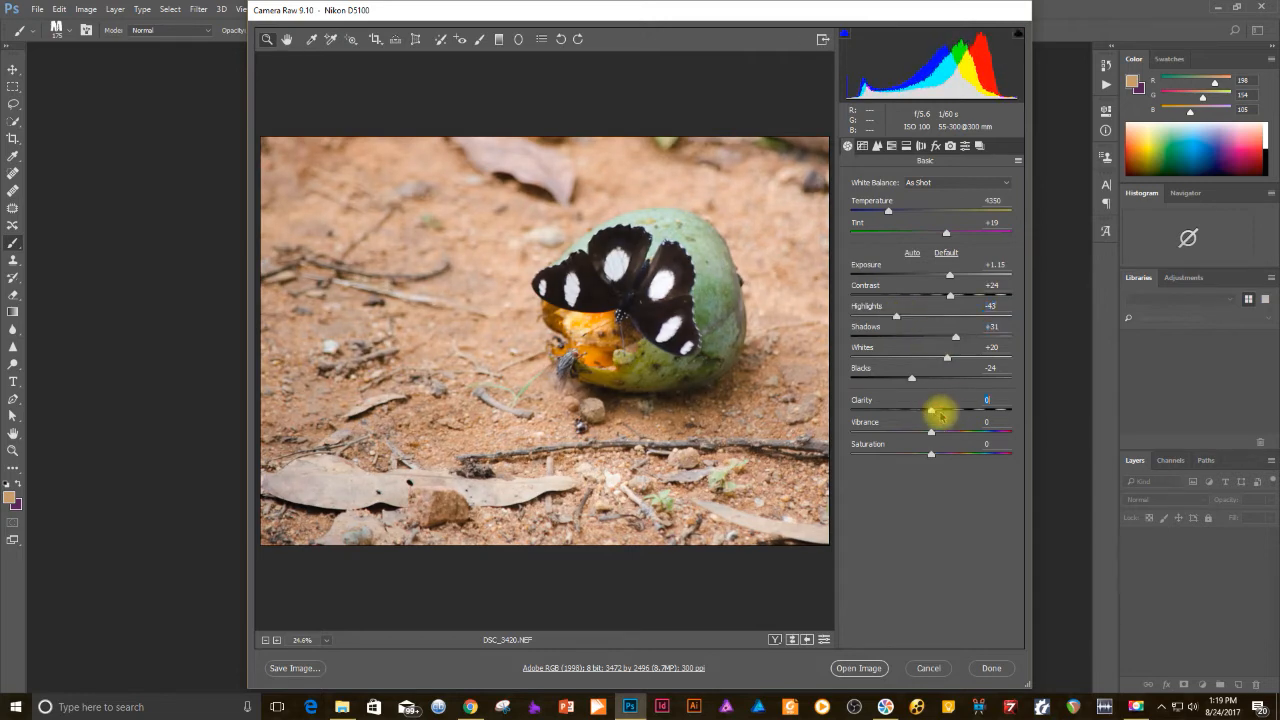
Set Clarity +58, Vibrance +14 and Saturation +11.
left_click_drag(931, 410, 970, 410)
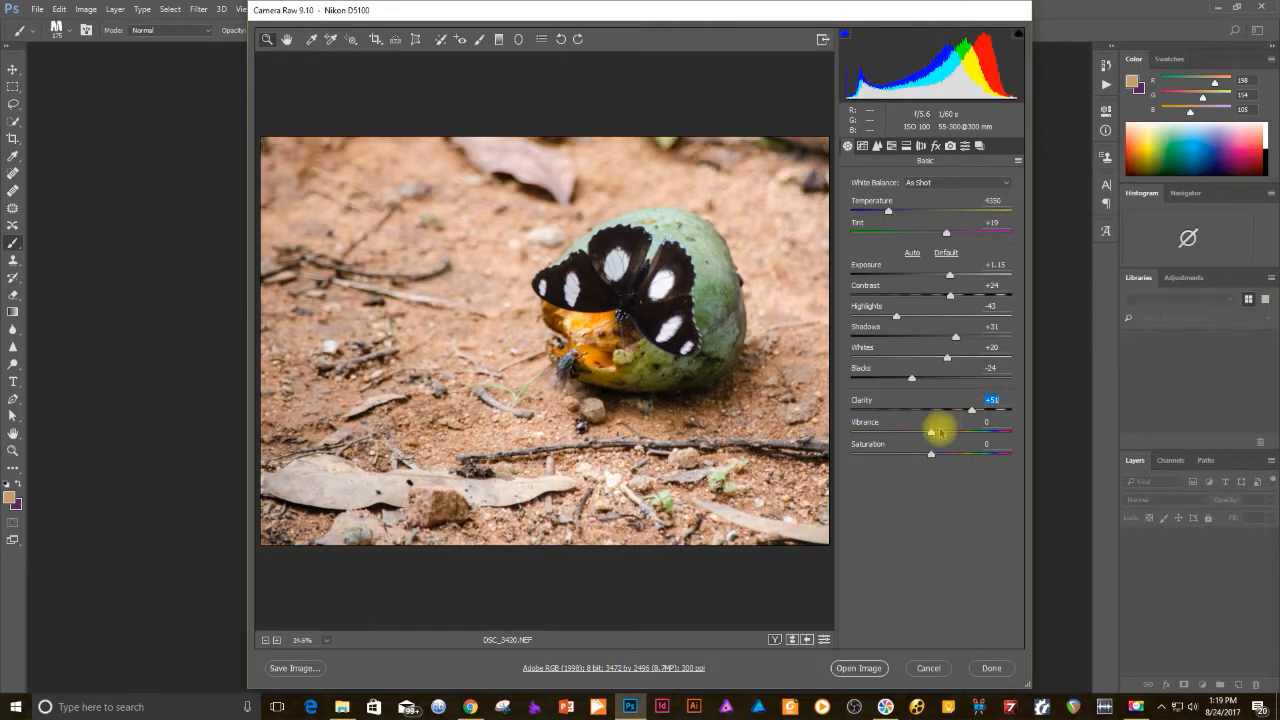
left_click_drag(931, 432, 940, 432)
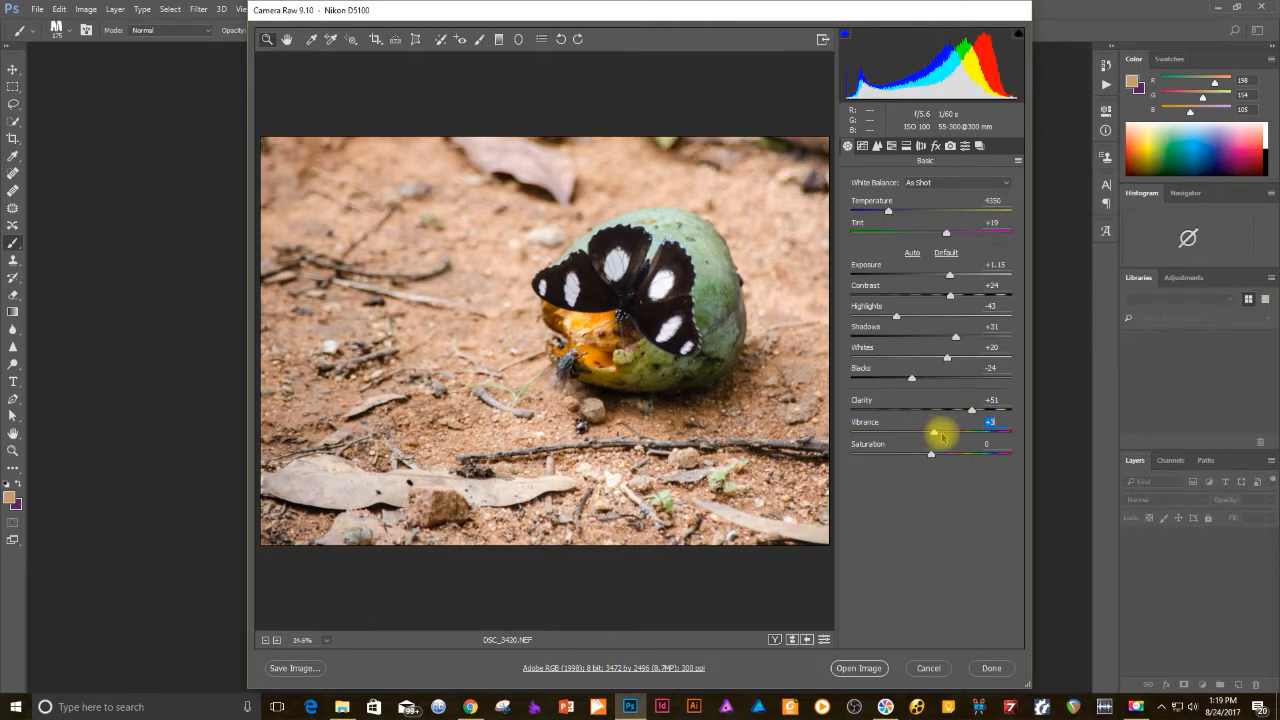
left_click_drag(935, 431, 970, 431)
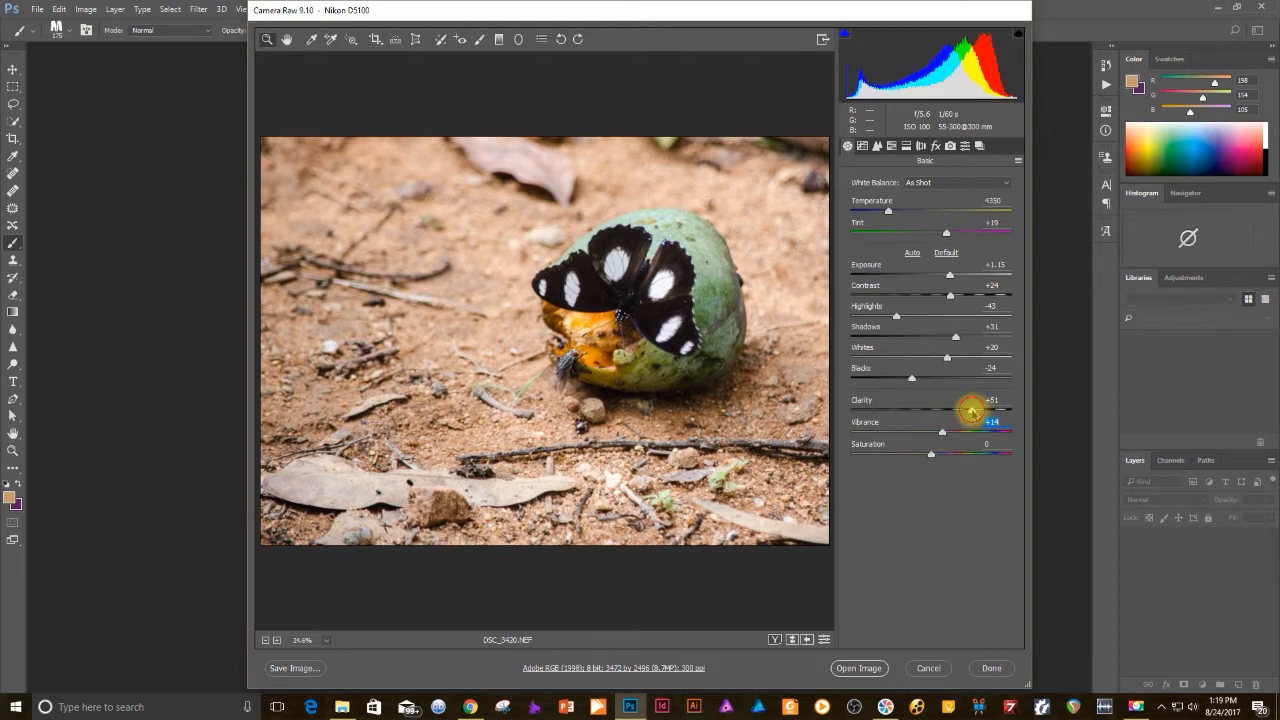
left_click_drag(971, 410, 1008, 410)
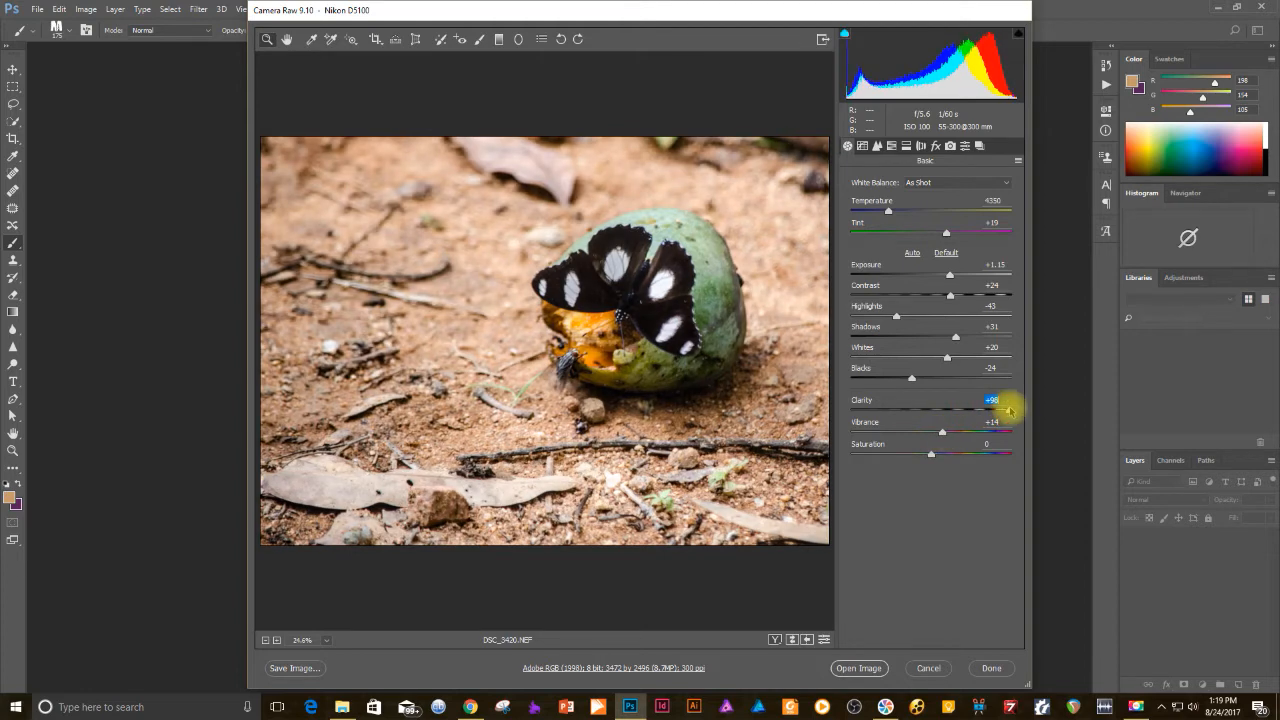
left_click_drag(1008, 410, 978, 410)
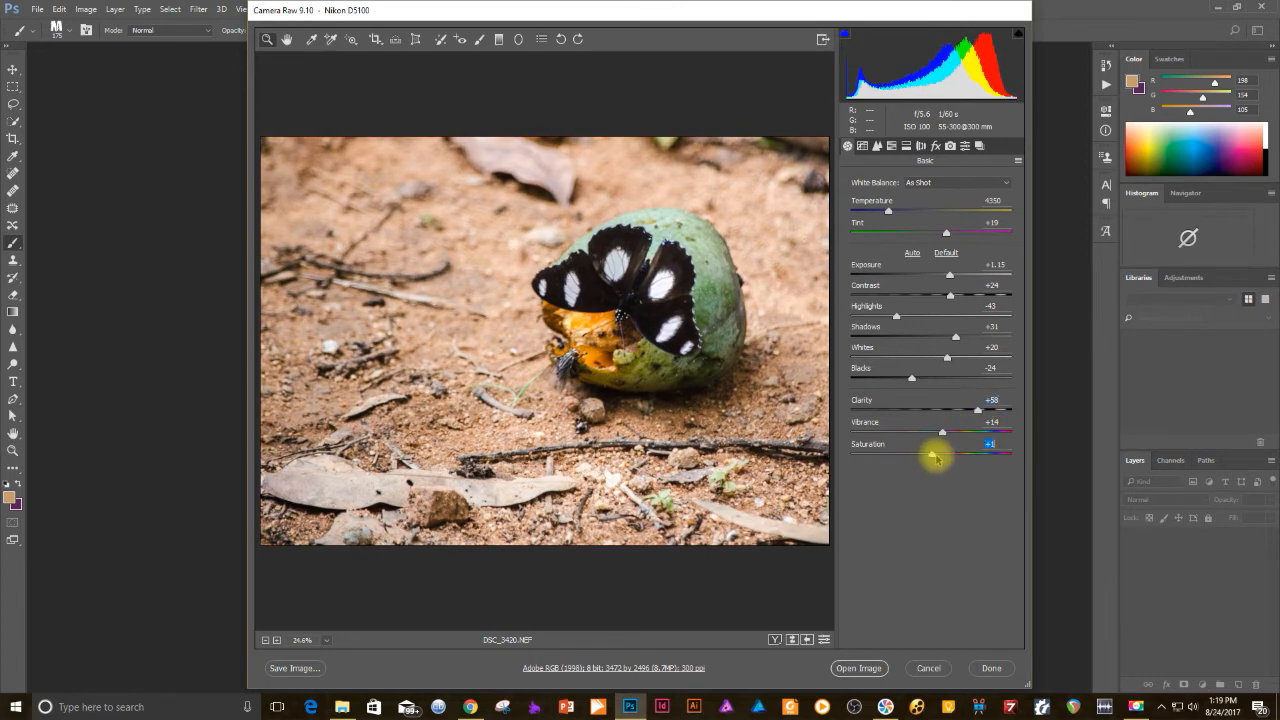
left_click_drag(935, 455, 940, 455)
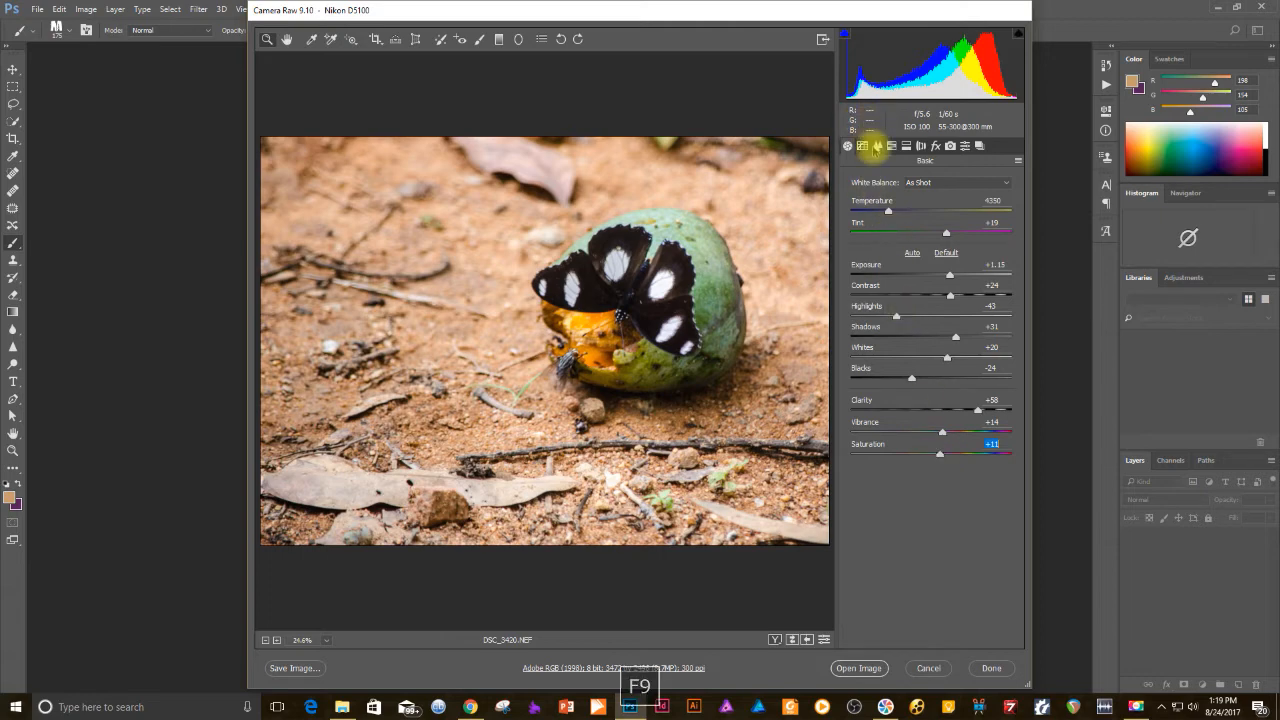
Set Luminance noise reduction to 11 in the Detail panel.
left_click(877, 146)
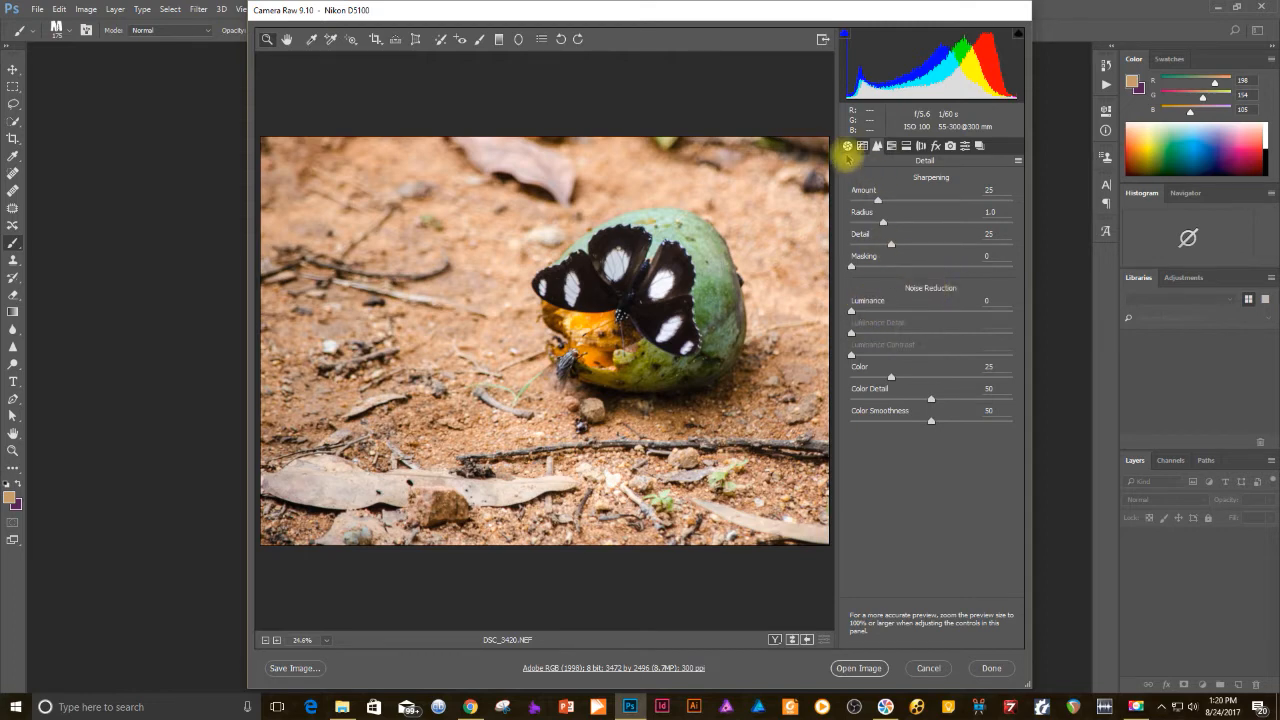
left_click(847, 146)
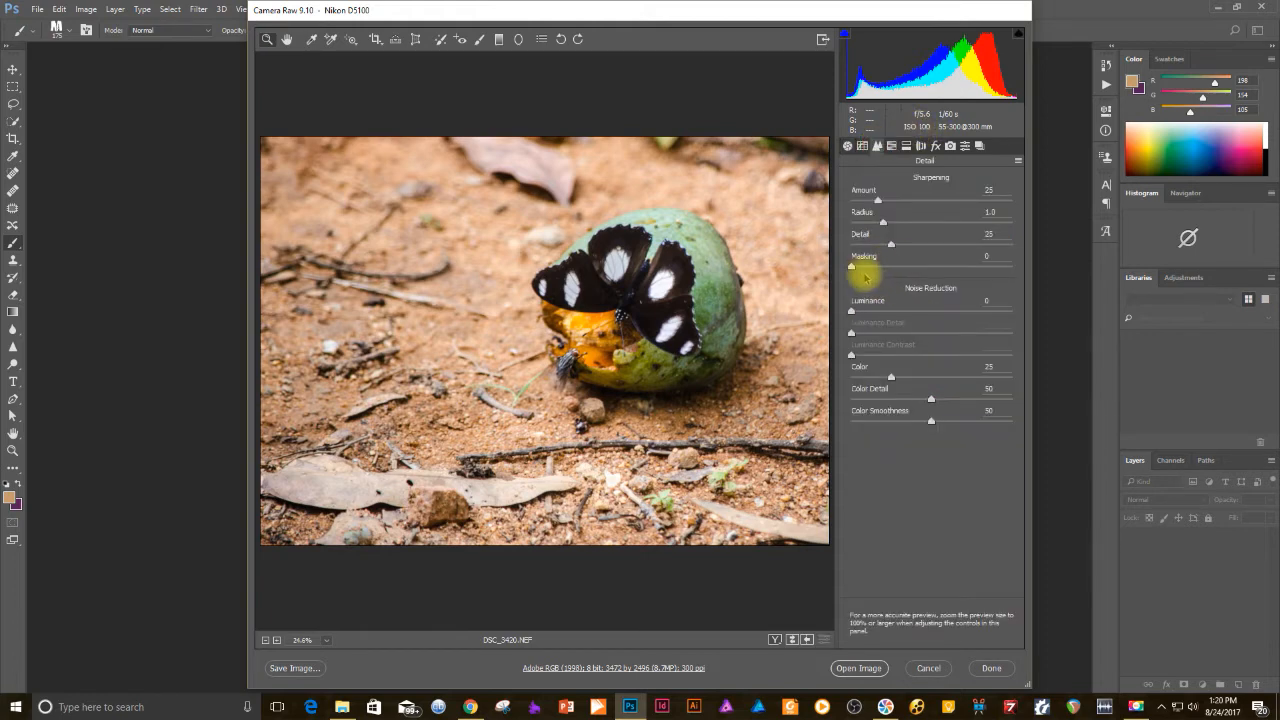
left_click_drag(852, 311, 862, 311)
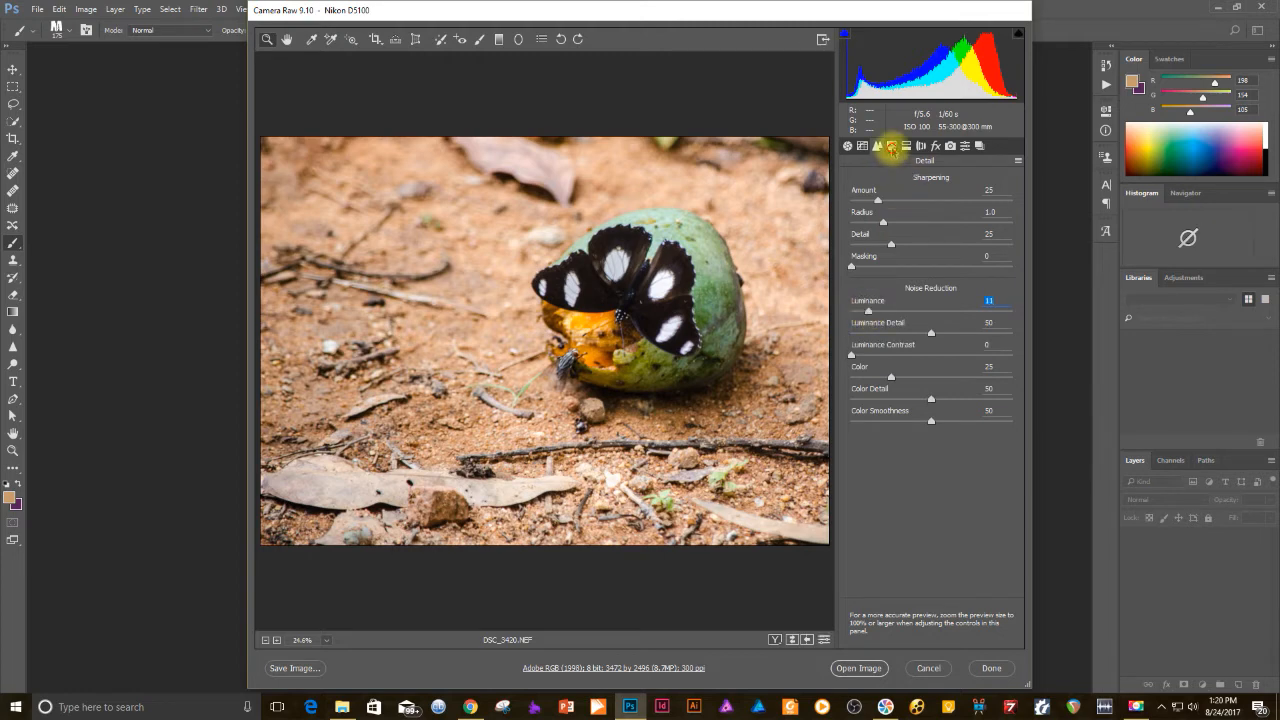
Set HSL saturation of Greens to +70 and Oranges to -45.
left_click(892, 146)
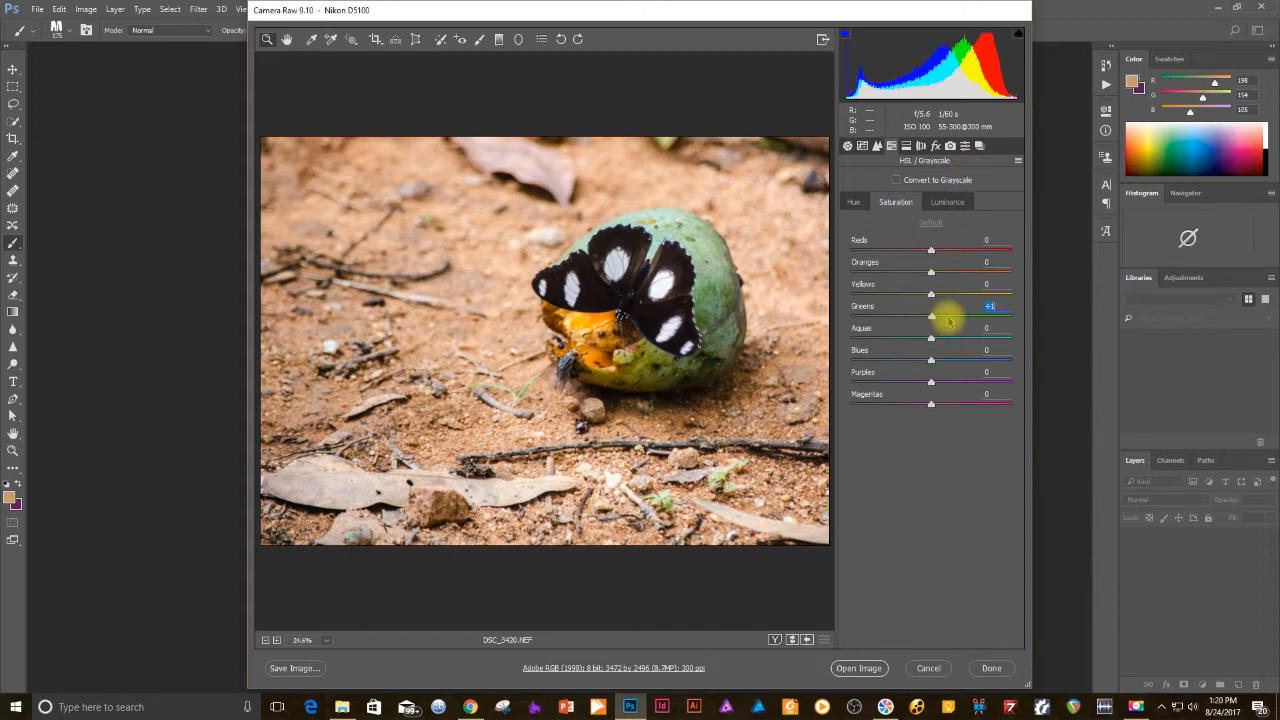
left_click_drag(931, 316, 978, 316)
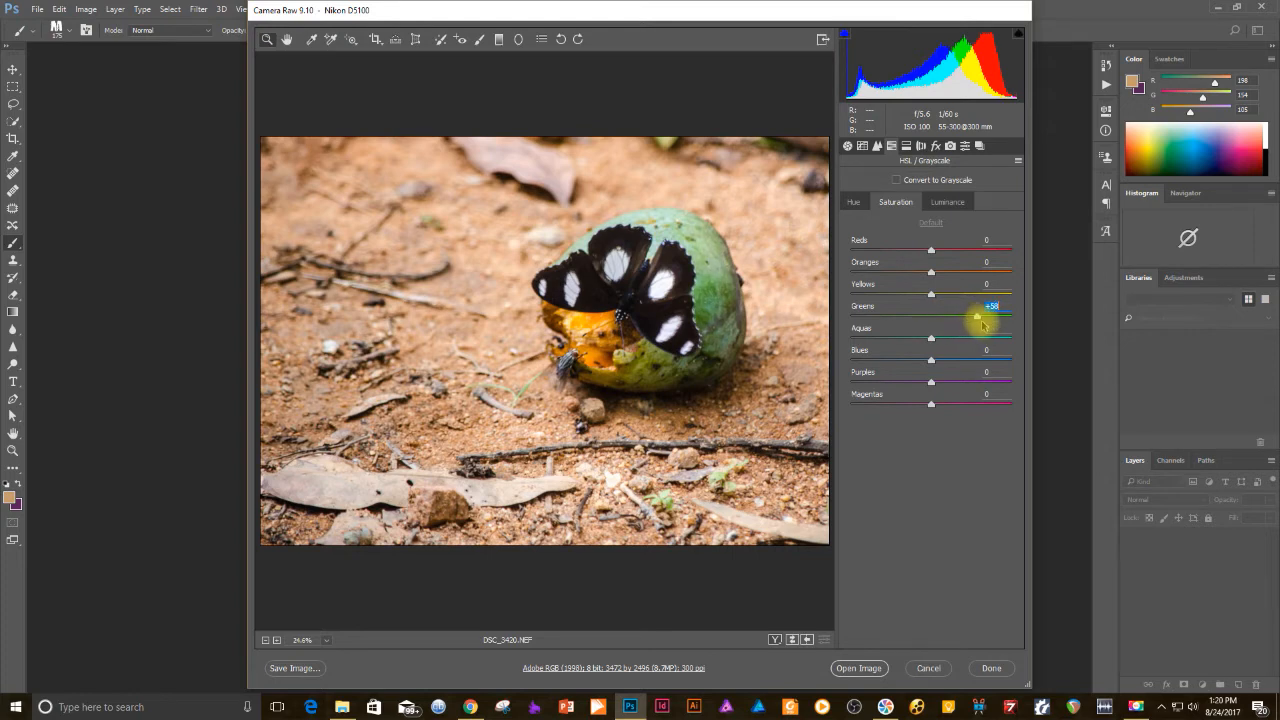
left_click_drag(977, 317, 987, 317)
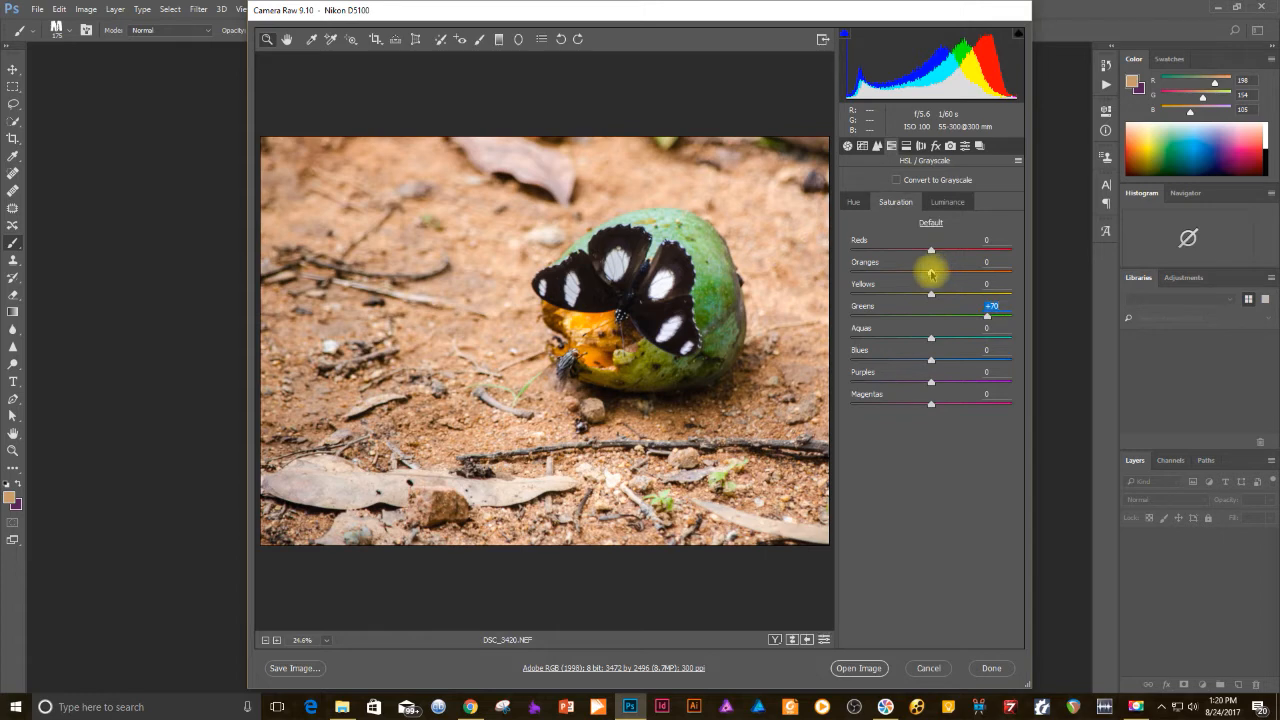
left_click_drag(931, 273, 908, 273)
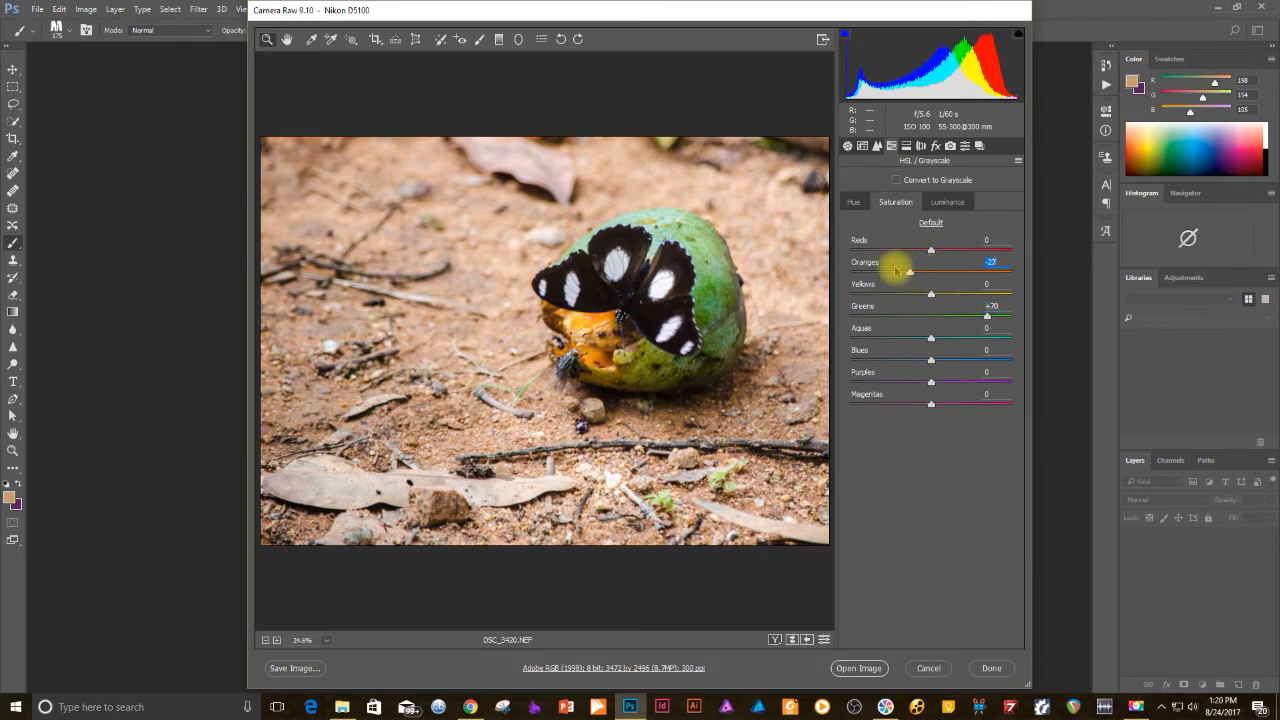
left_click_drag(908, 272, 880, 272)
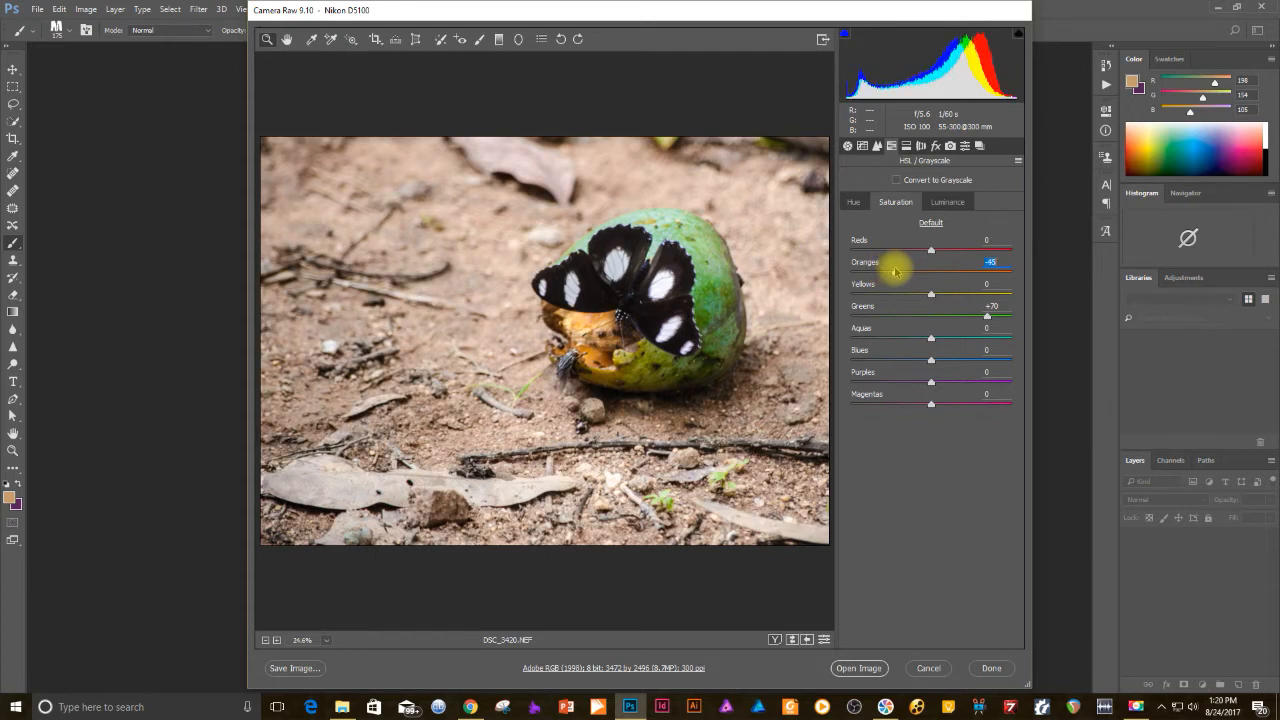
mouse_move(980, 180)
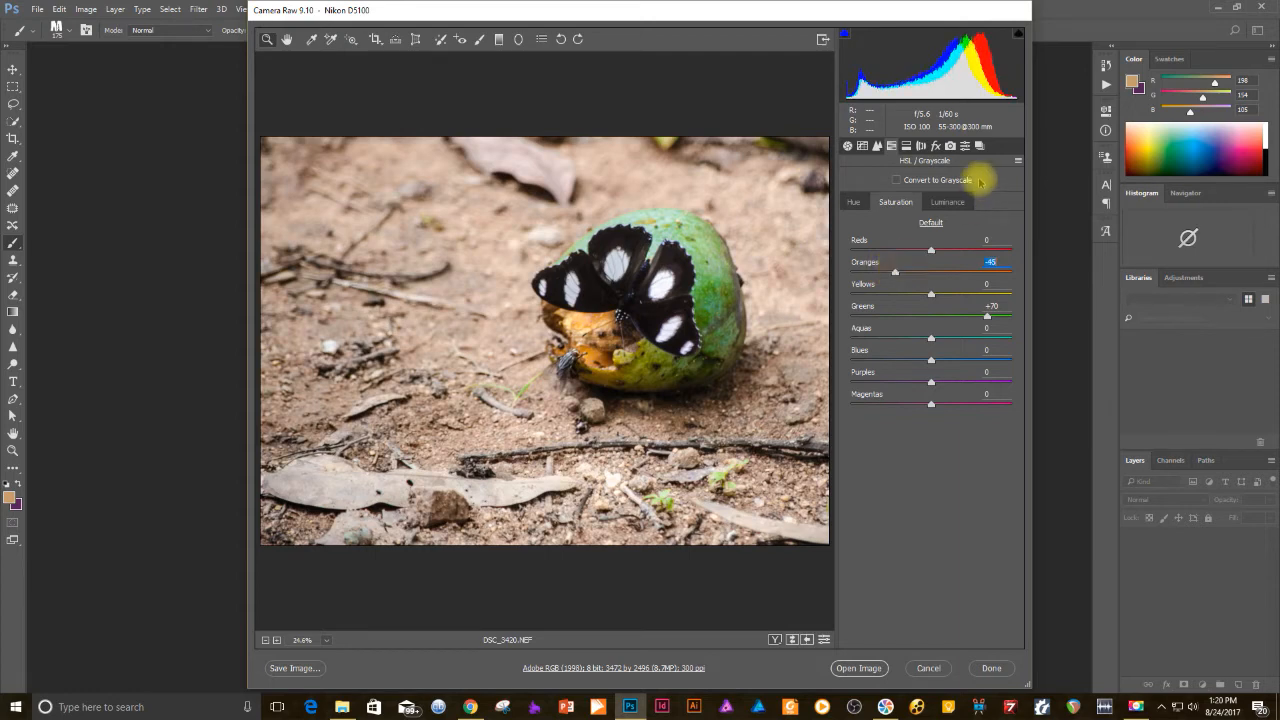
left_click(935, 146)
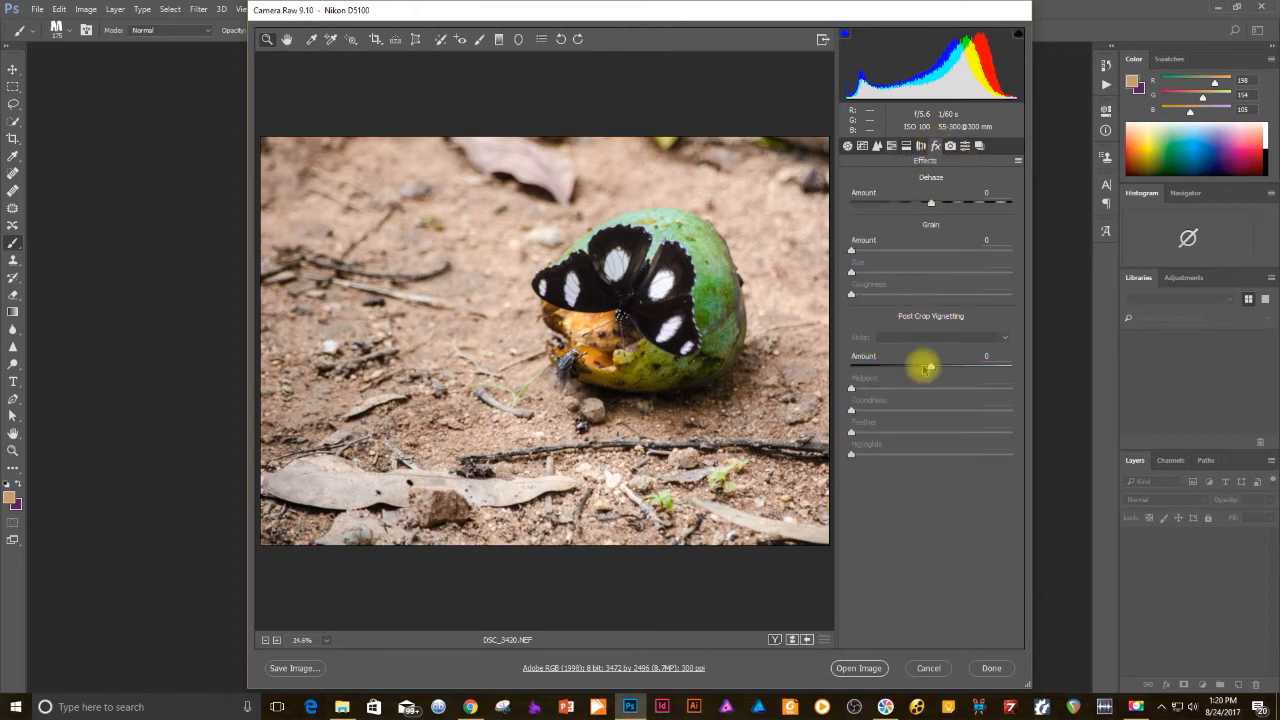
Add a post-crop vignette with Amount -21 and Midpoint about 28.
left_click_drag(931, 356, 915, 356)
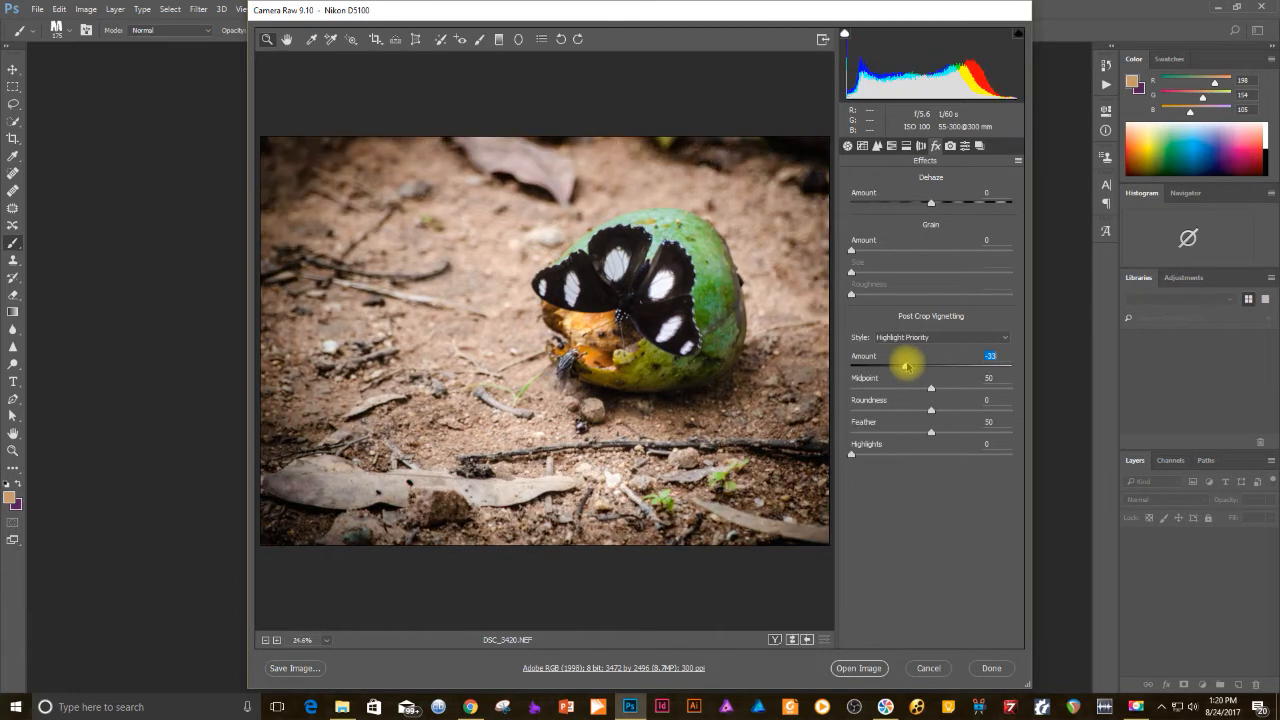
left_click_drag(903, 365, 912, 365)
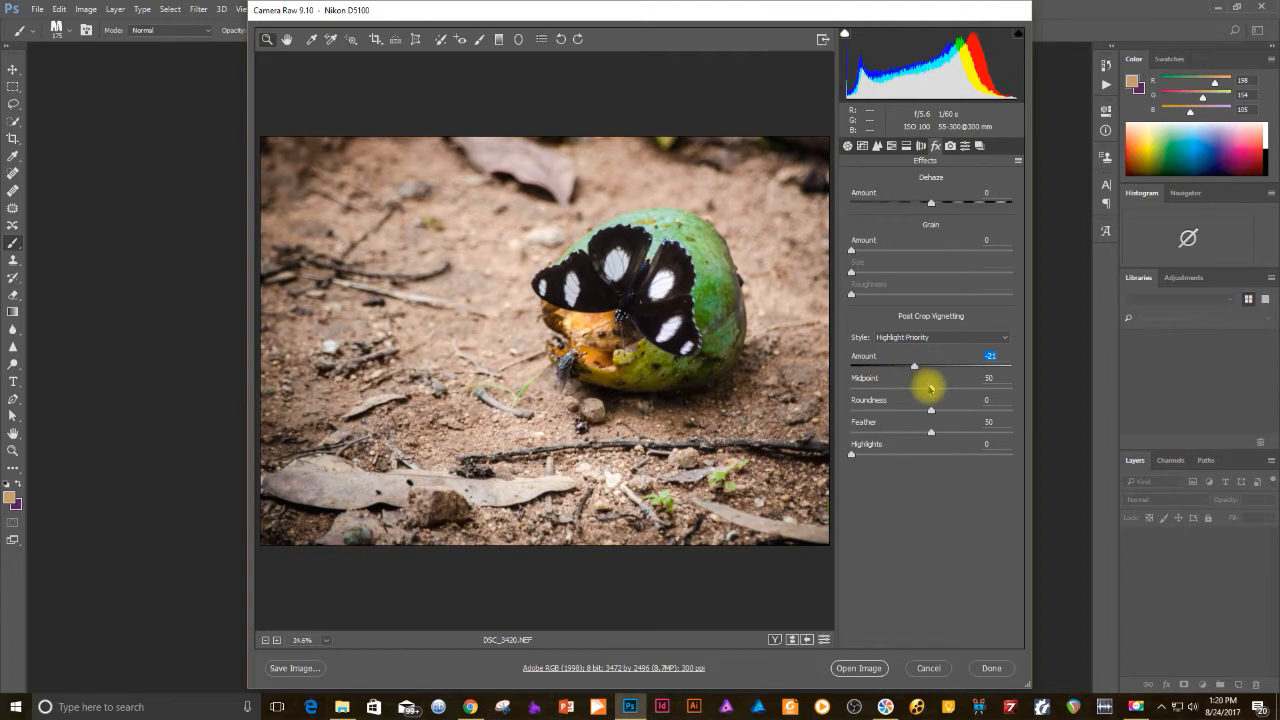
left_click_drag(929, 387, 913, 392)
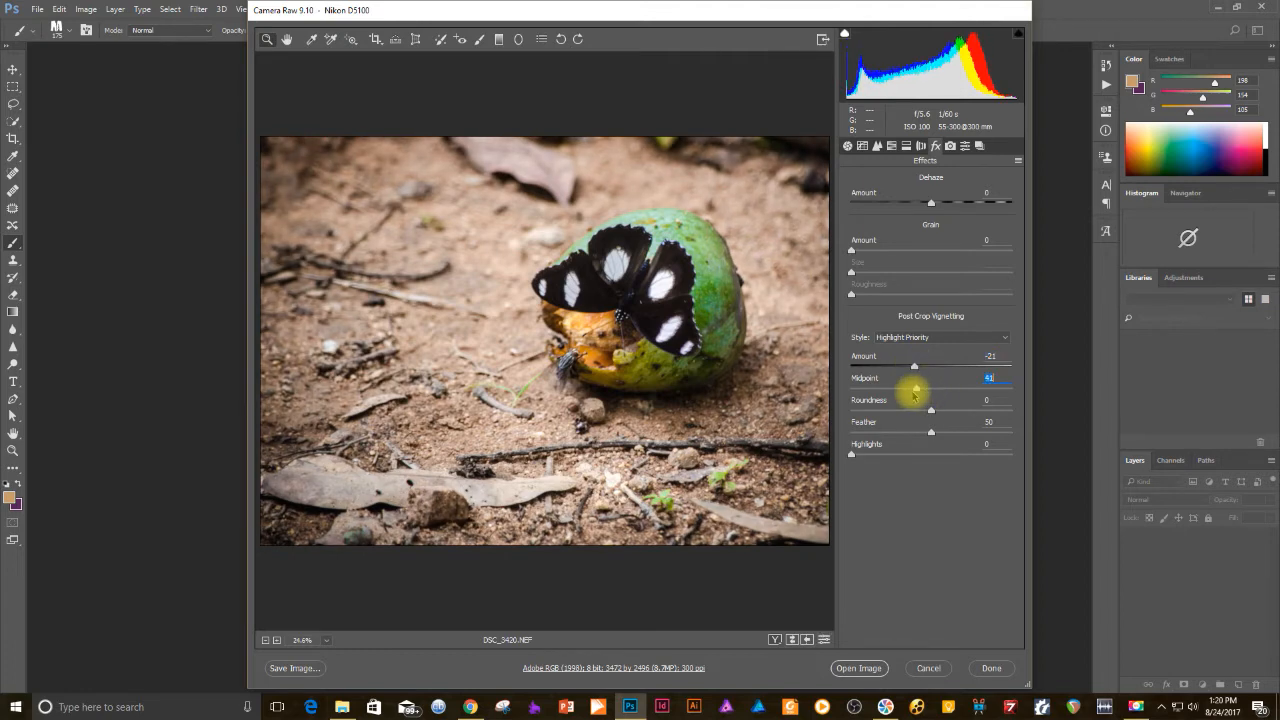
left_click_drag(913, 390, 900, 390)
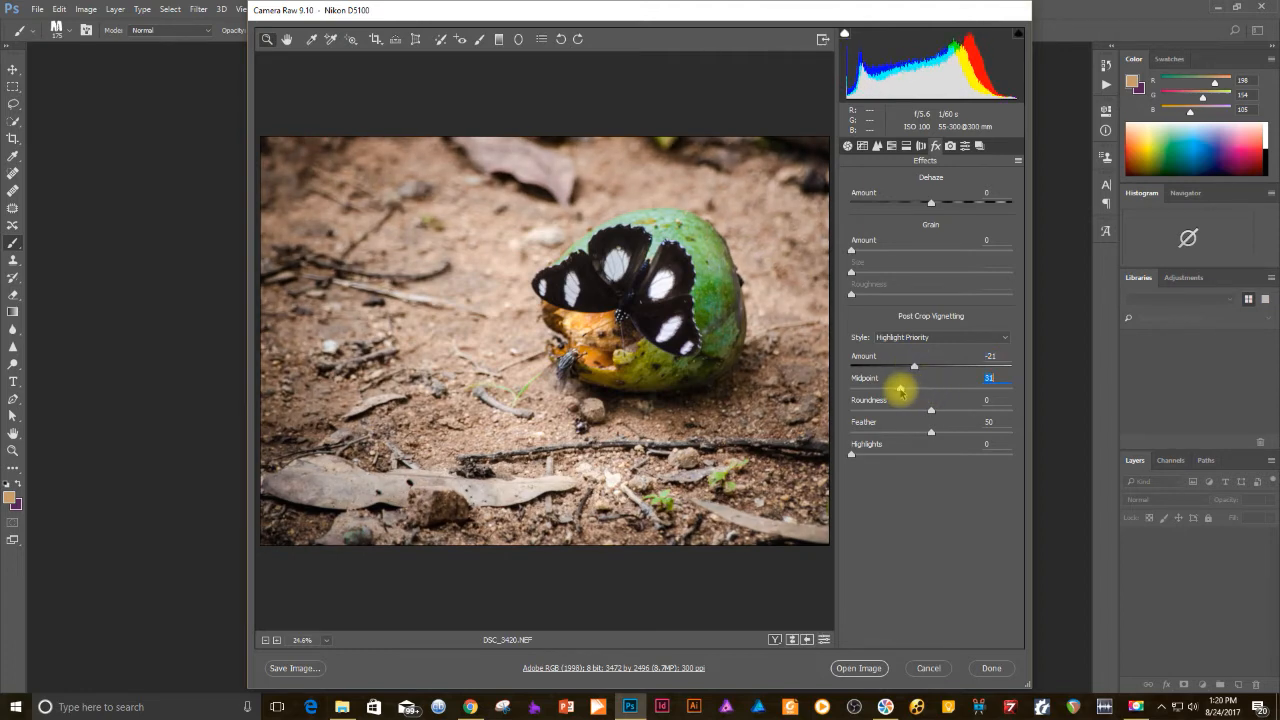
left_click_drag(900, 391, 930, 391)
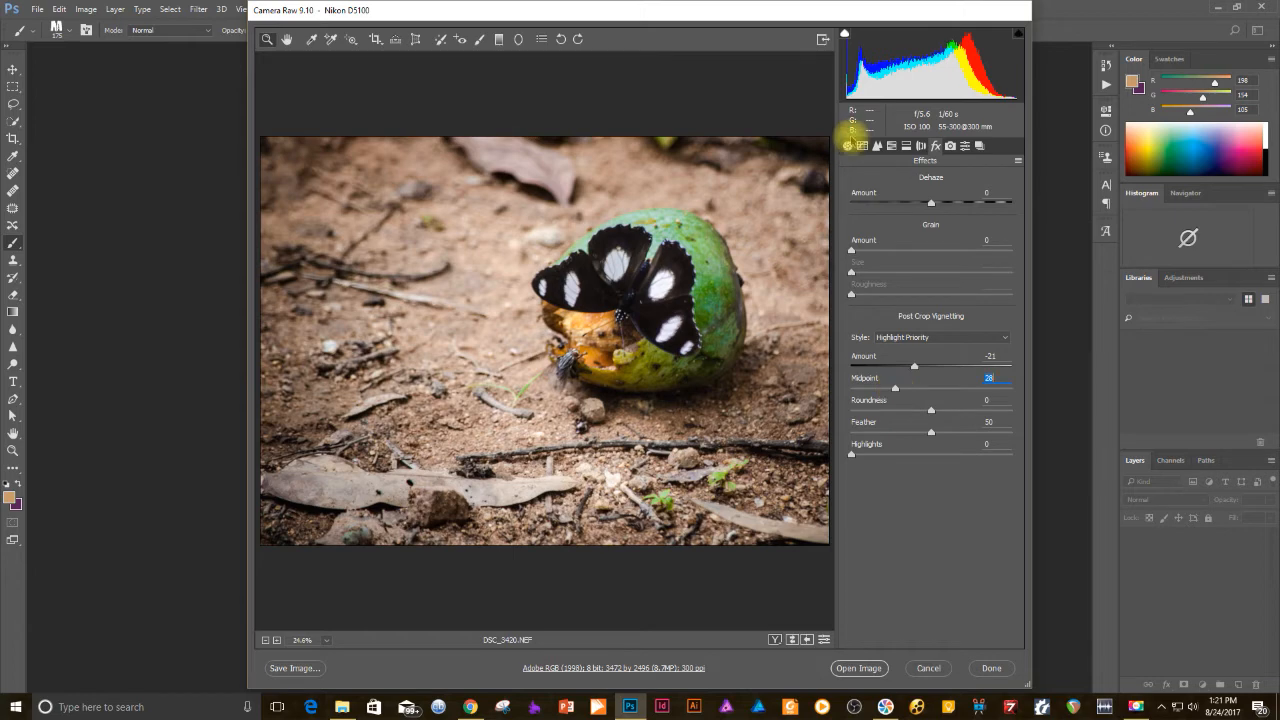
Return to the Basic panel to review exposure +1.15 and clarity +58.
left_click(847, 146)
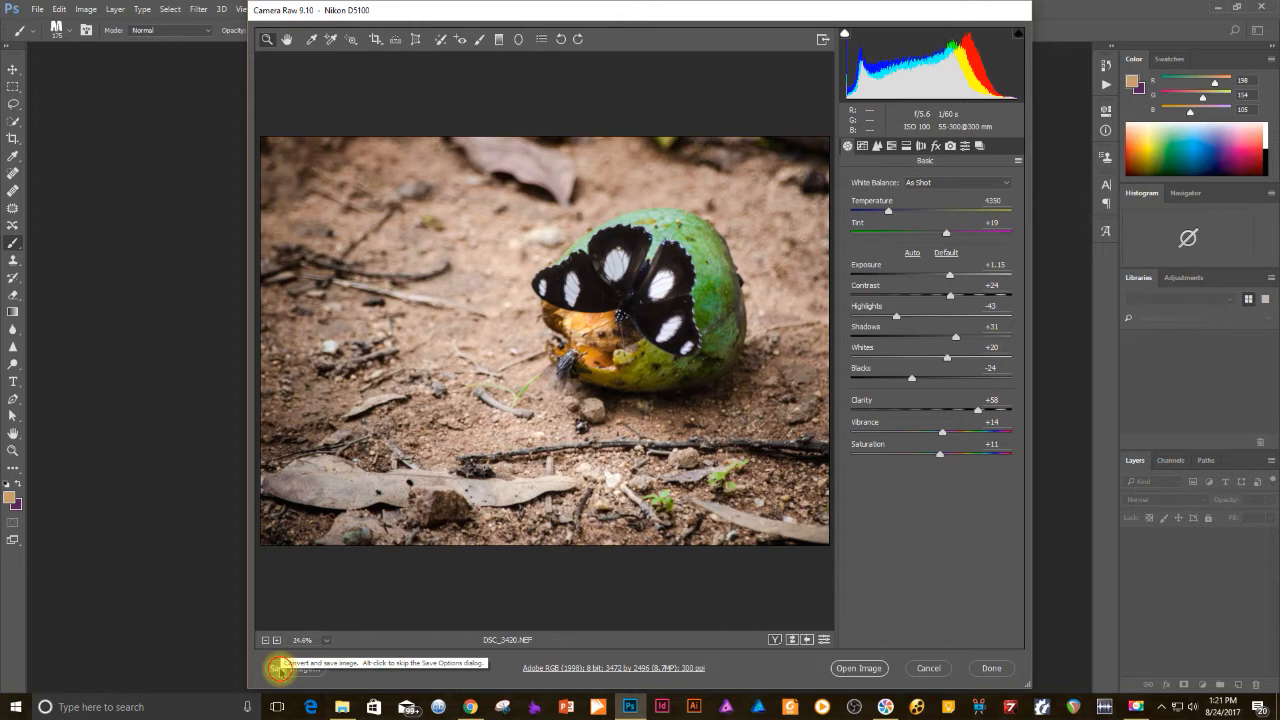
Open Save Options to export the edited photo.
left_click(280, 668)
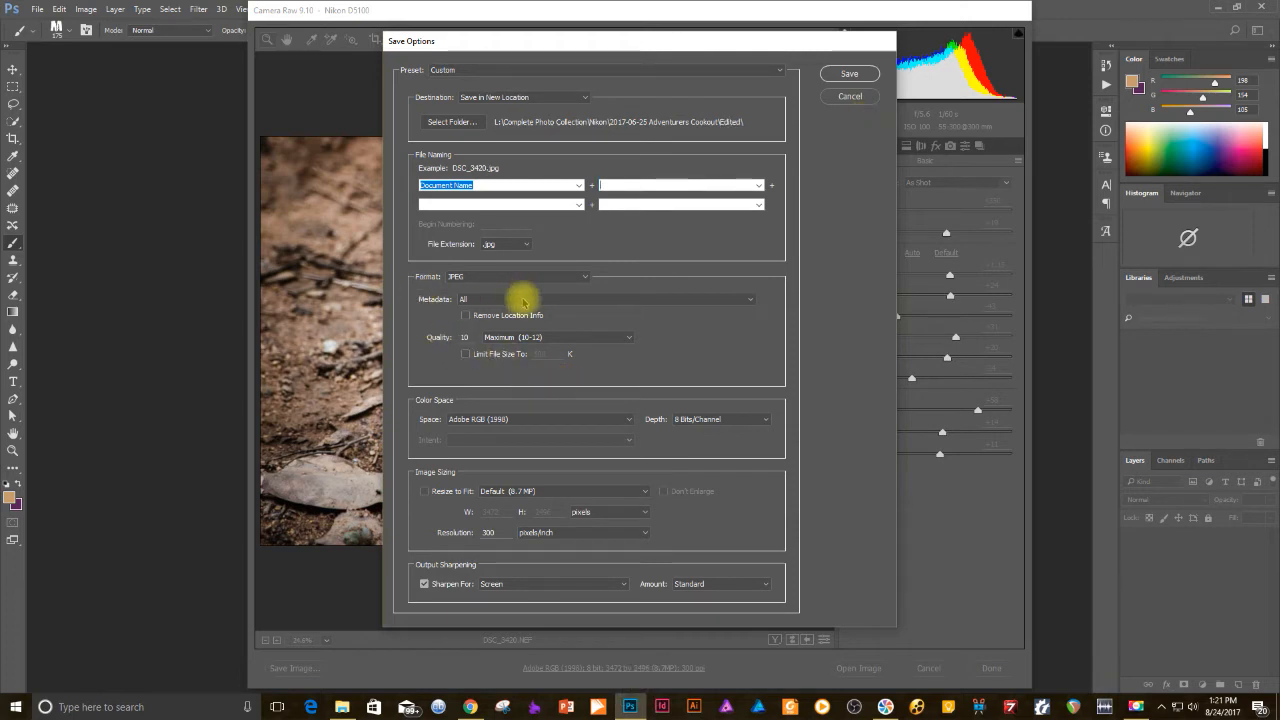
mouse_move(423, 360)
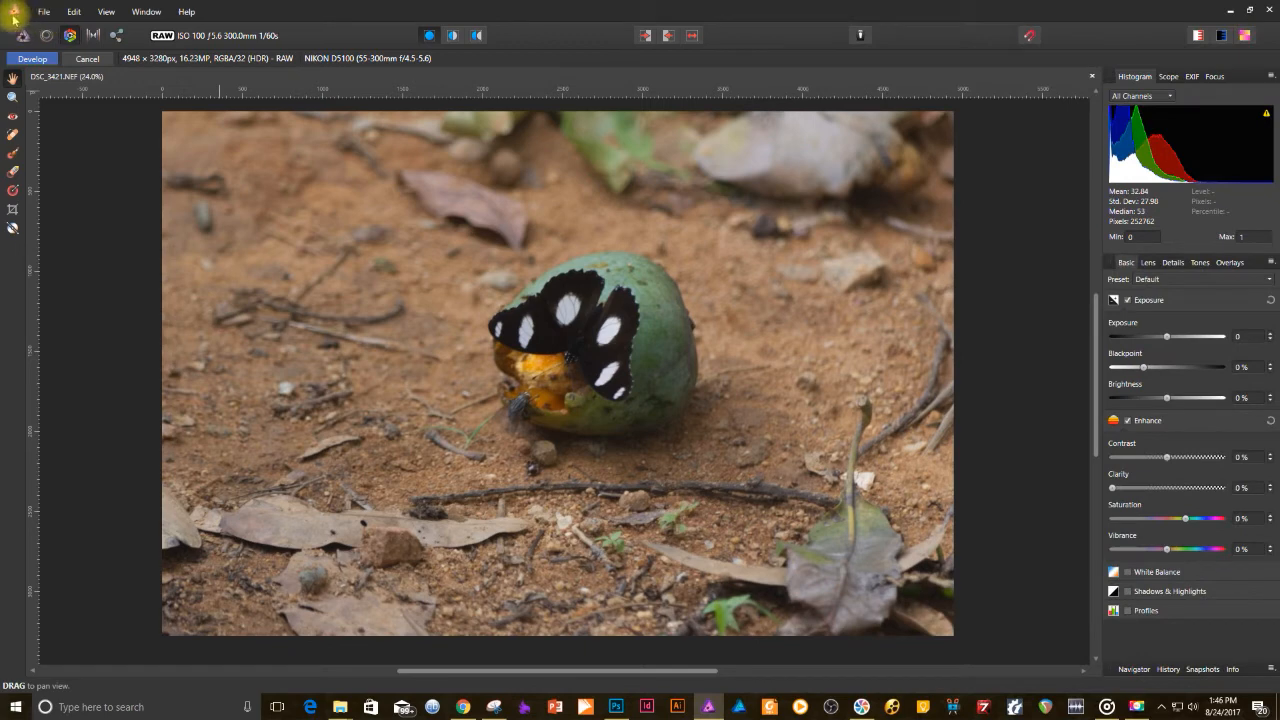
left_click(186, 11)
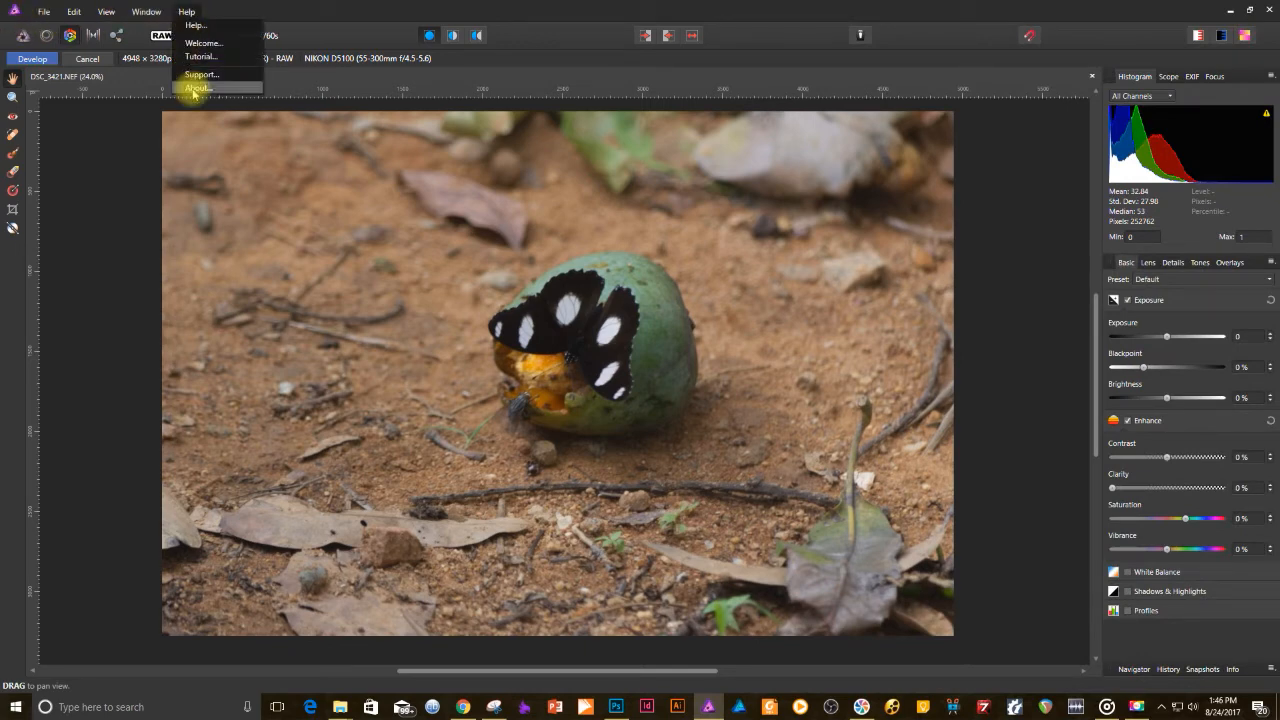
left_click(198, 88)
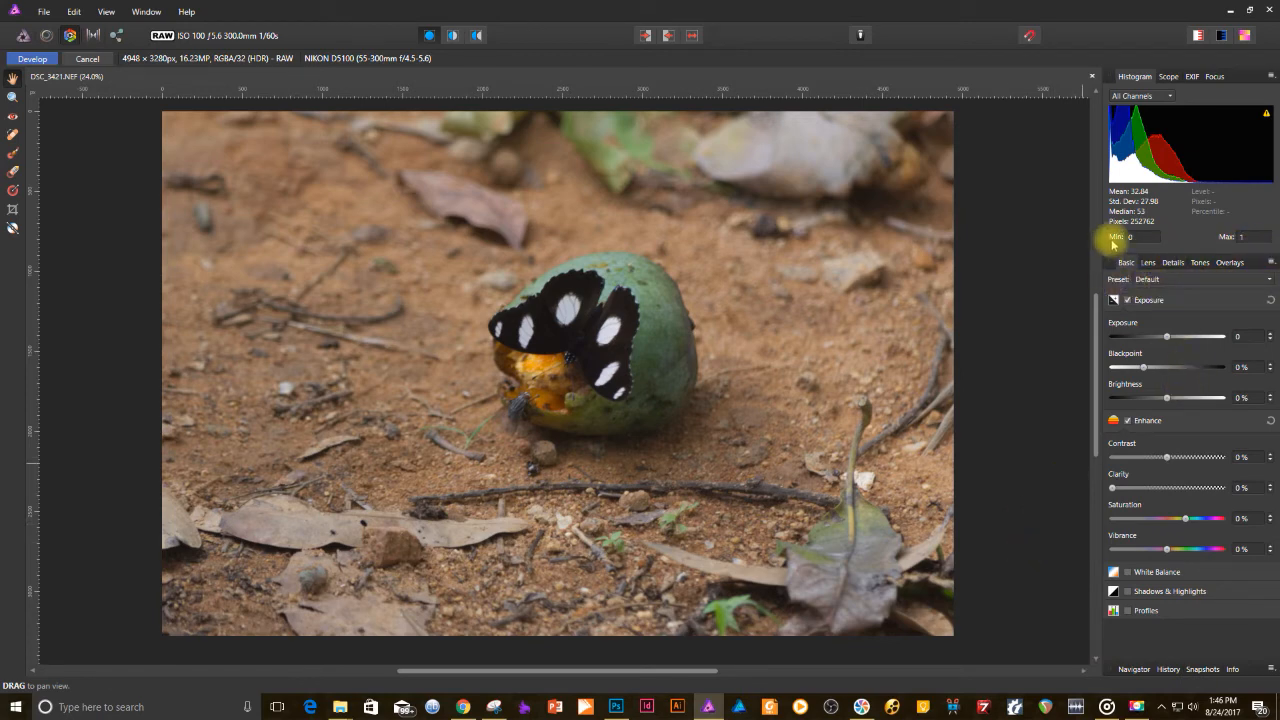
left_click(1269, 279)
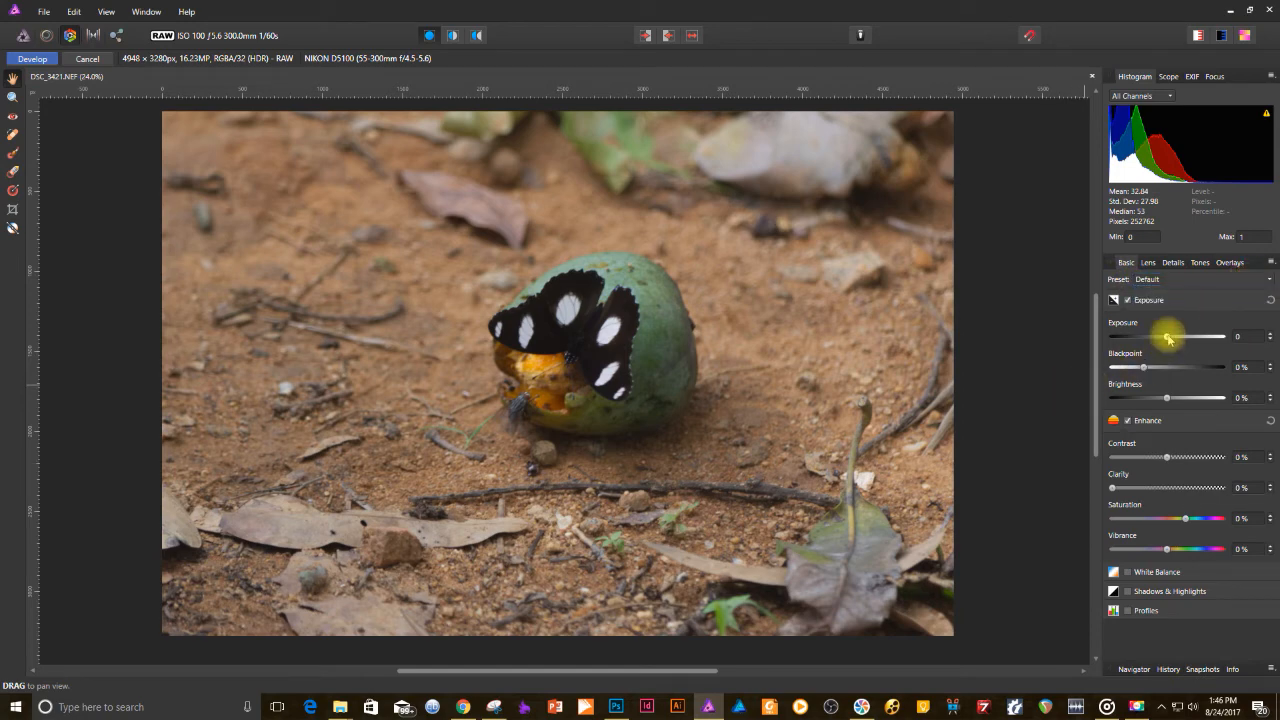
Raise exposure to about 0.59, black point to 2% and brightness to 6%.
left_click_drag(1165, 336, 1178, 336)
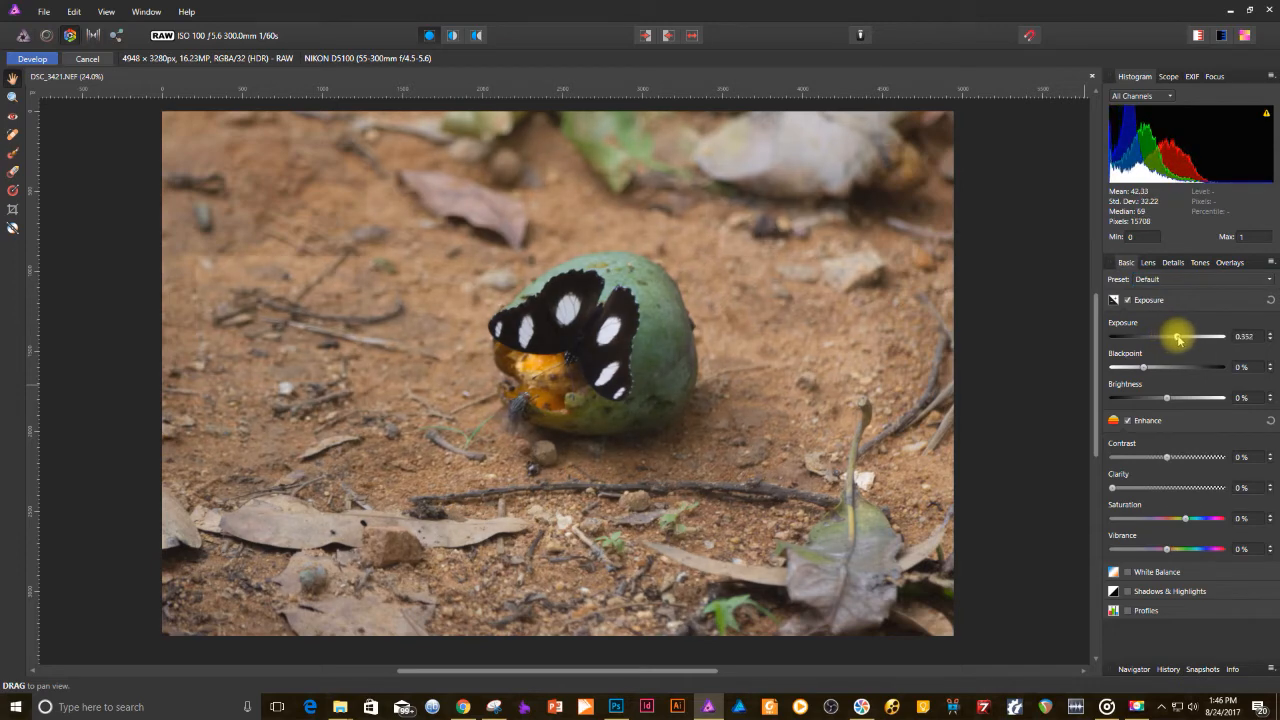
left_click_drag(1178, 336, 1190, 336)
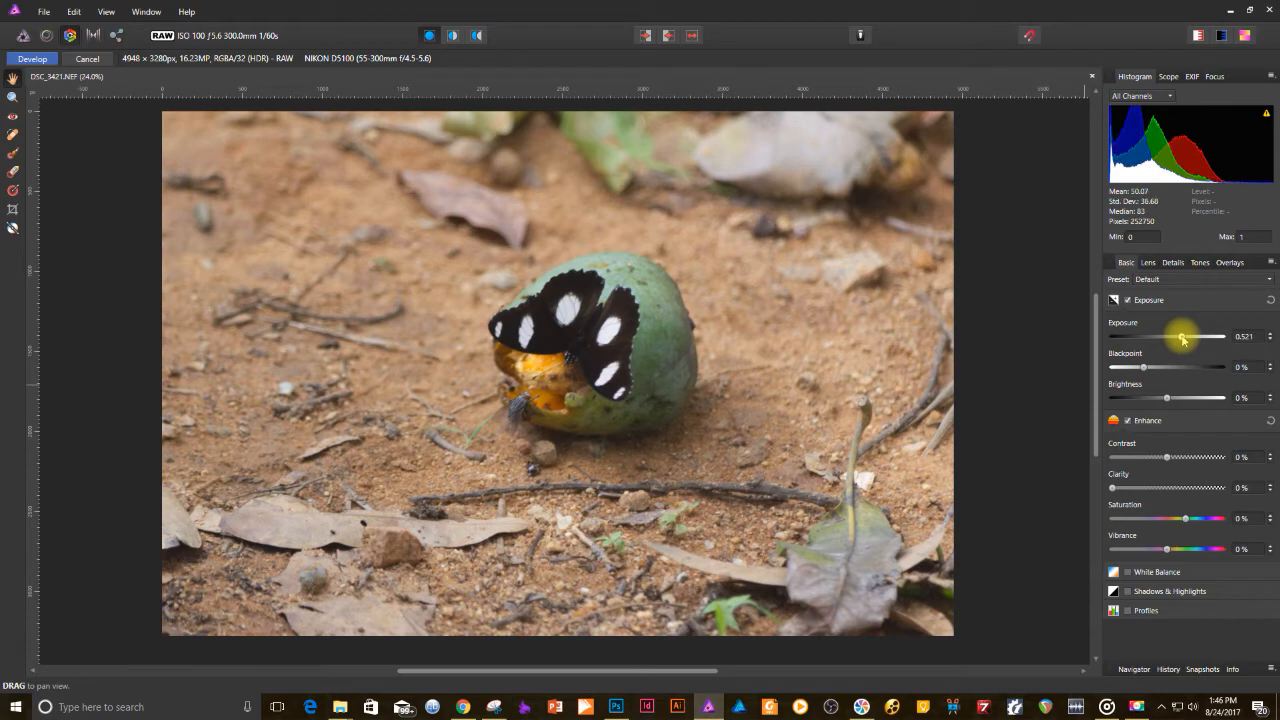
left_click_drag(1181, 337, 1187, 337)
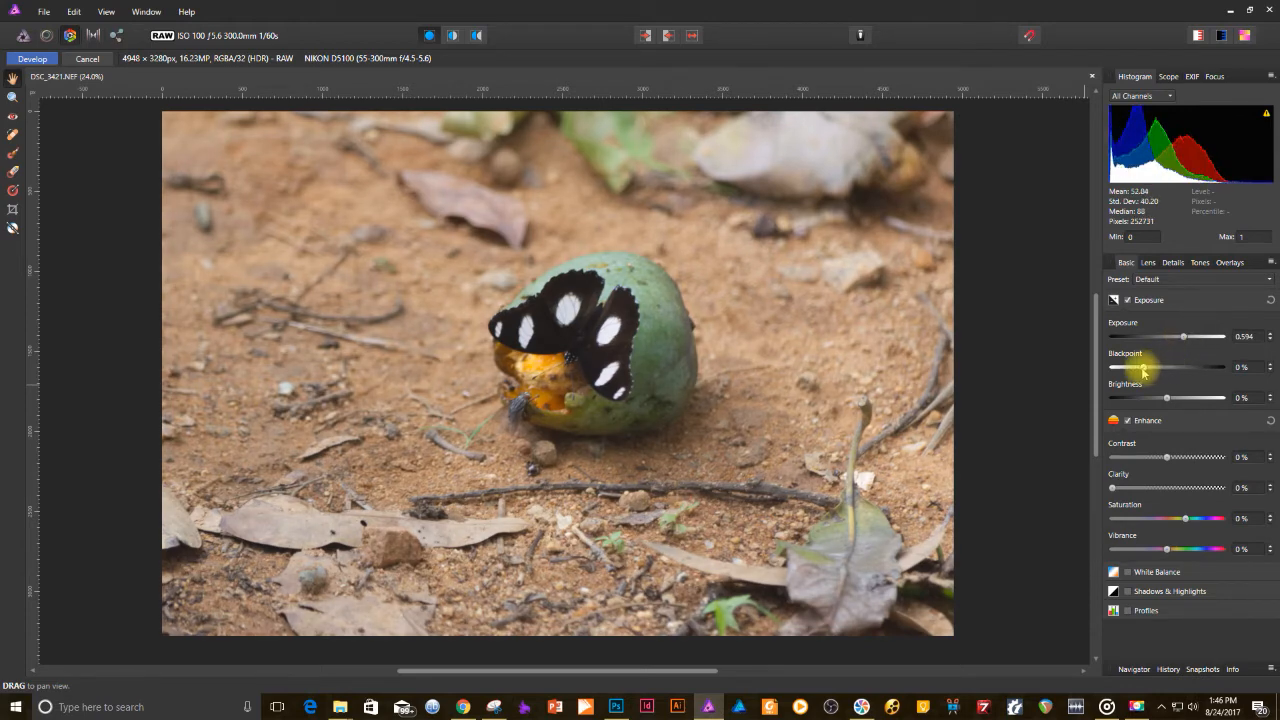
left_click_drag(1143, 367, 1150, 367)
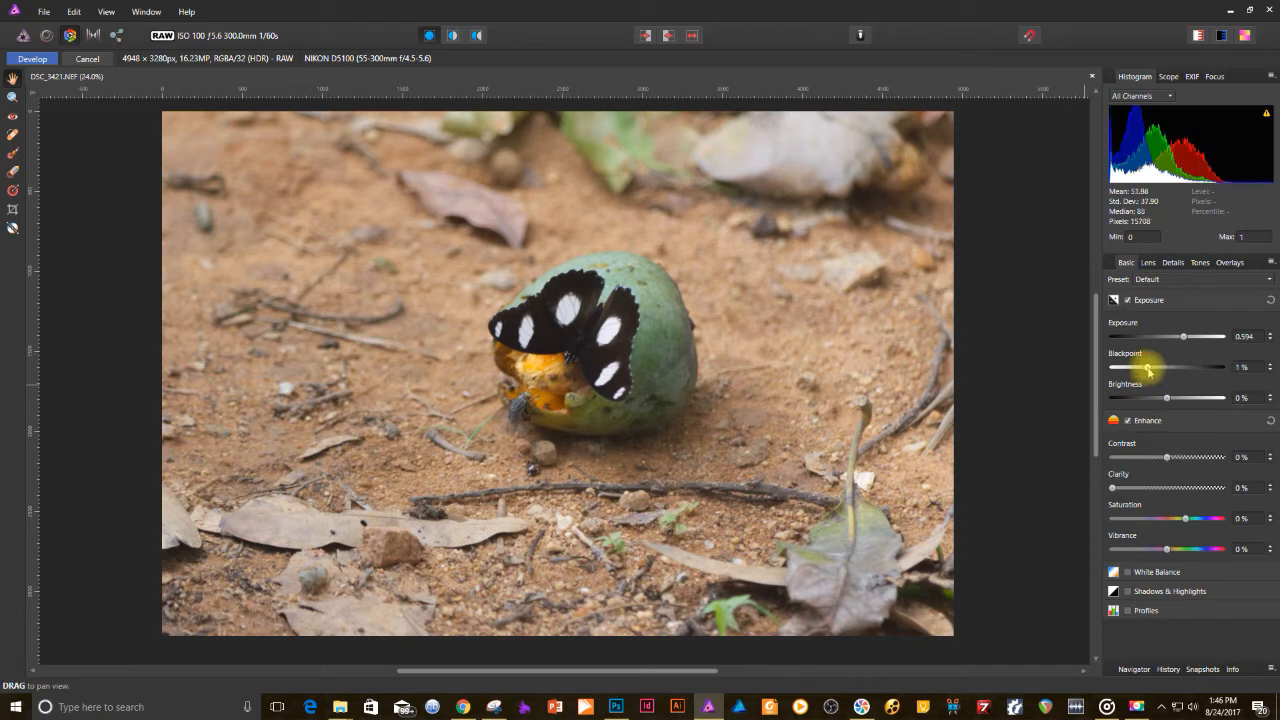
left_click_drag(1167, 367, 1170, 367)
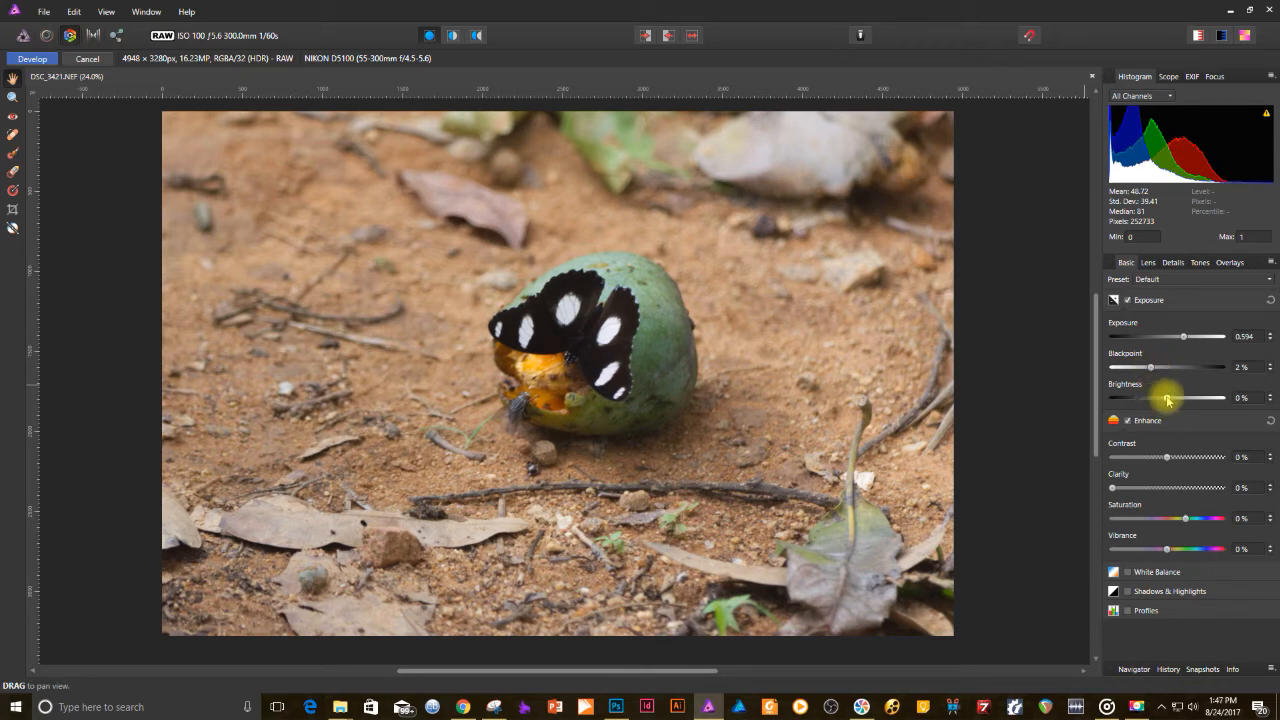
left_click_drag(1165, 398, 1178, 398)
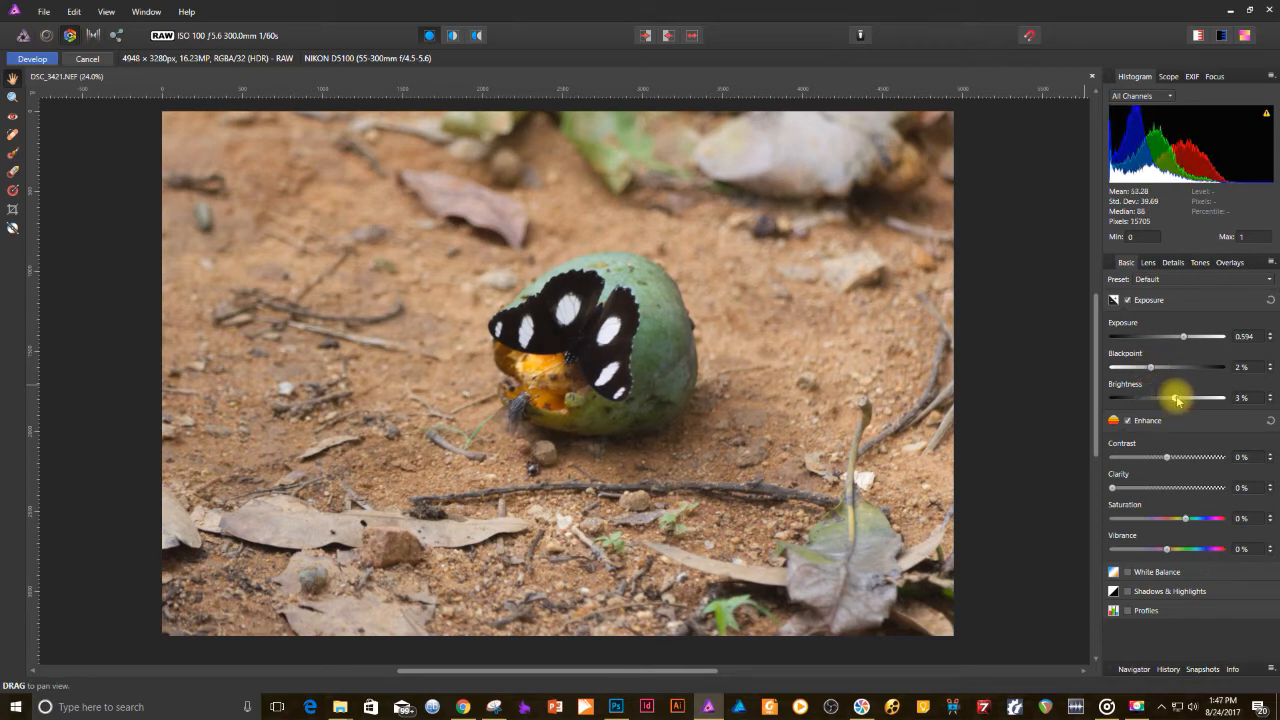
left_click_drag(1178, 397, 1187, 397)
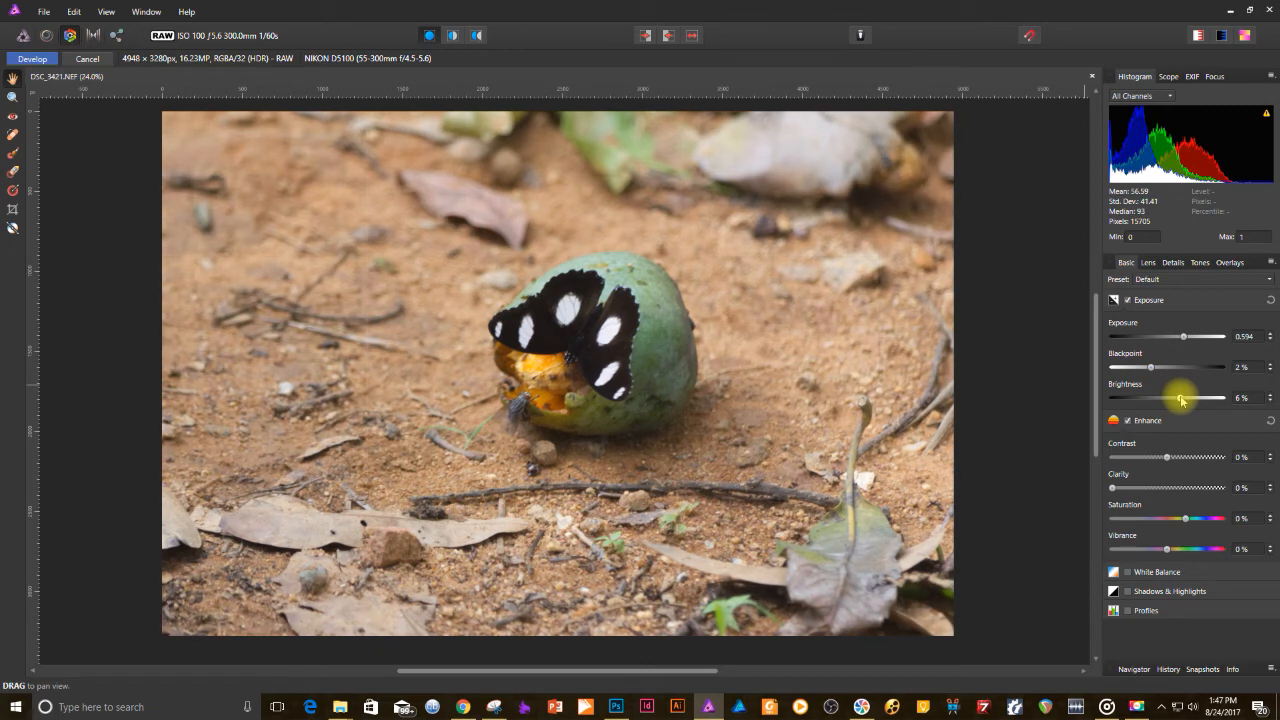
mouse_move(1184, 420)
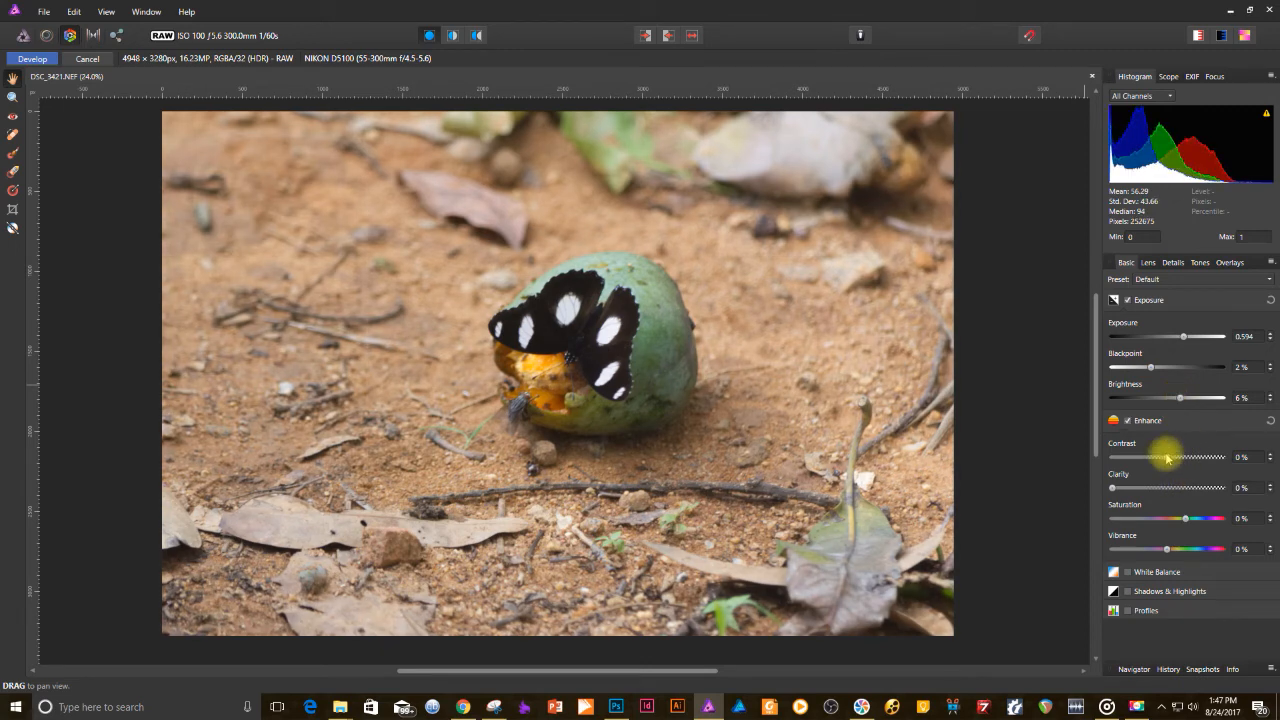
Set contrast to about 8% and clarity to about 48%.
left_click_drag(1166, 457, 1181, 457)
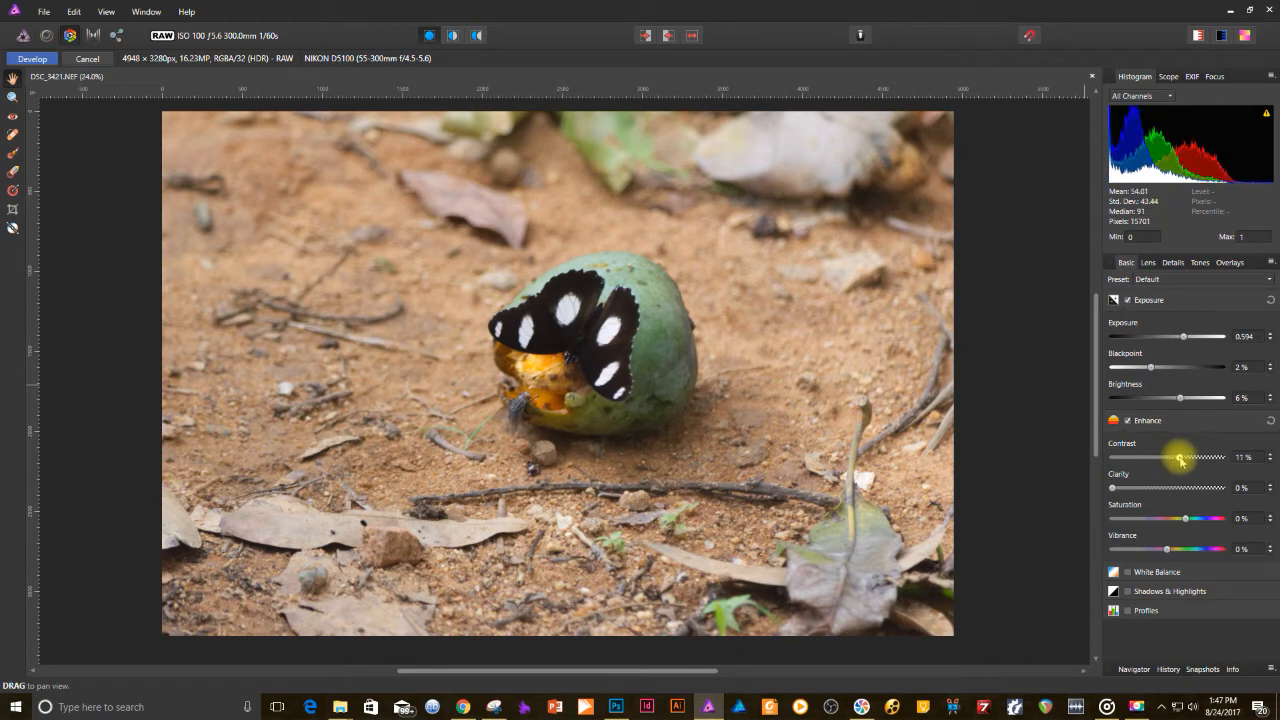
left_click_drag(1178, 457, 1183, 457)
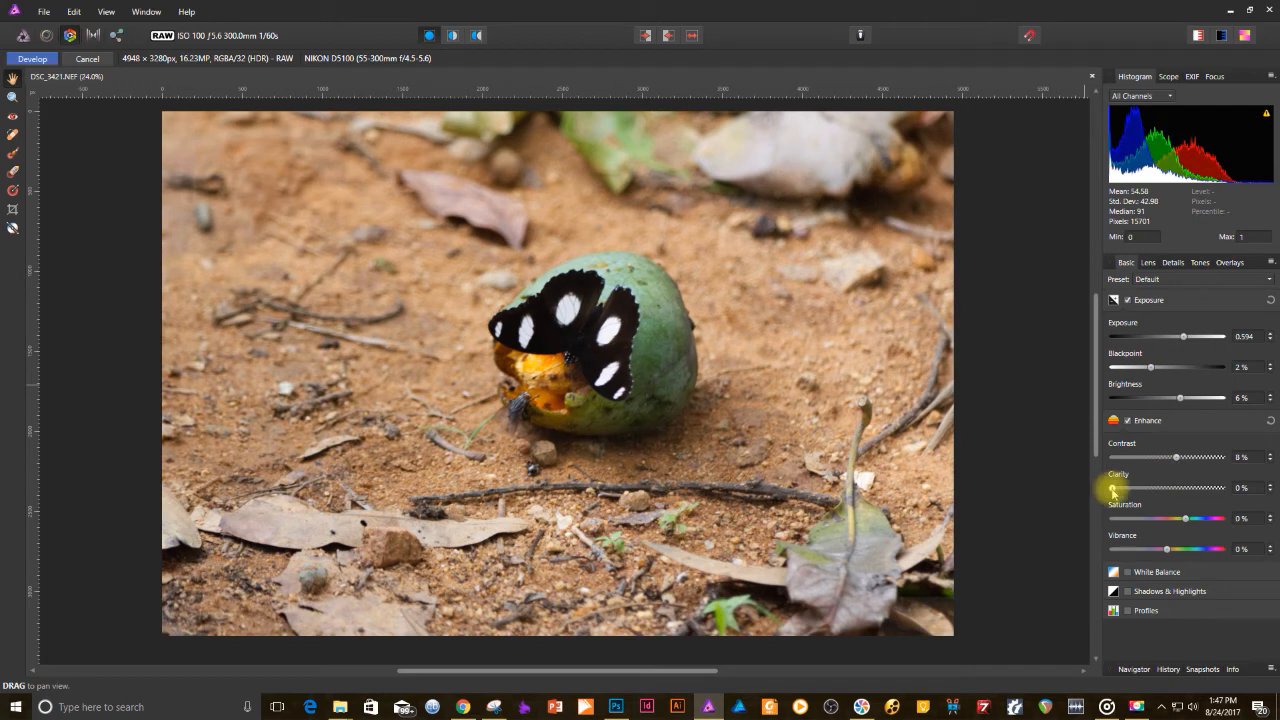
left_click_drag(1113, 488, 1140, 488)
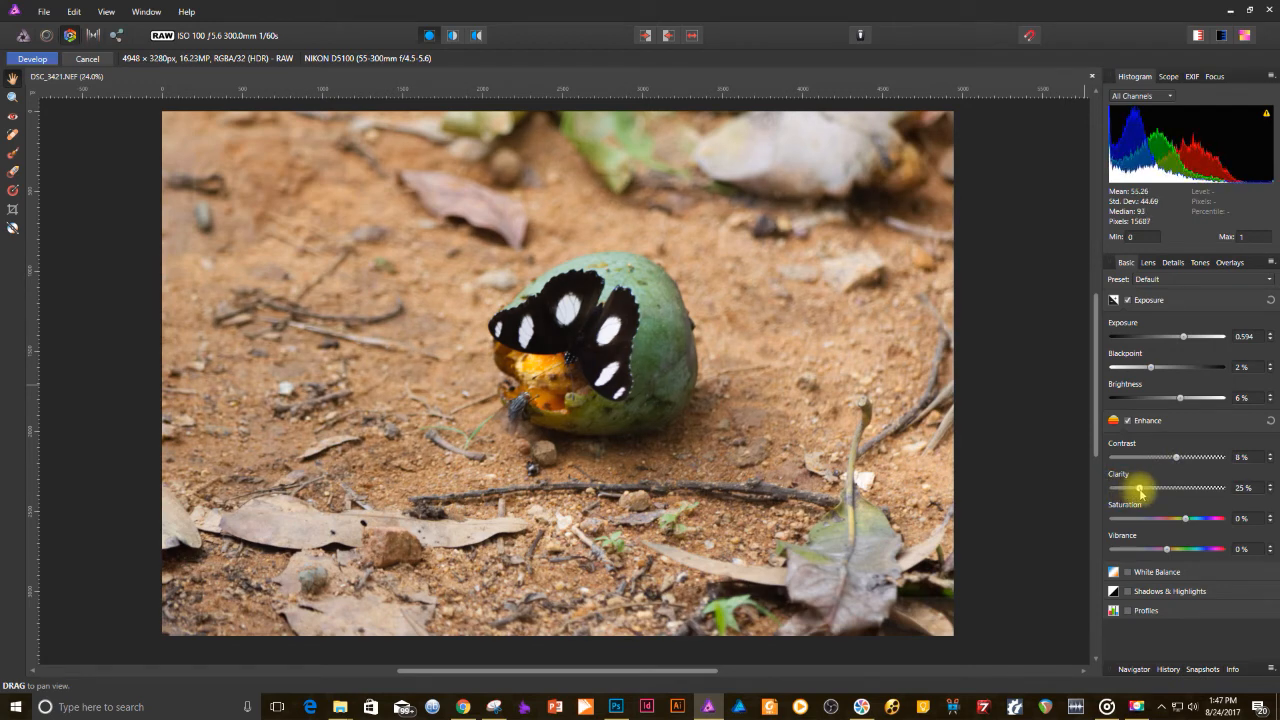
left_click_drag(1140, 488, 1160, 488)
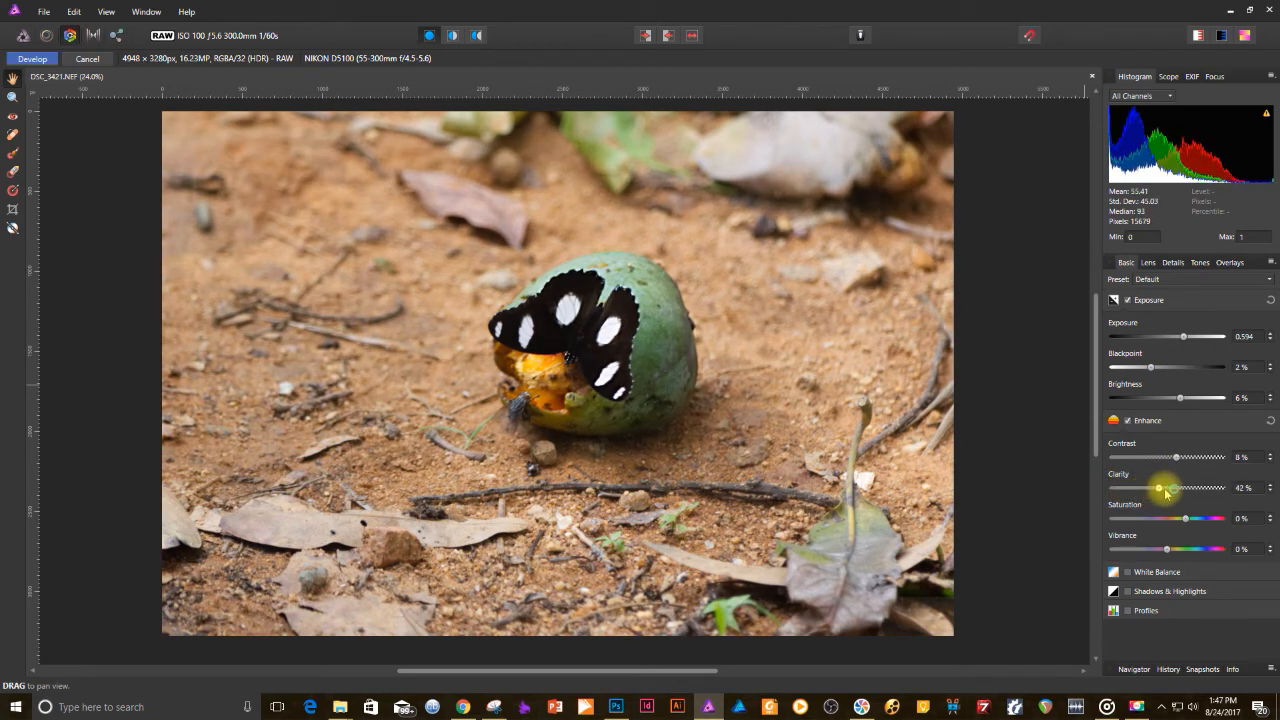
left_click_drag(1158, 489, 1178, 489)
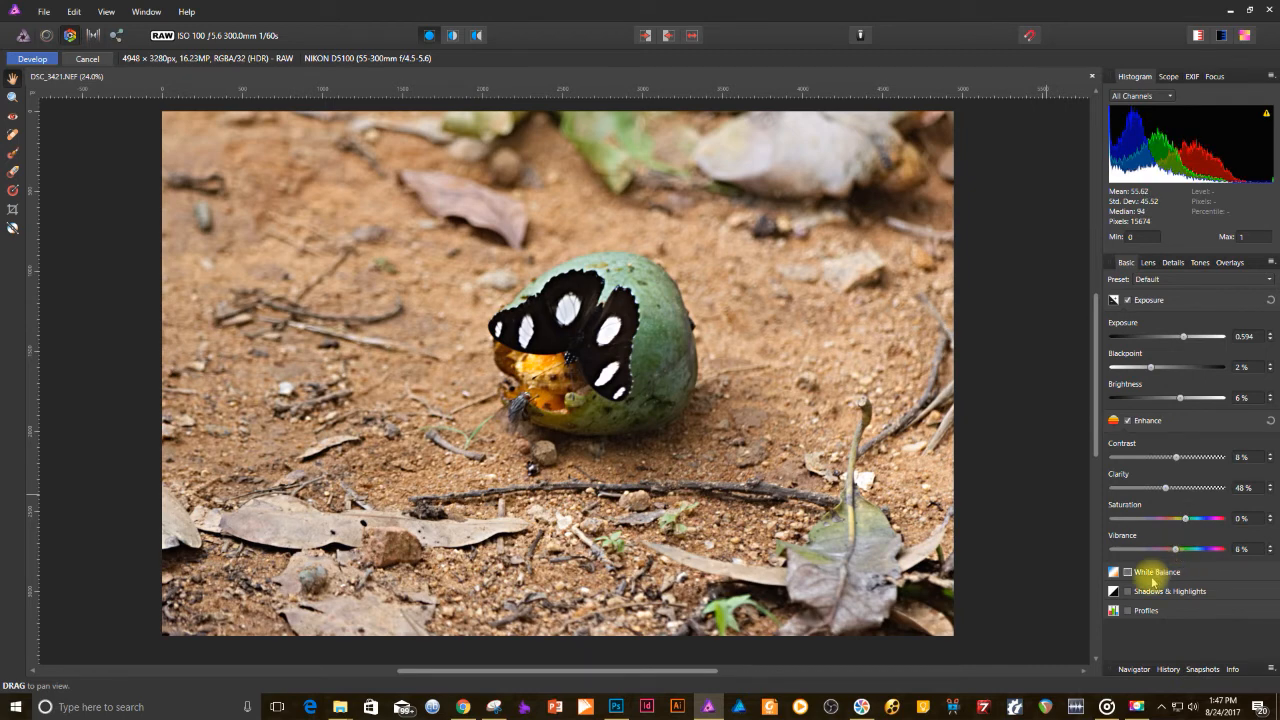
Enable White Balance and warm the colour temperature.
left_click(1157, 571)
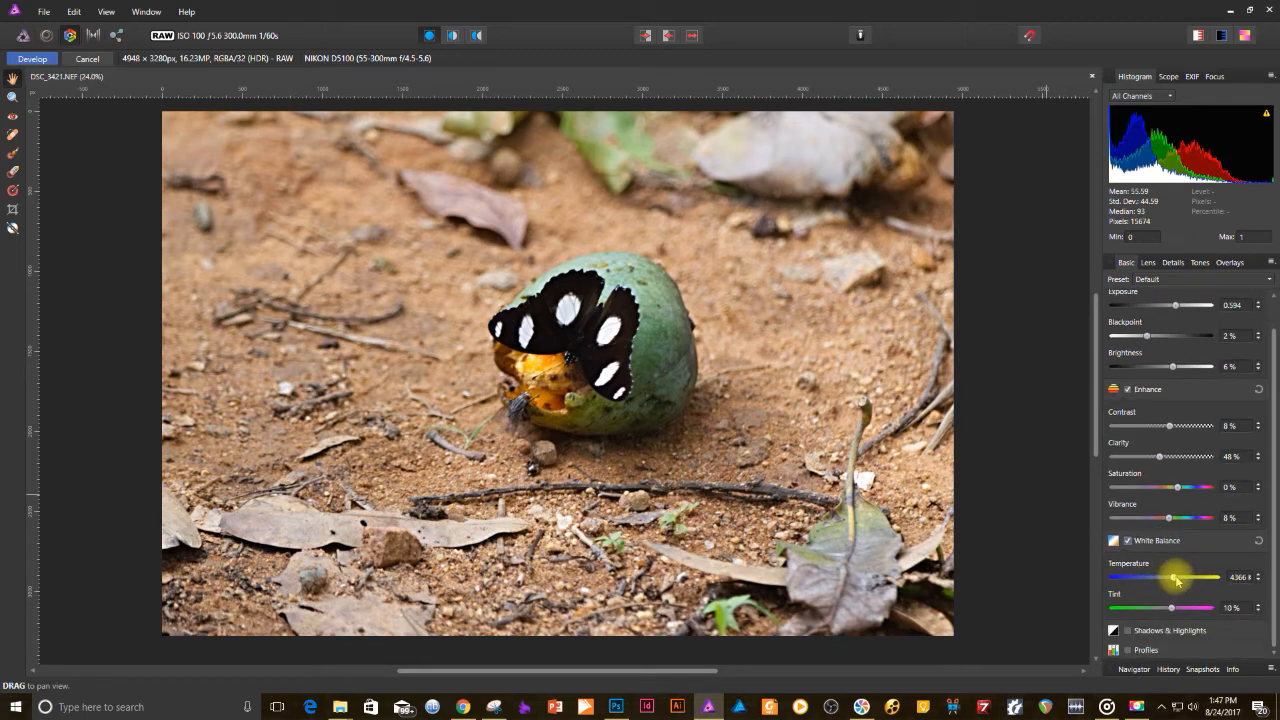
left_click_drag(1175, 578, 1180, 578)
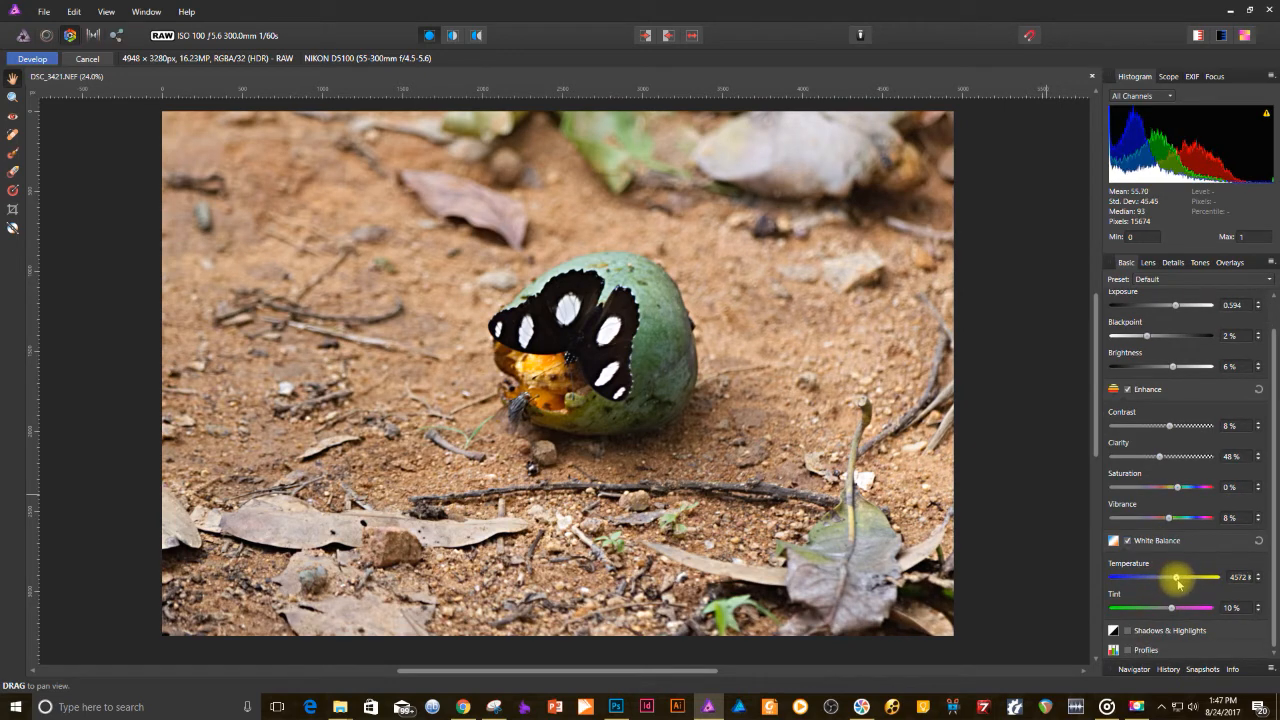
left_click_drag(1178, 577, 1188, 577)
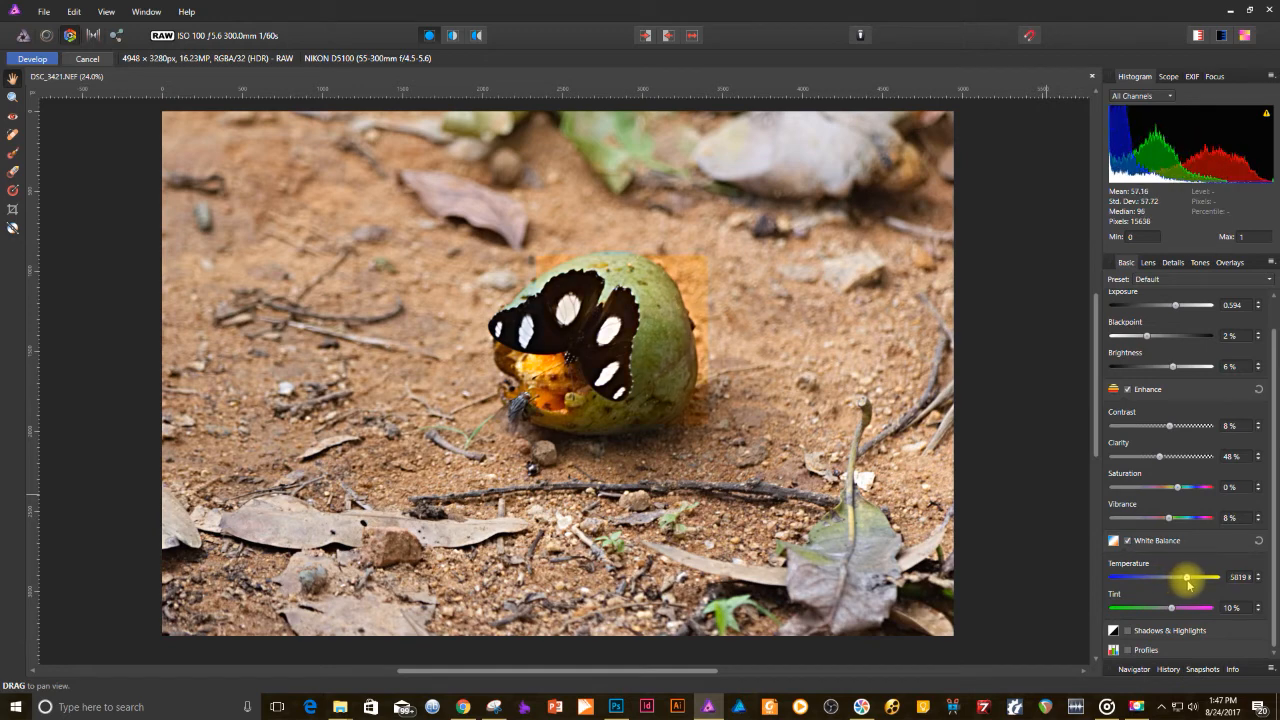
left_click_drag(1188, 578, 1183, 578)
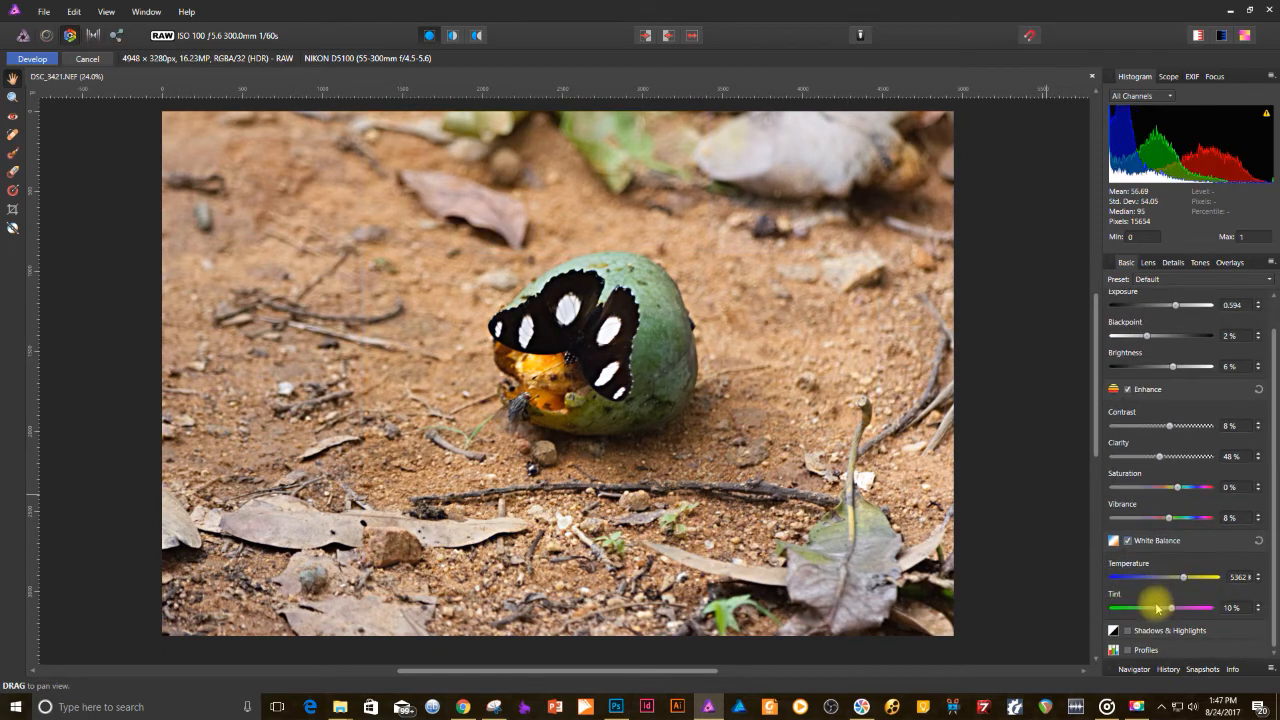
Enable Shadows & Highlights, settle temperature at 5045 K, shadows 21%, highlights about -43%.
left_click(1128, 630)
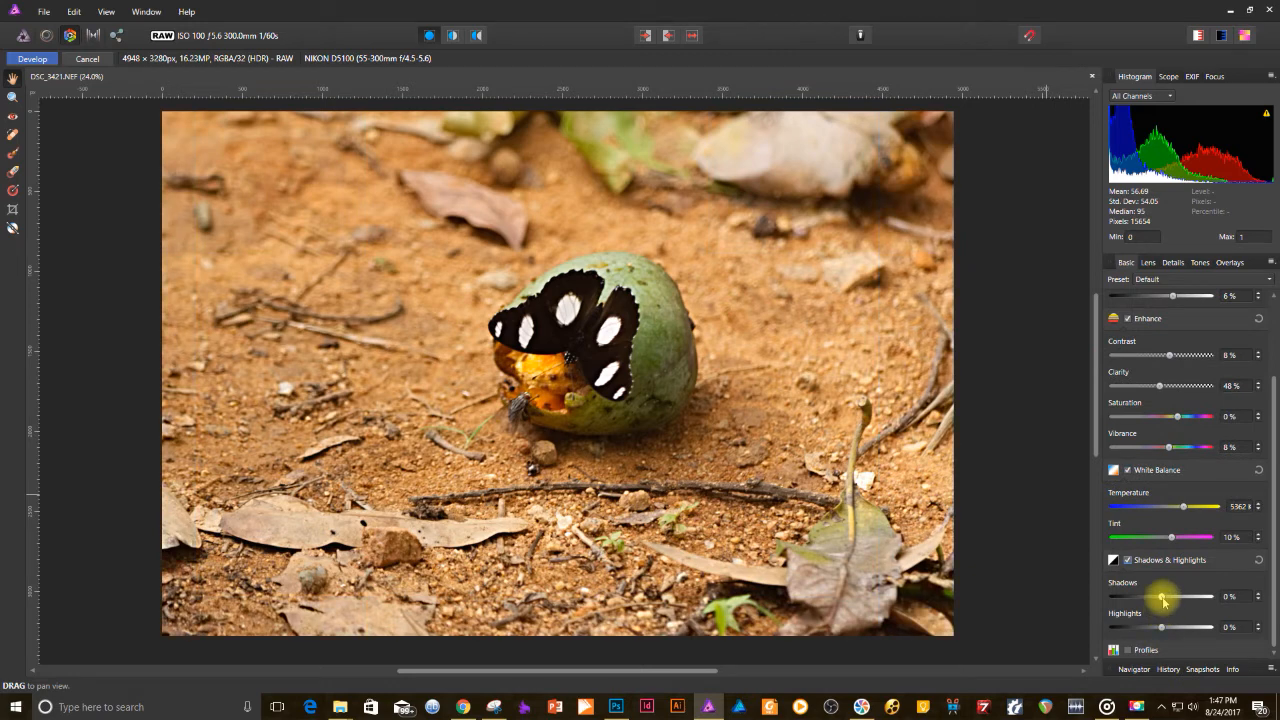
left_click_drag(1180, 600, 1185, 507)
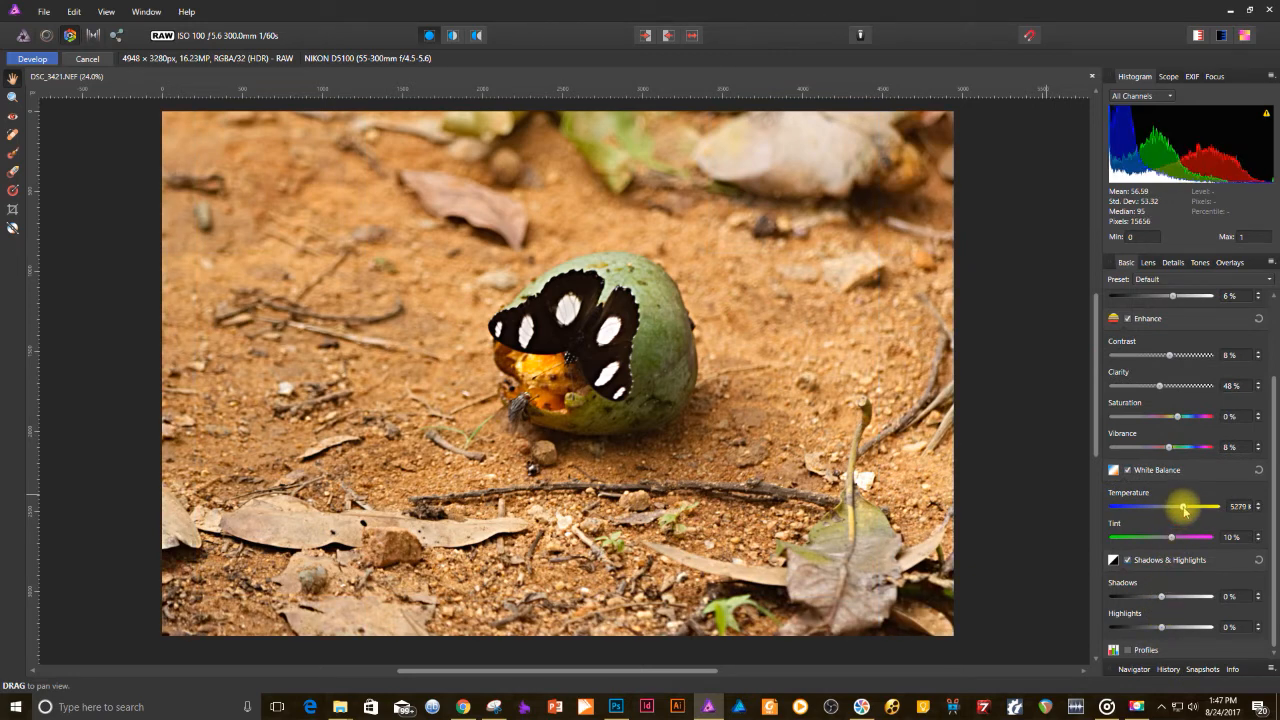
left_click_drag(1185, 507, 1178, 507)
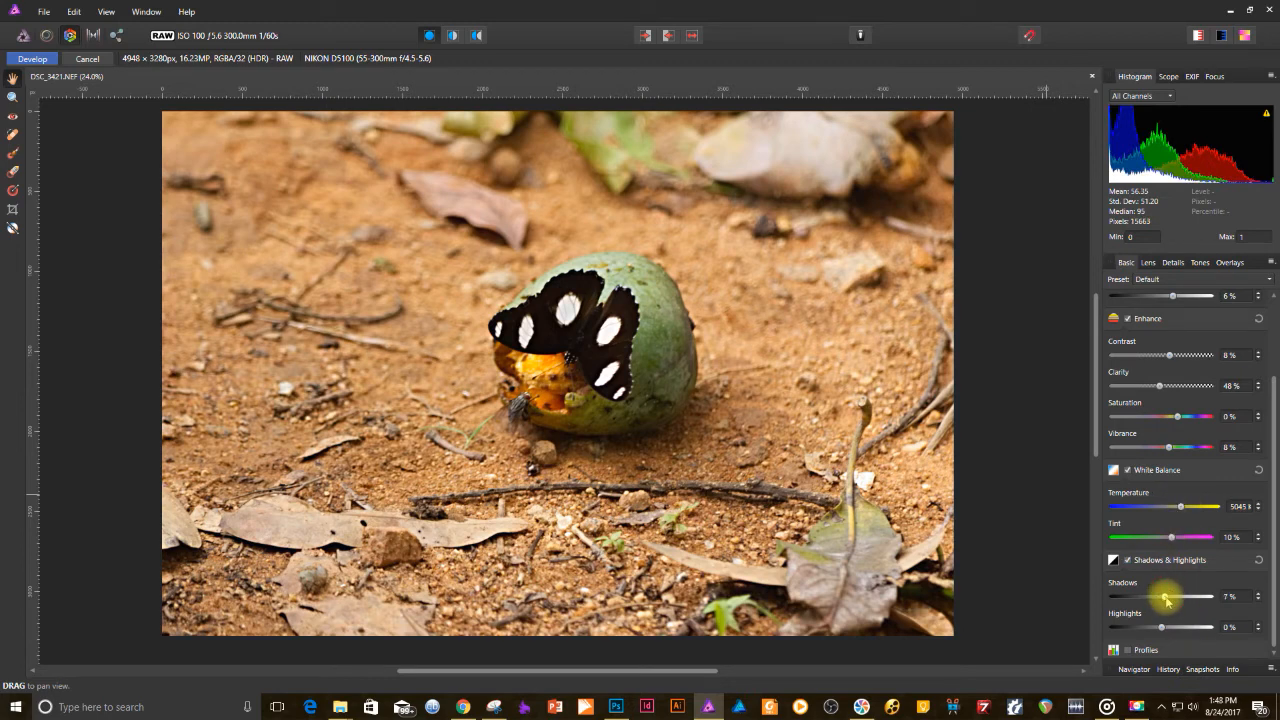
left_click_drag(1160, 597, 1172, 597)
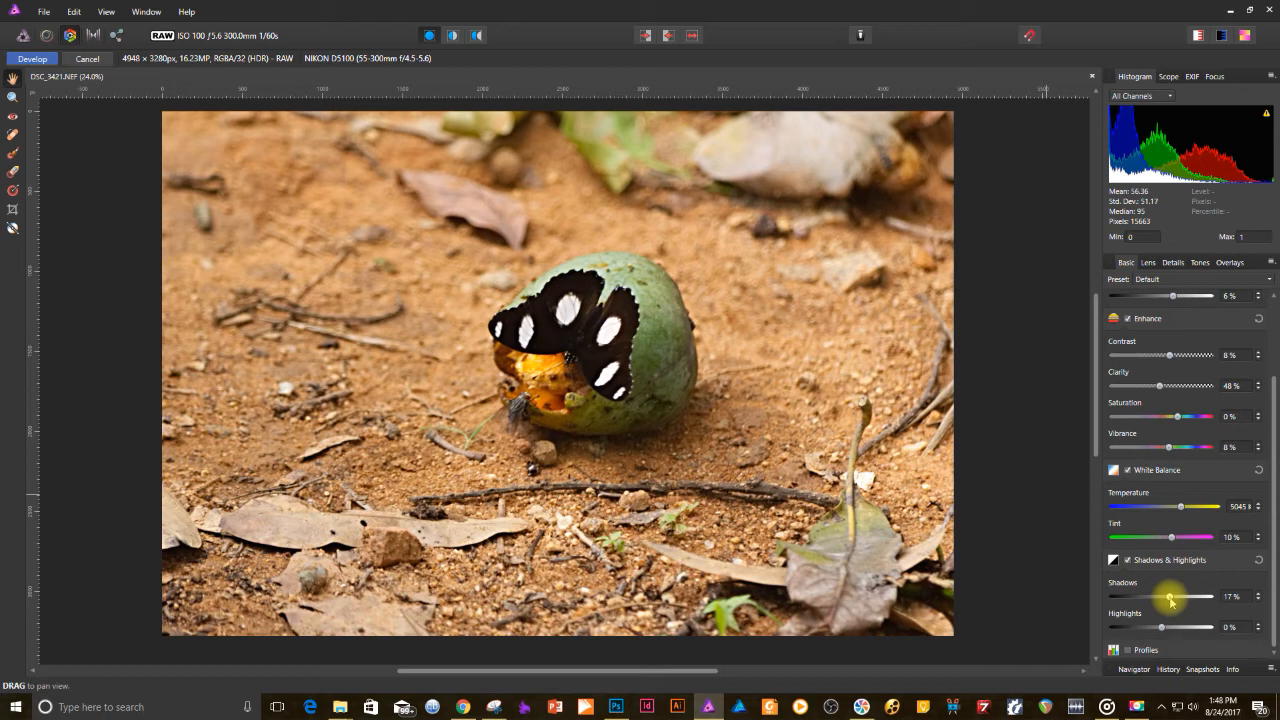
left_click_drag(1170, 596, 1175, 596)
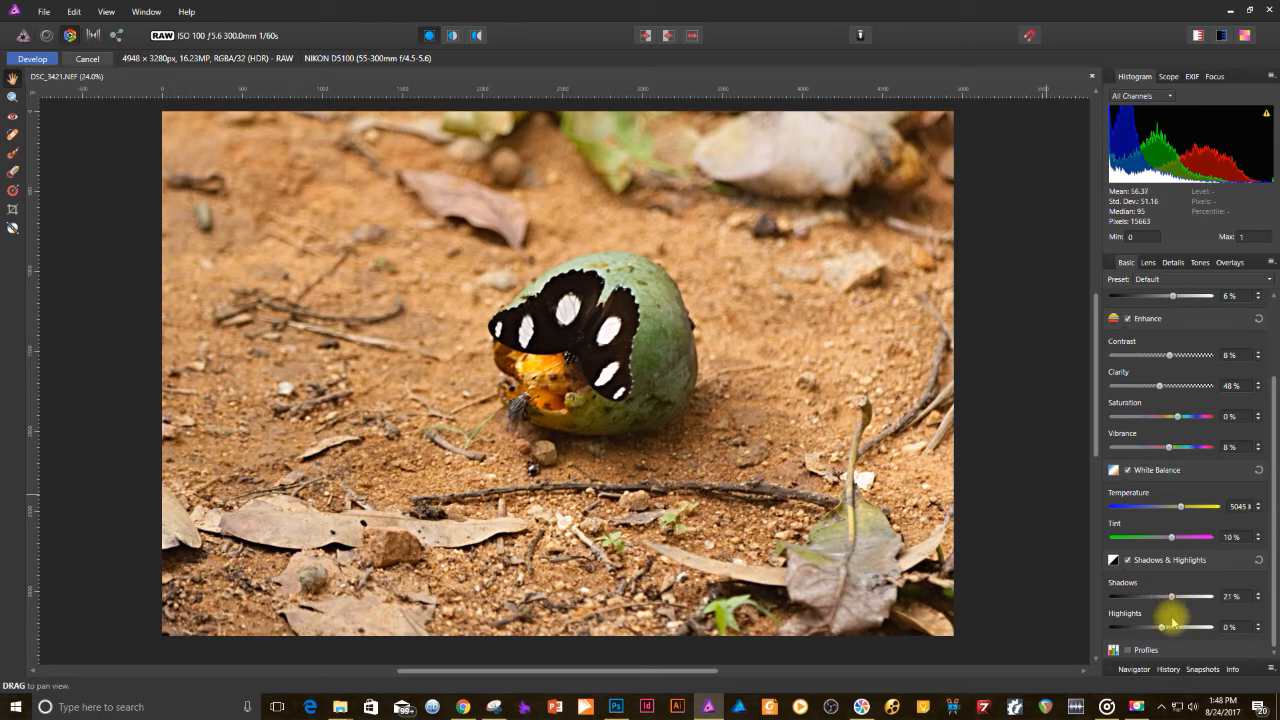
left_click_drag(1170, 627, 1140, 627)
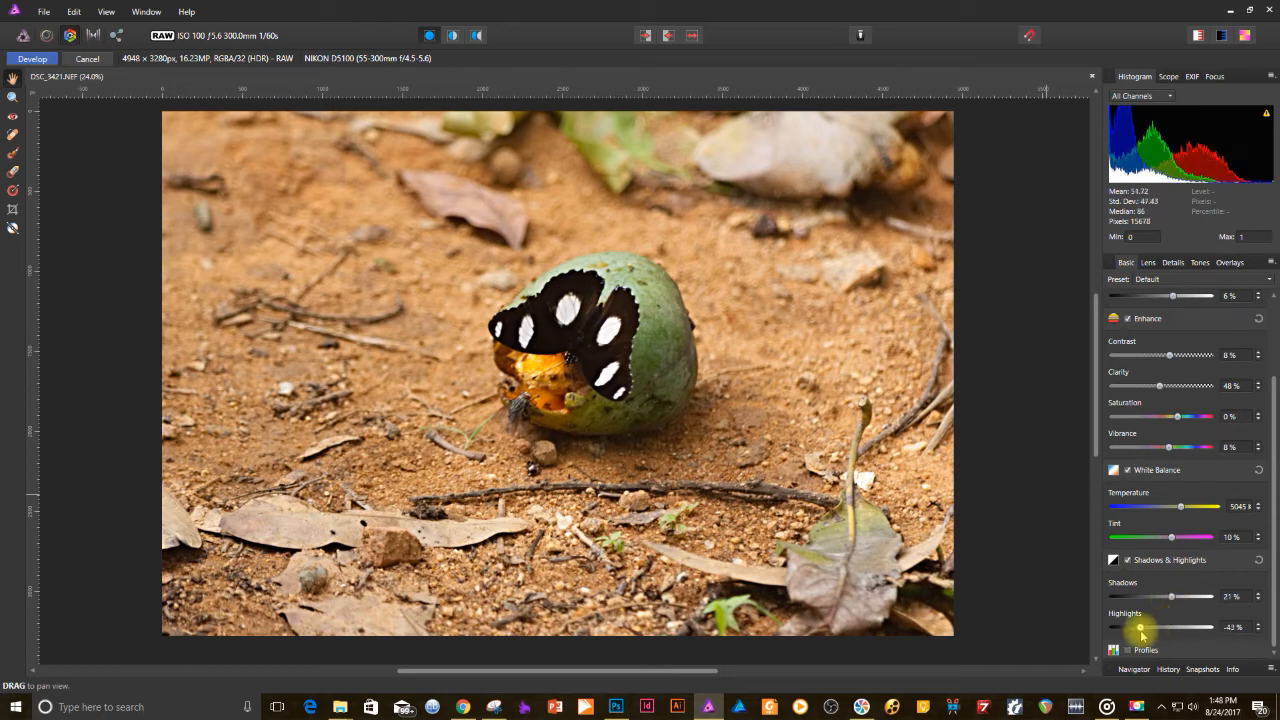
left_click_drag(1143, 627, 1141, 627)
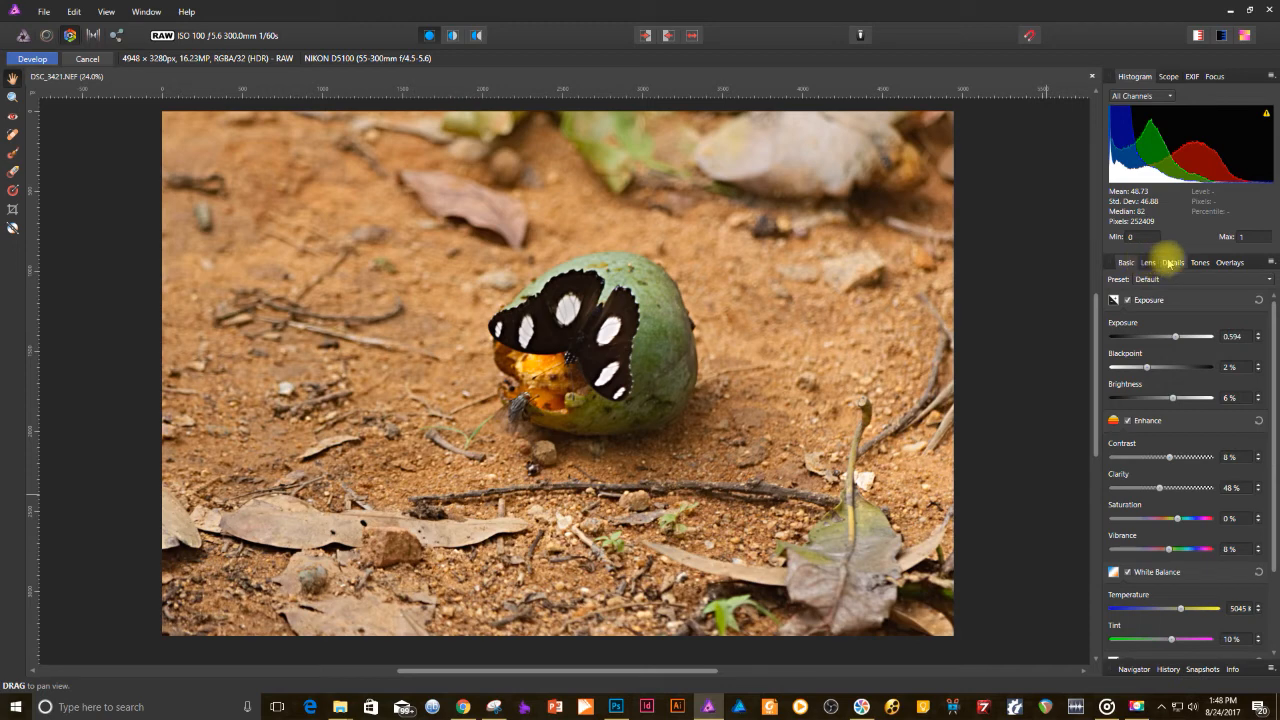
left_click(1148, 262)
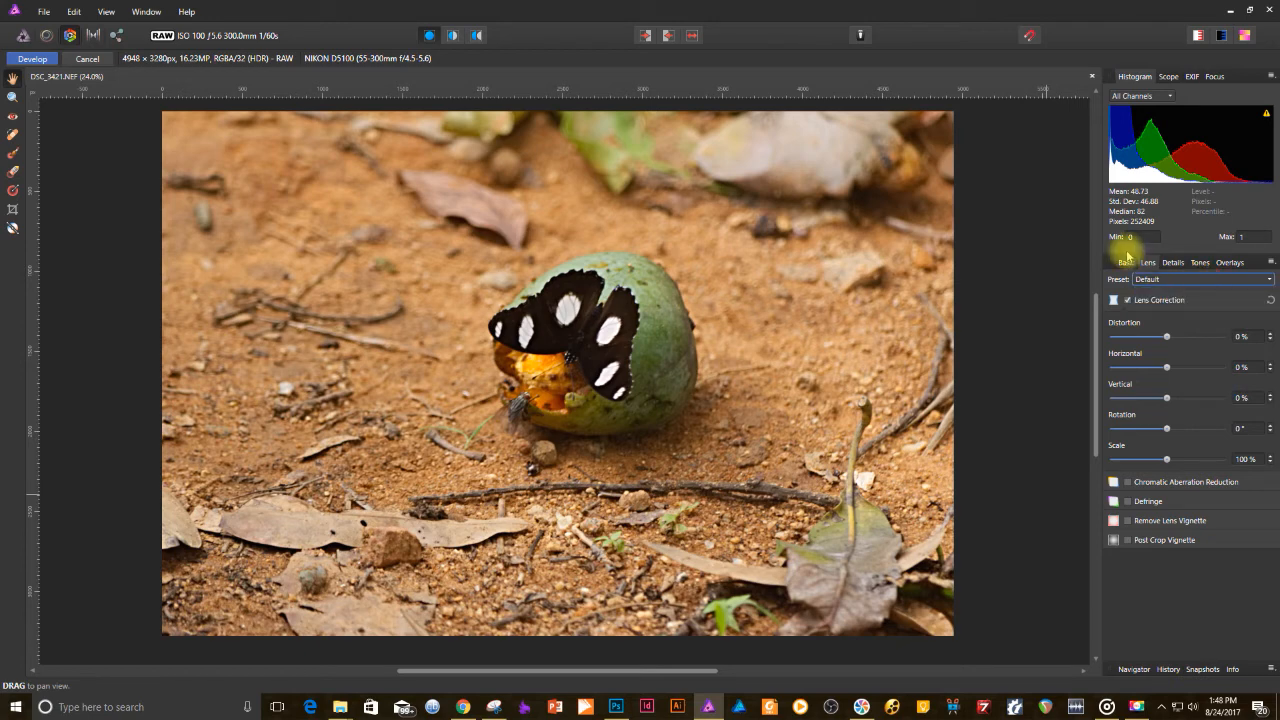
left_click(1172, 262)
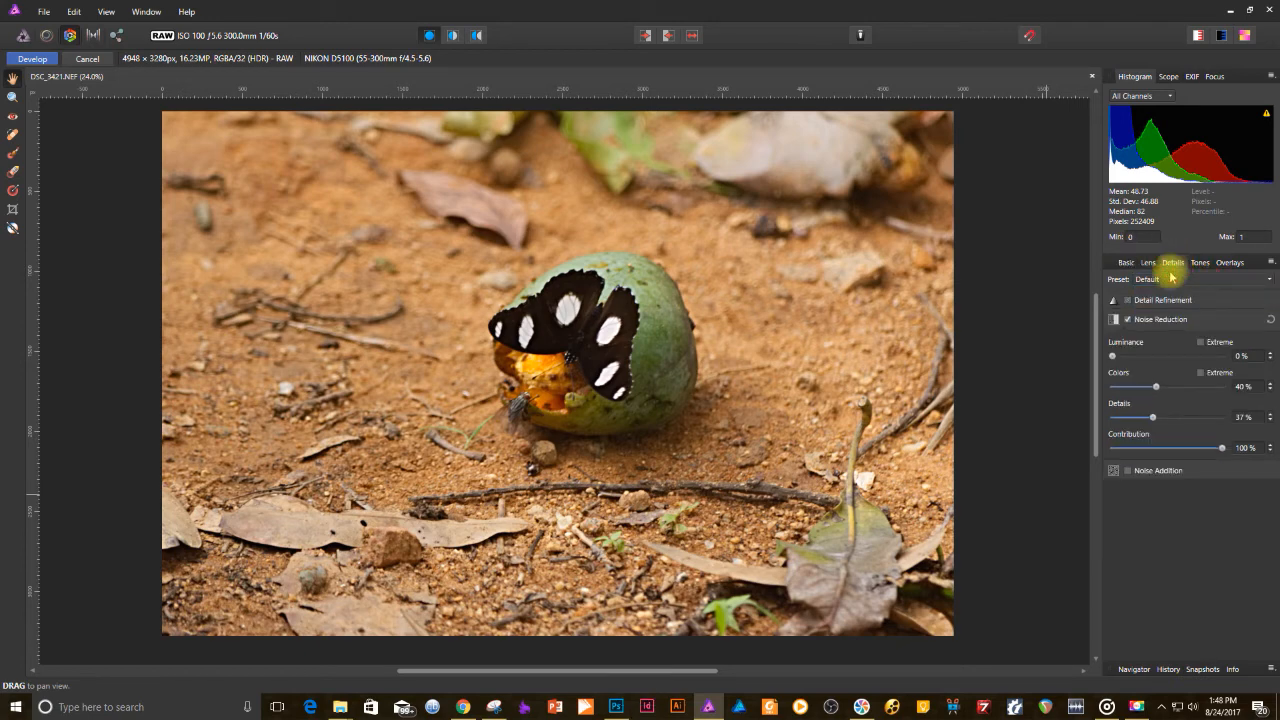
left_click_drag(1113, 356, 1127, 356)
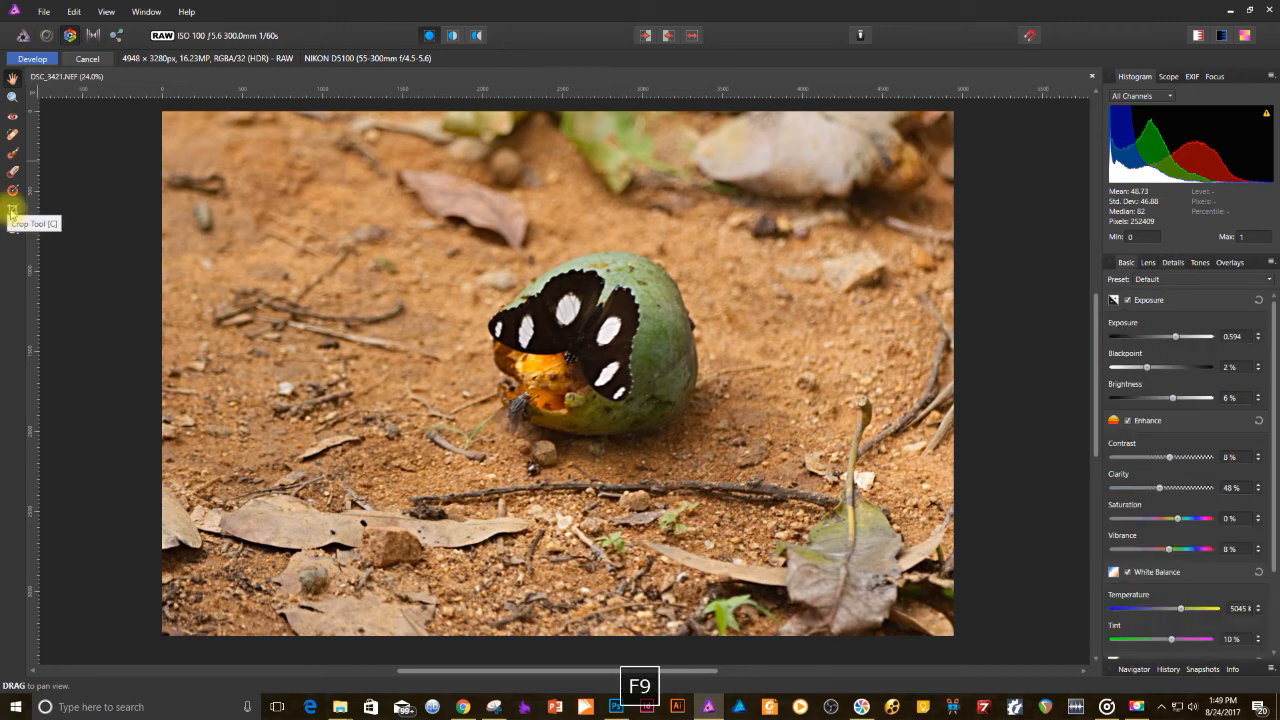
Crop inward from the top-right corner to frame the butterfly and fruit tightly.
left_click(13, 192)
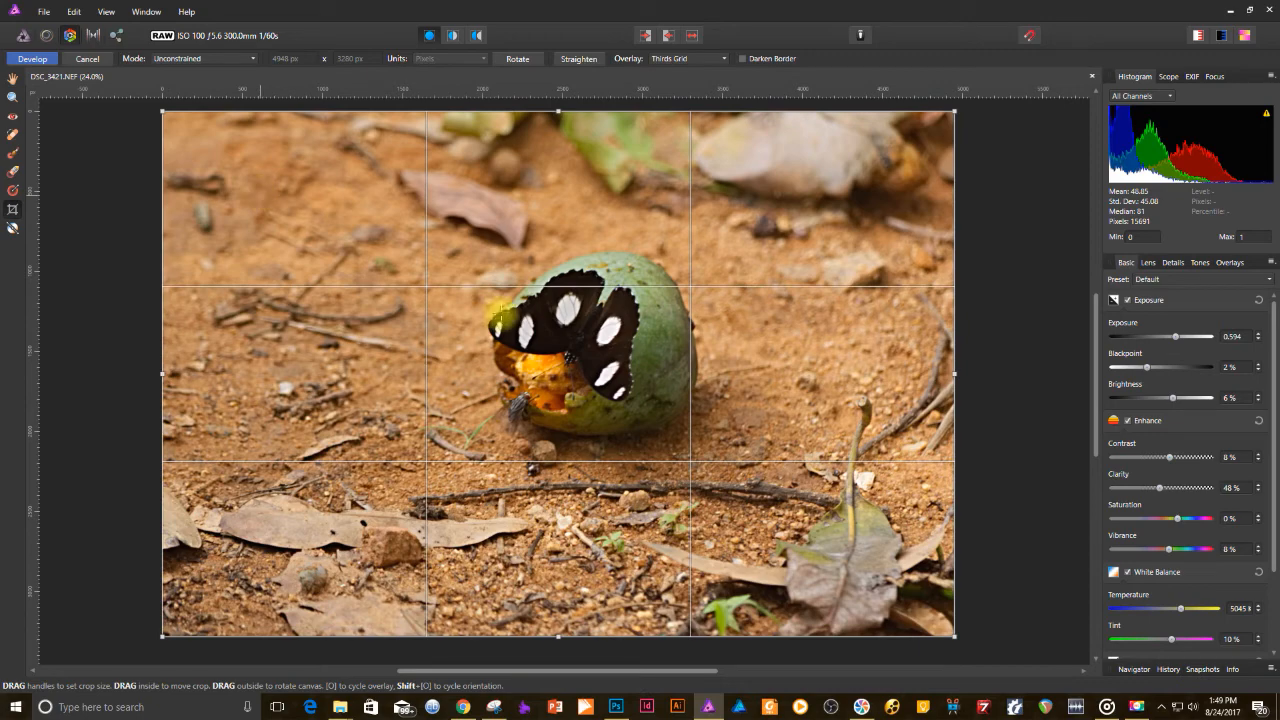
mouse_move(915, 210)
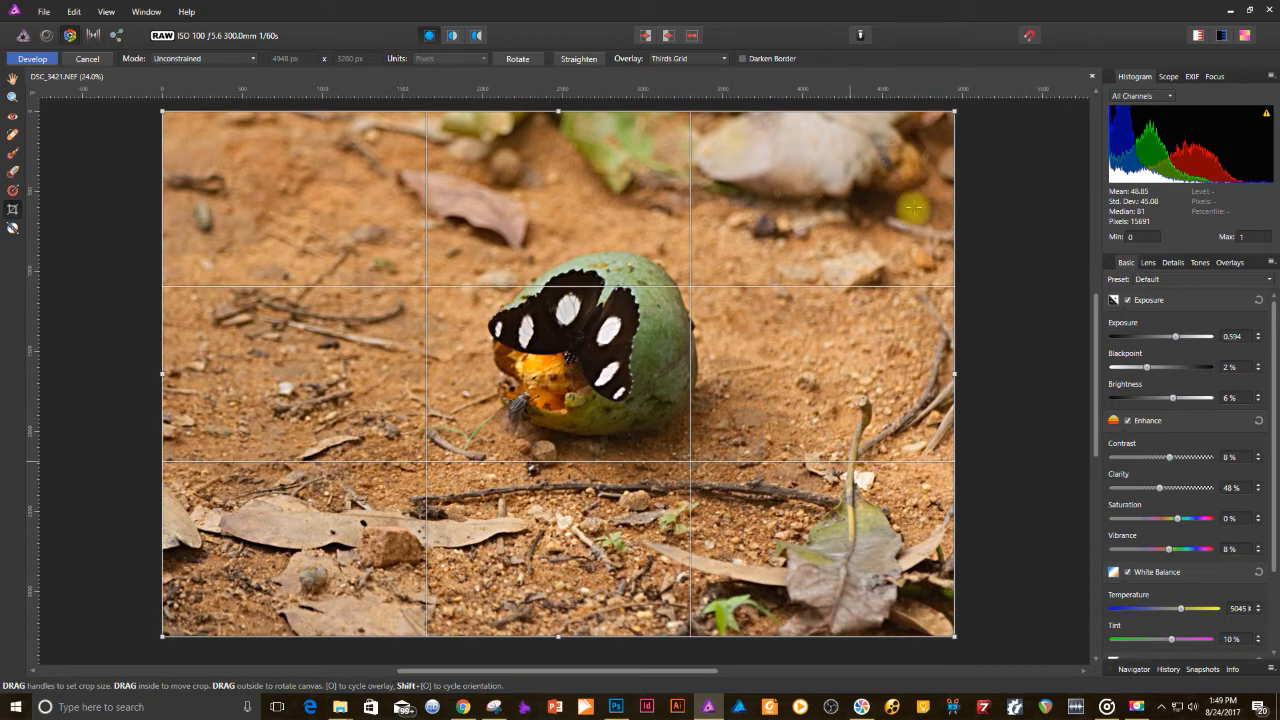
mouse_move(935, 120)
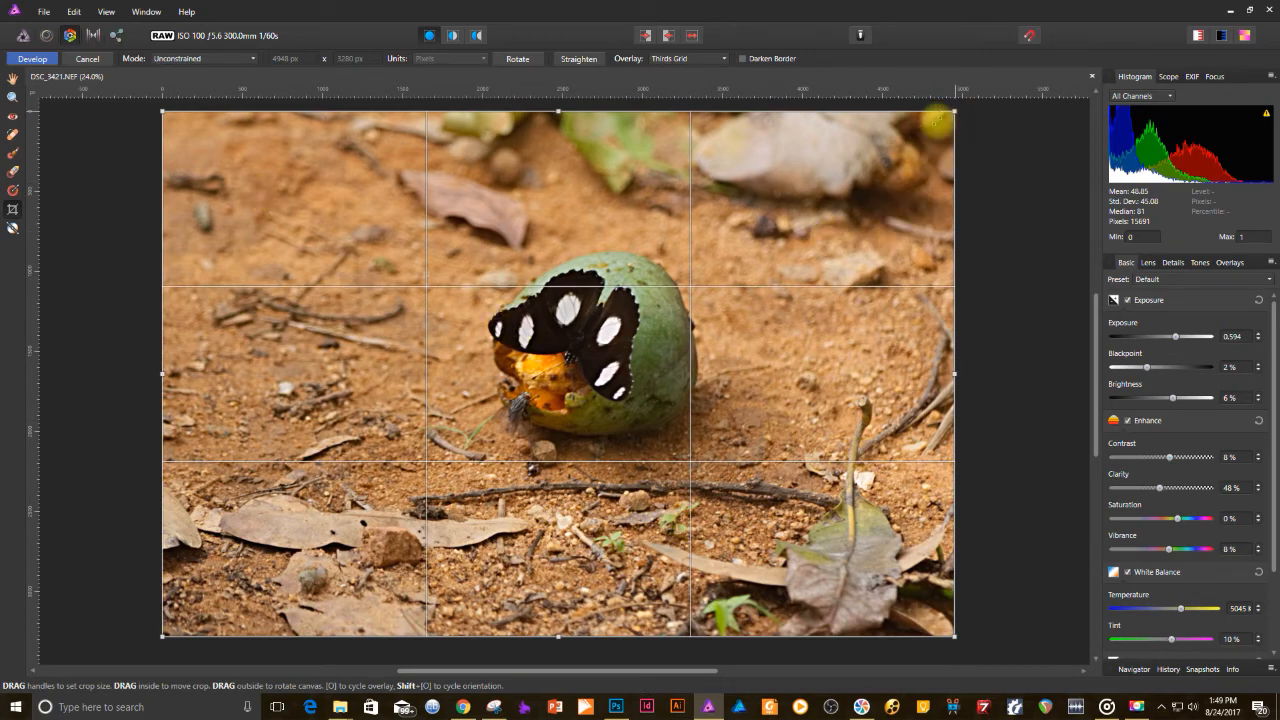
left_click_drag(948, 112, 790, 200)
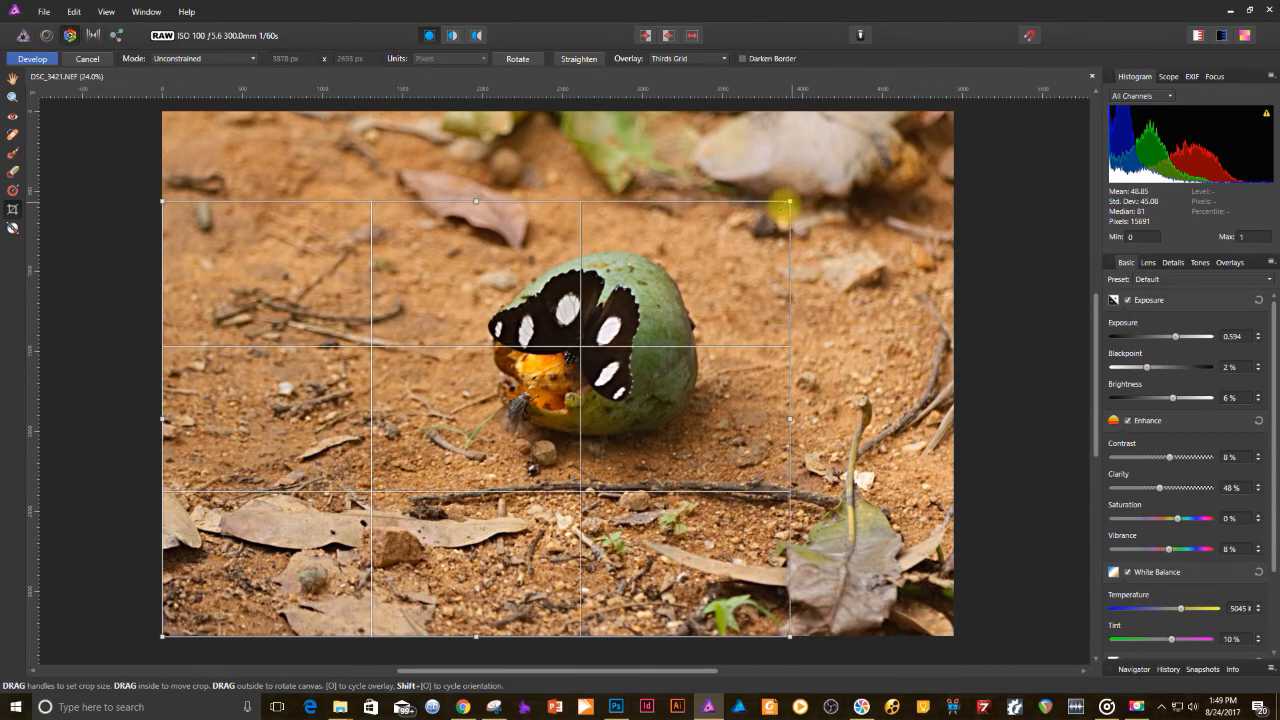
left_click_drag(790, 201, 758, 218)
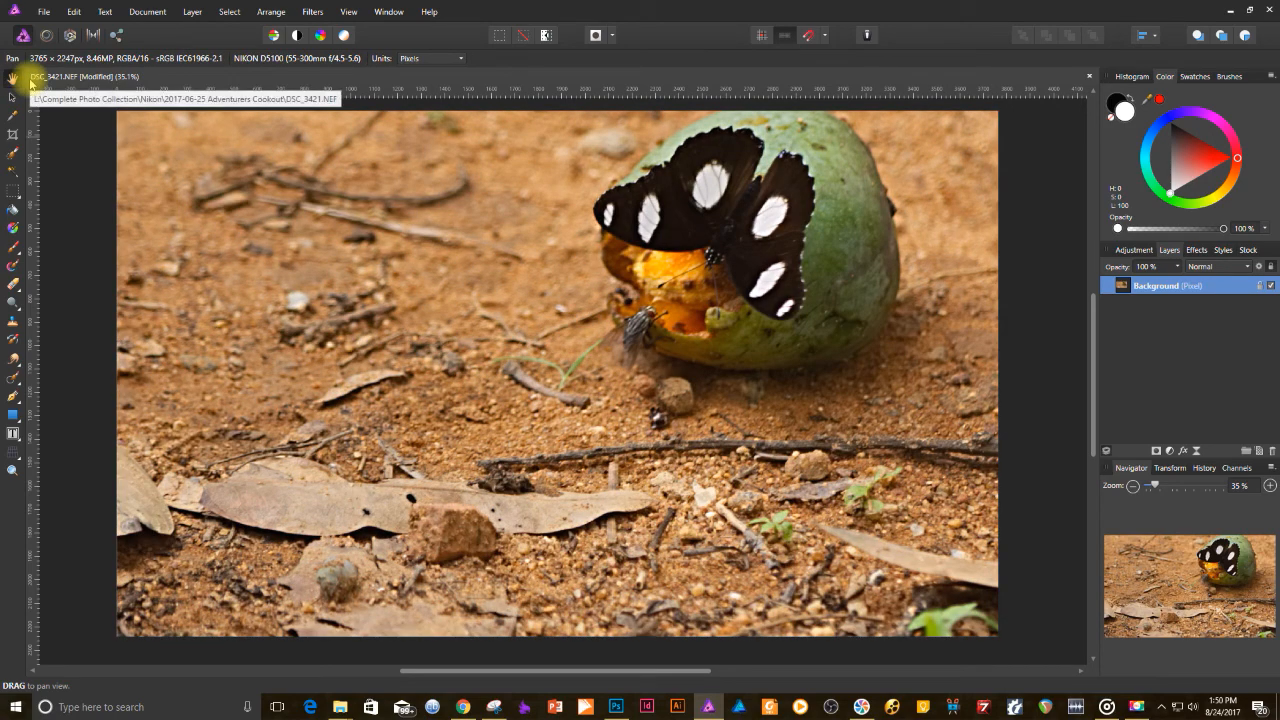
Choose File > Save As to save the photo as DSC_3421.afphoto.
left_click(43, 11)
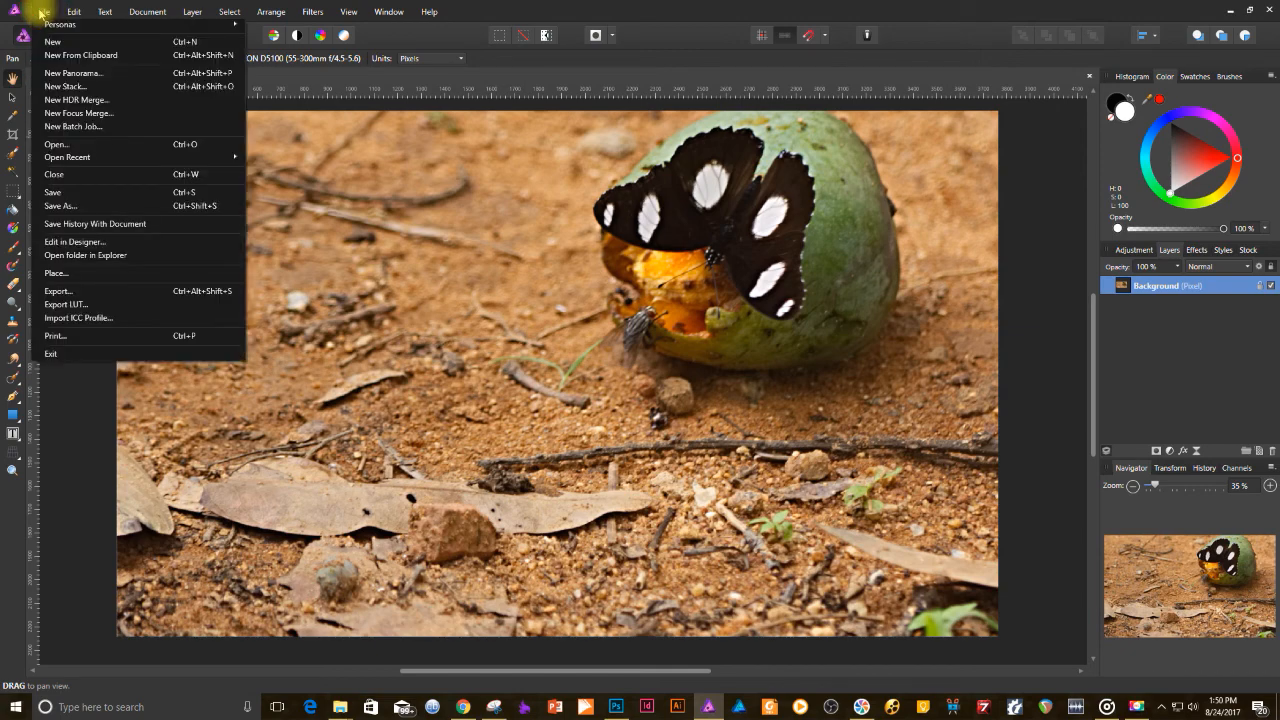
mouse_move(70, 206)
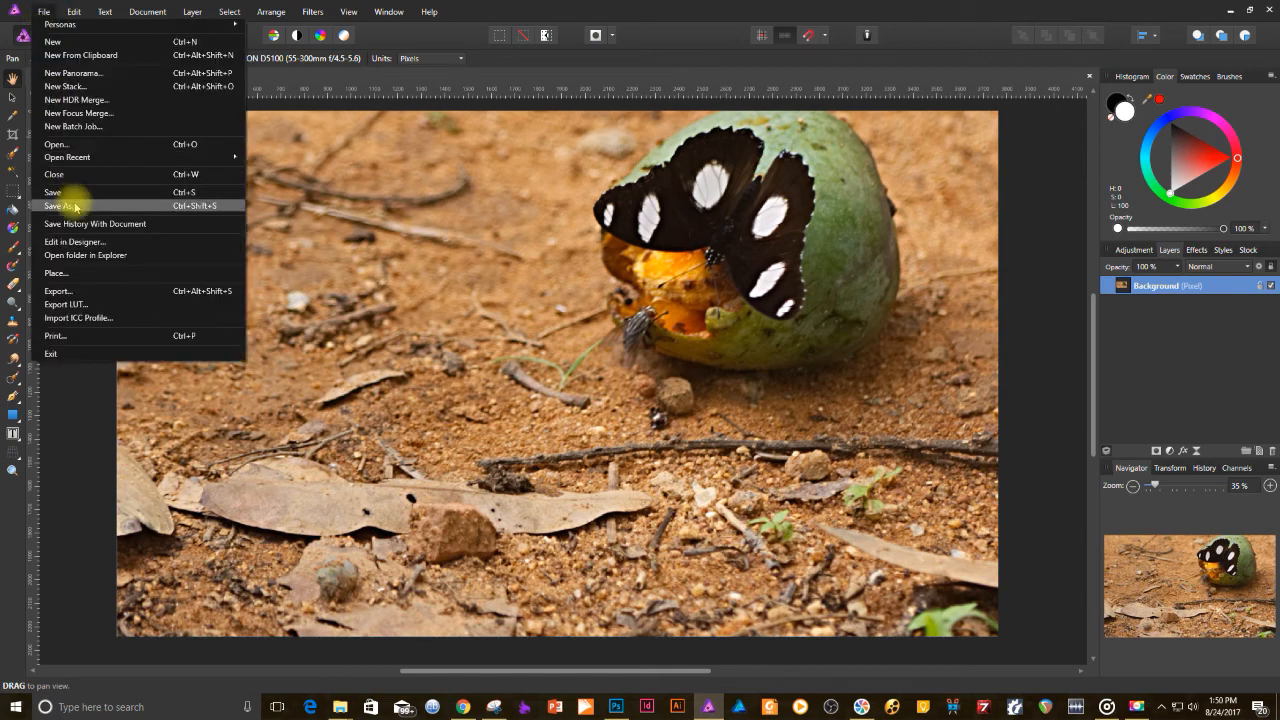
left_click(60, 206)
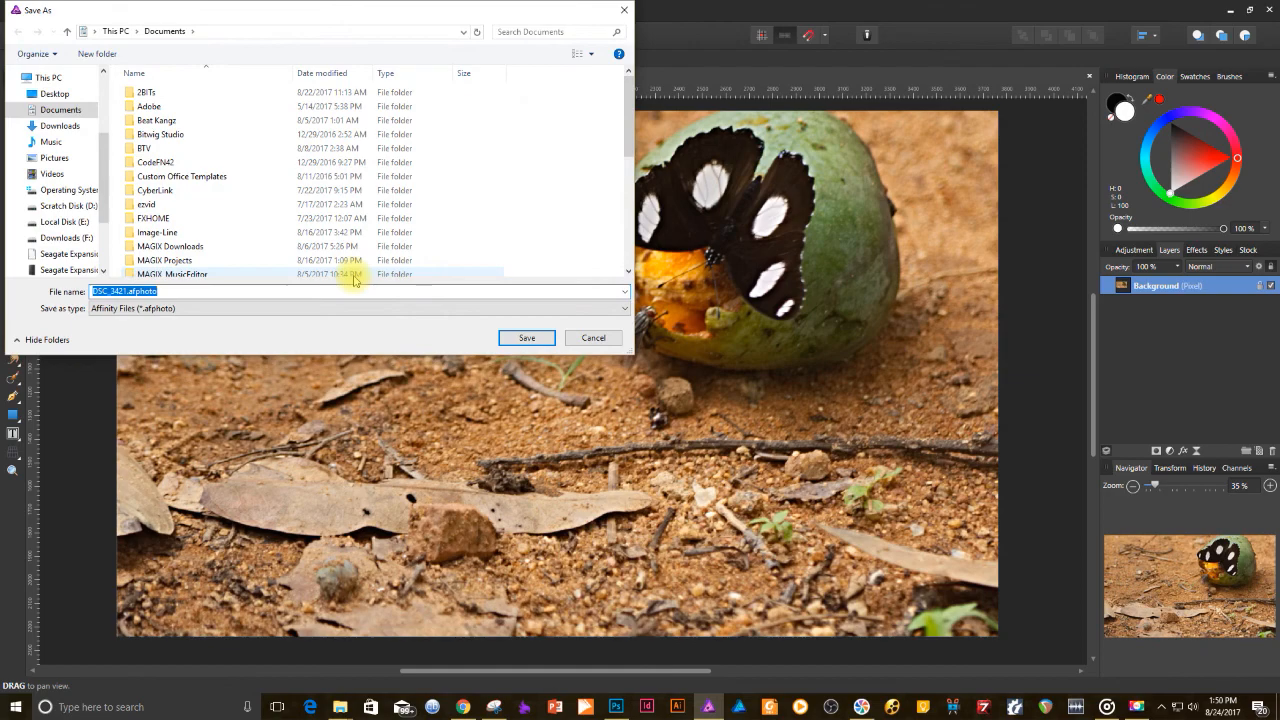